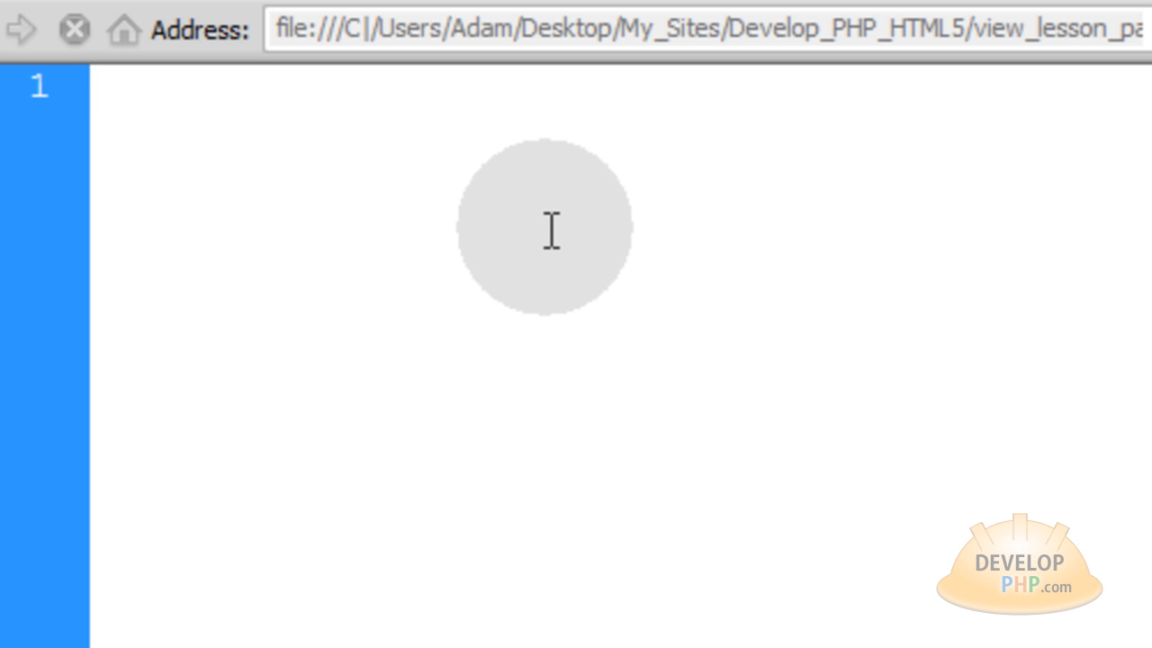
Type an empty <script type="text/javascript"> block, then <div id="status"></div>.
text(<script type="text/javascript">)
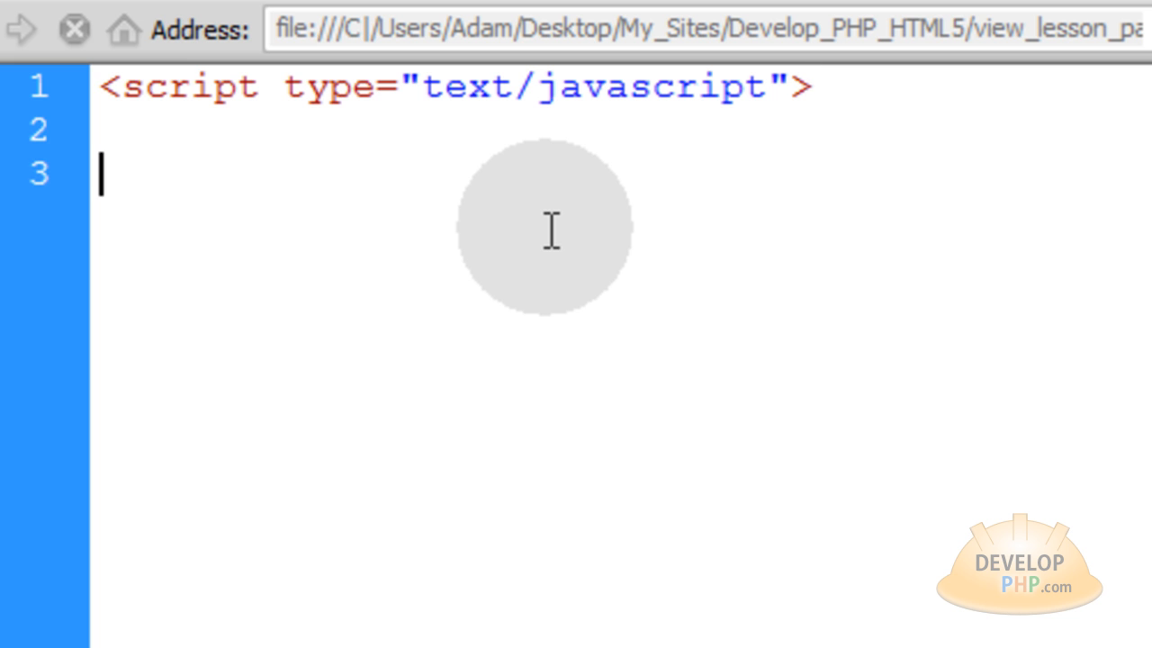
text(</script>)
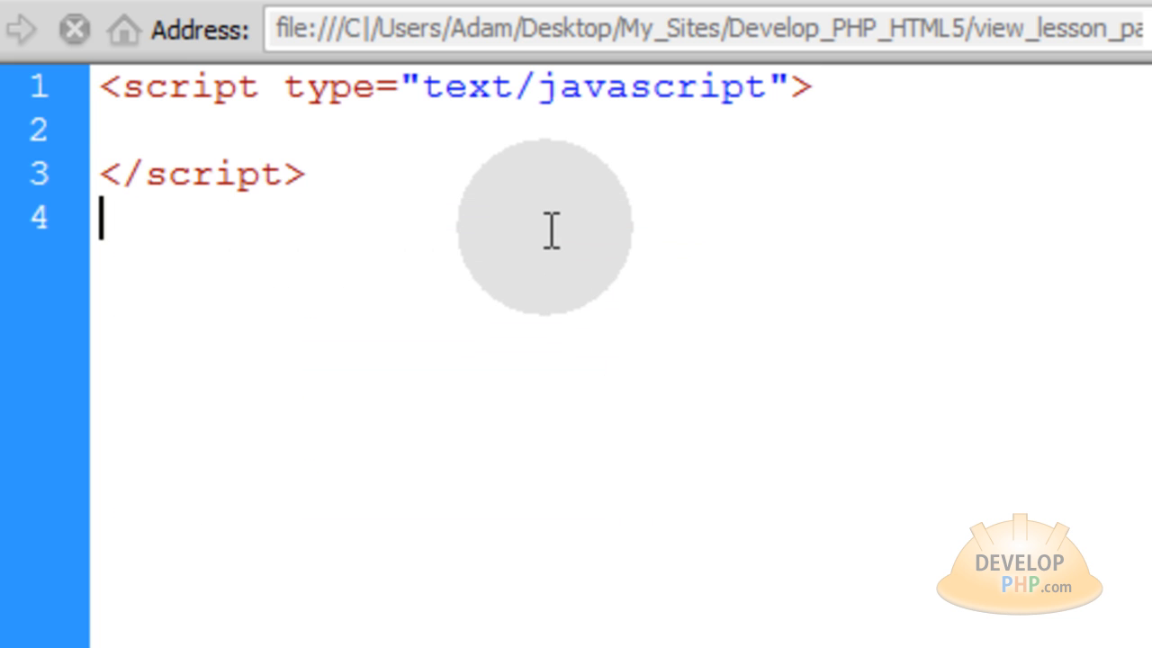
text(<div)
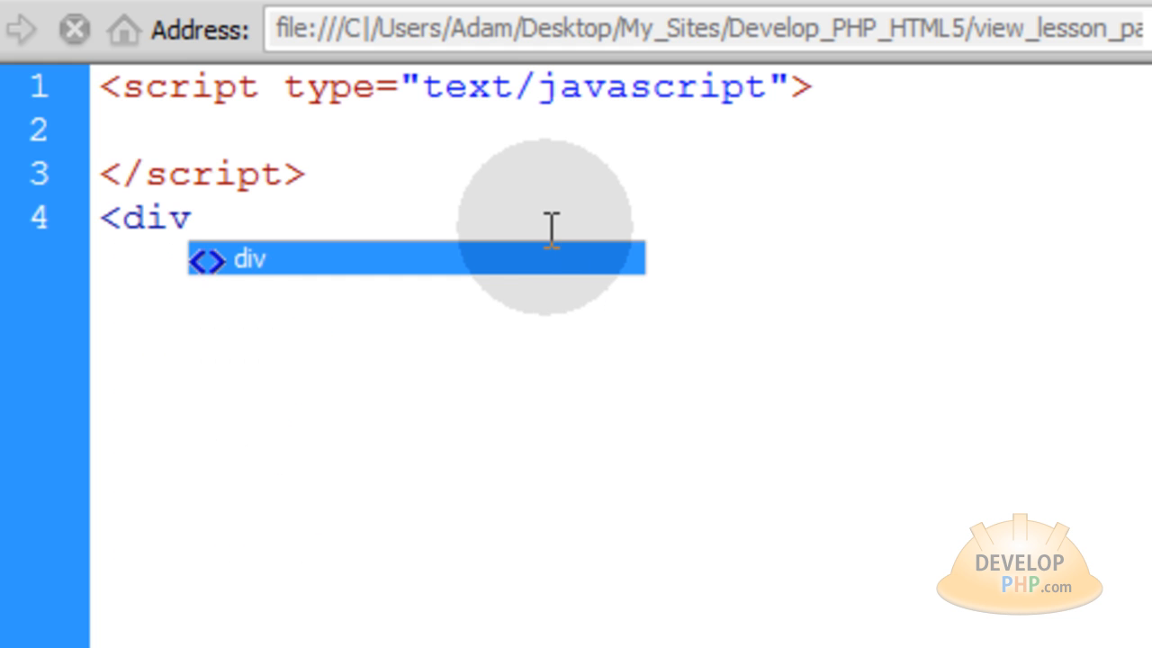
text(id)
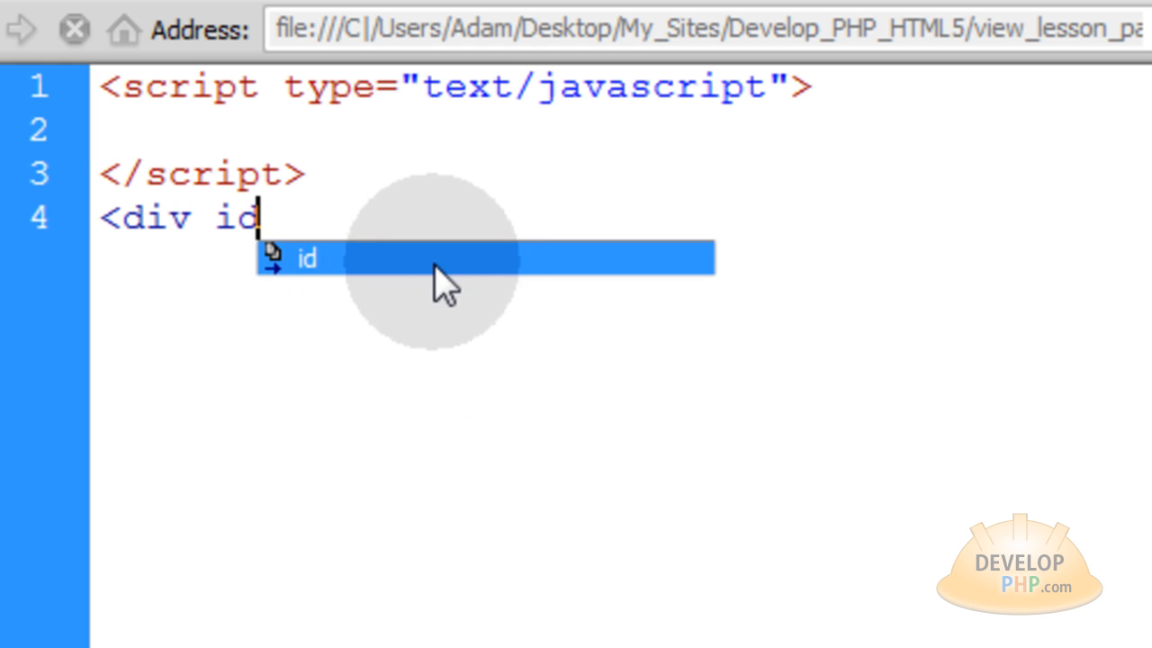
text(="st)
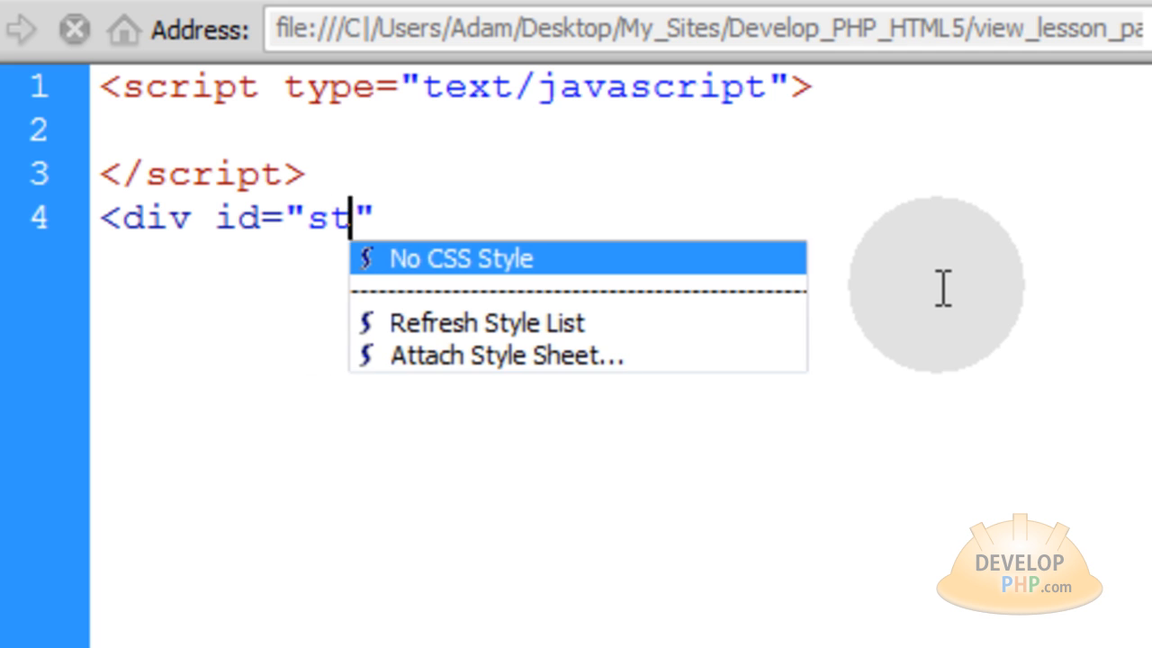
text(atus)
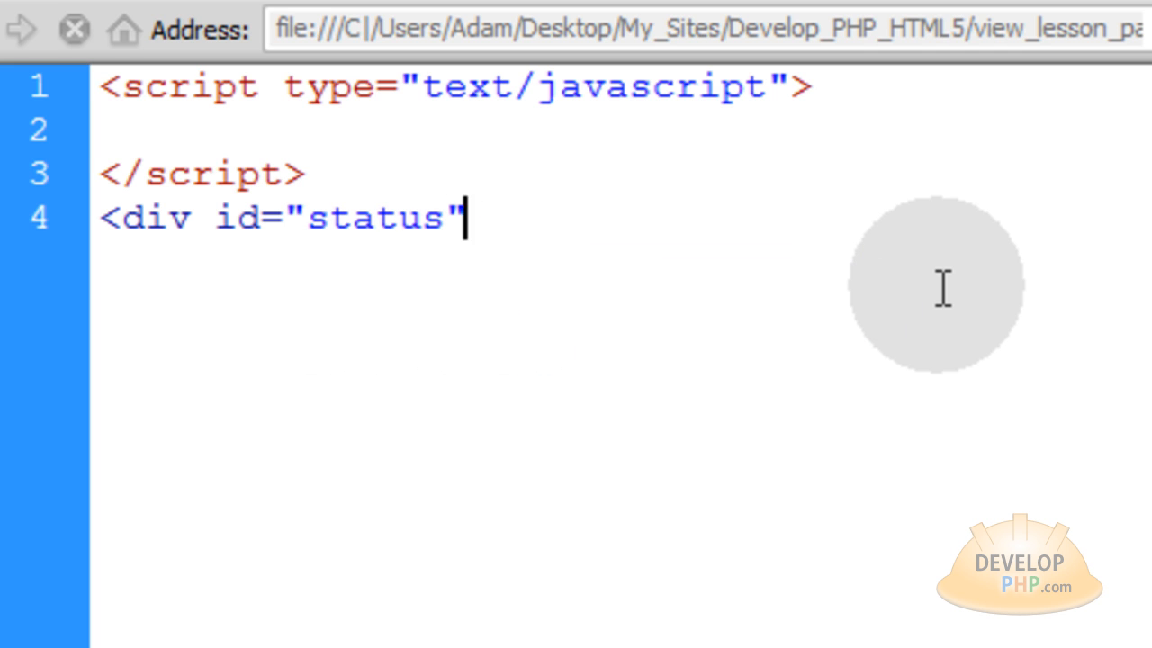
text(>)
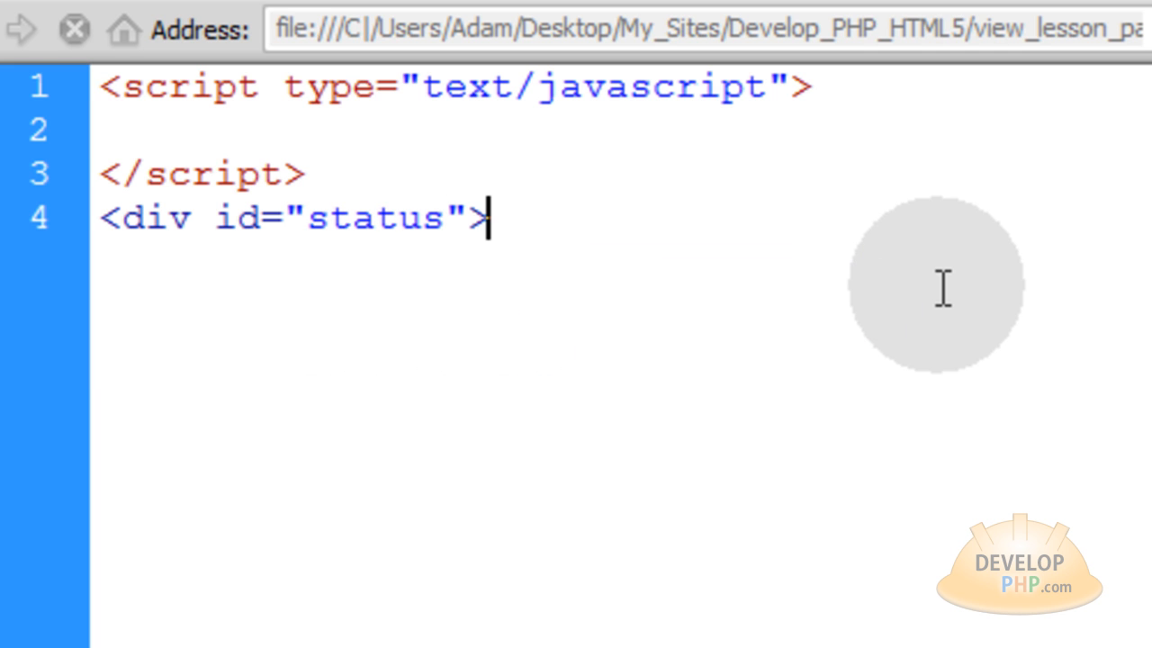
text(</div>)
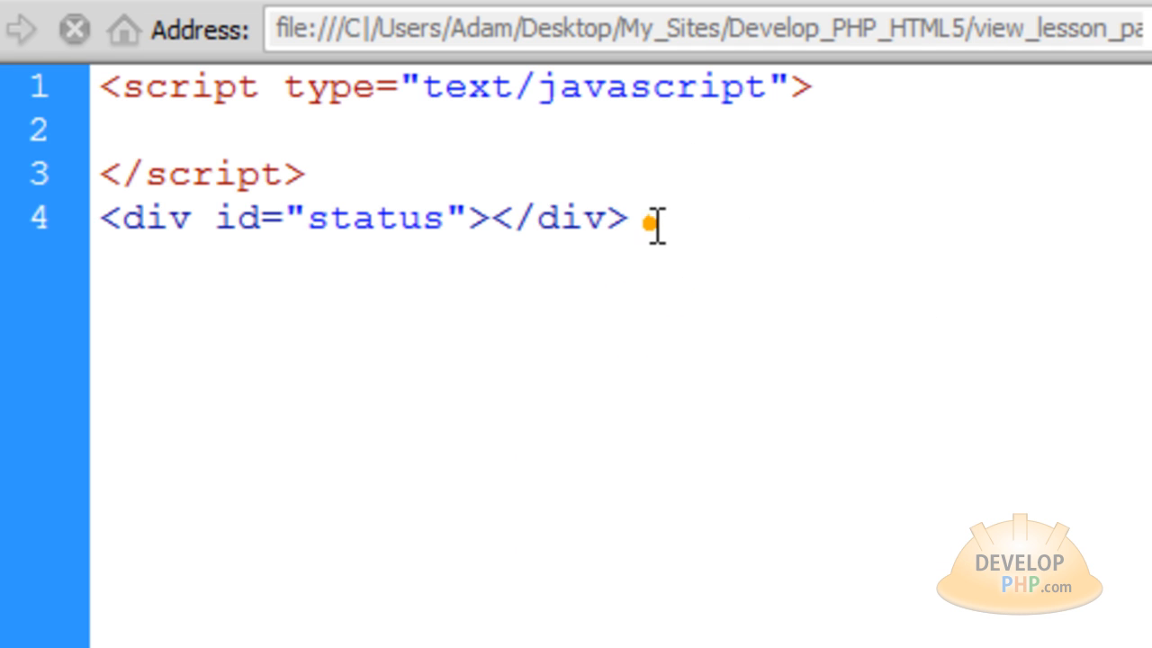
Below the status div, add a second script block containing countDown().
key(enter)
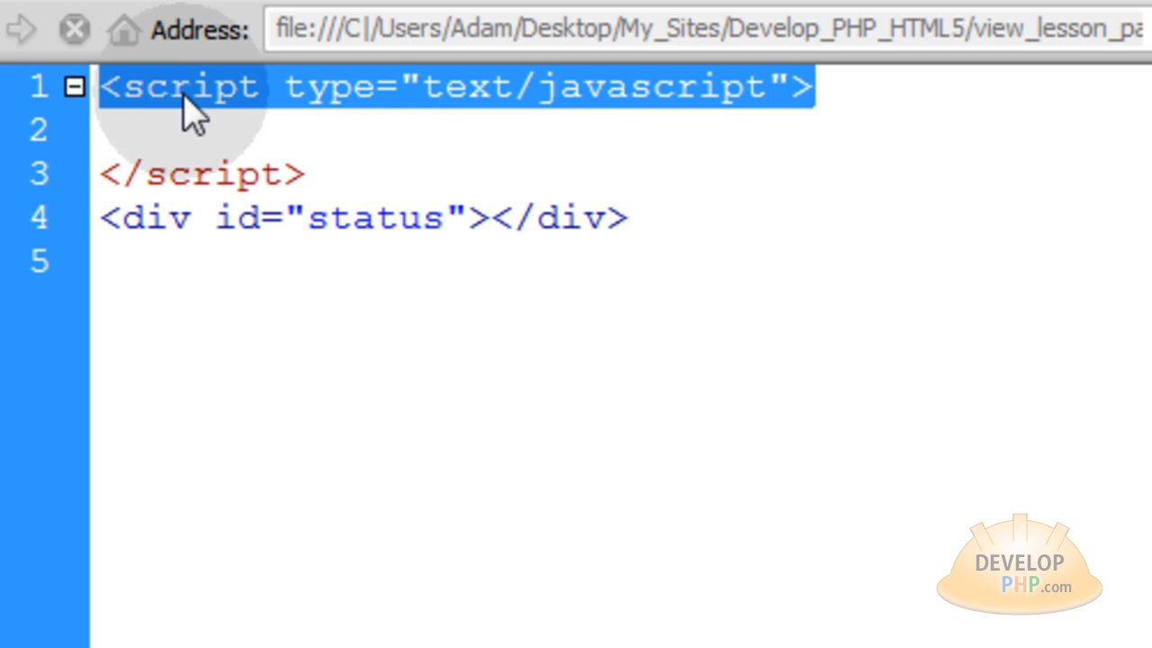
text(<script type="text/javascript">)
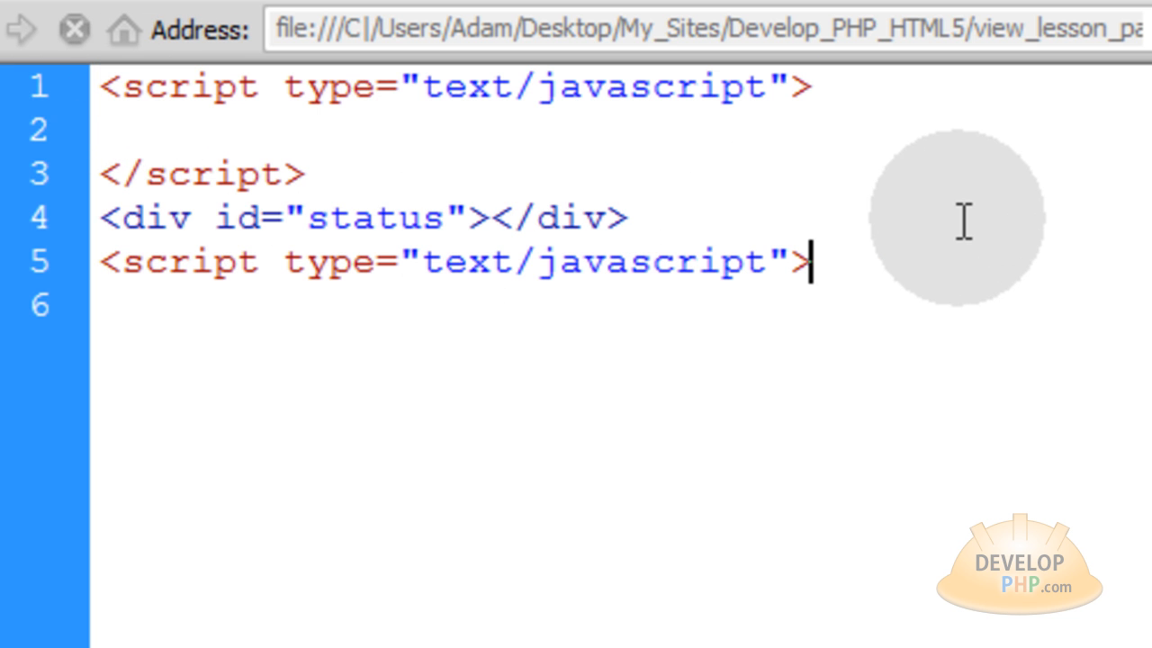
text(</script>)
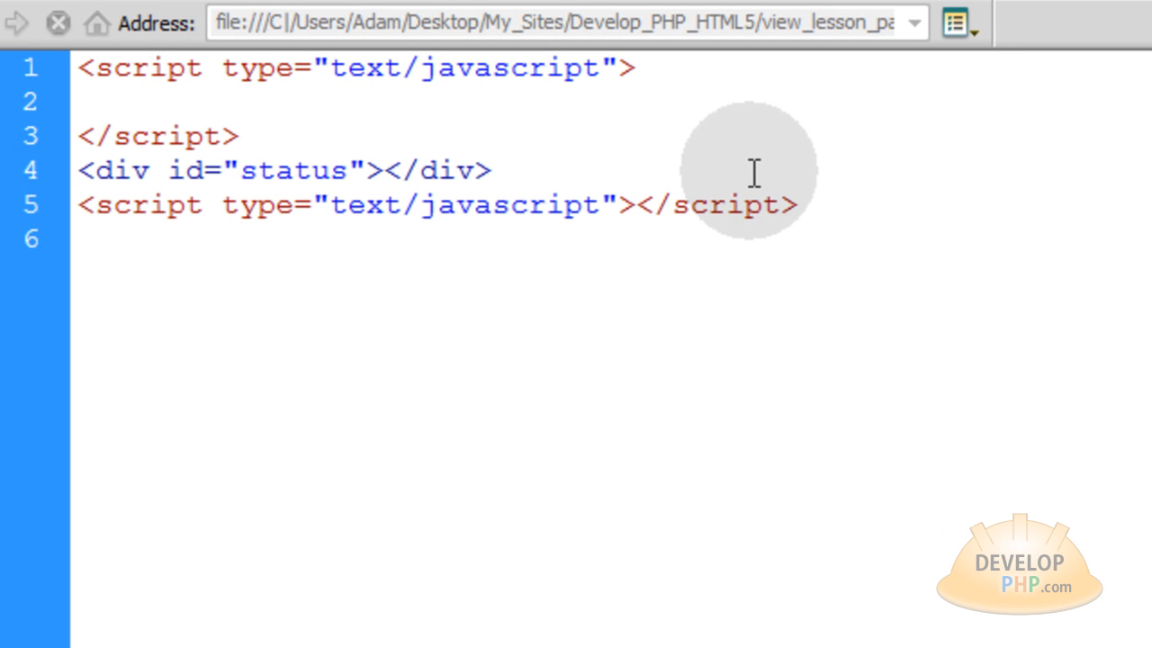
text(count)
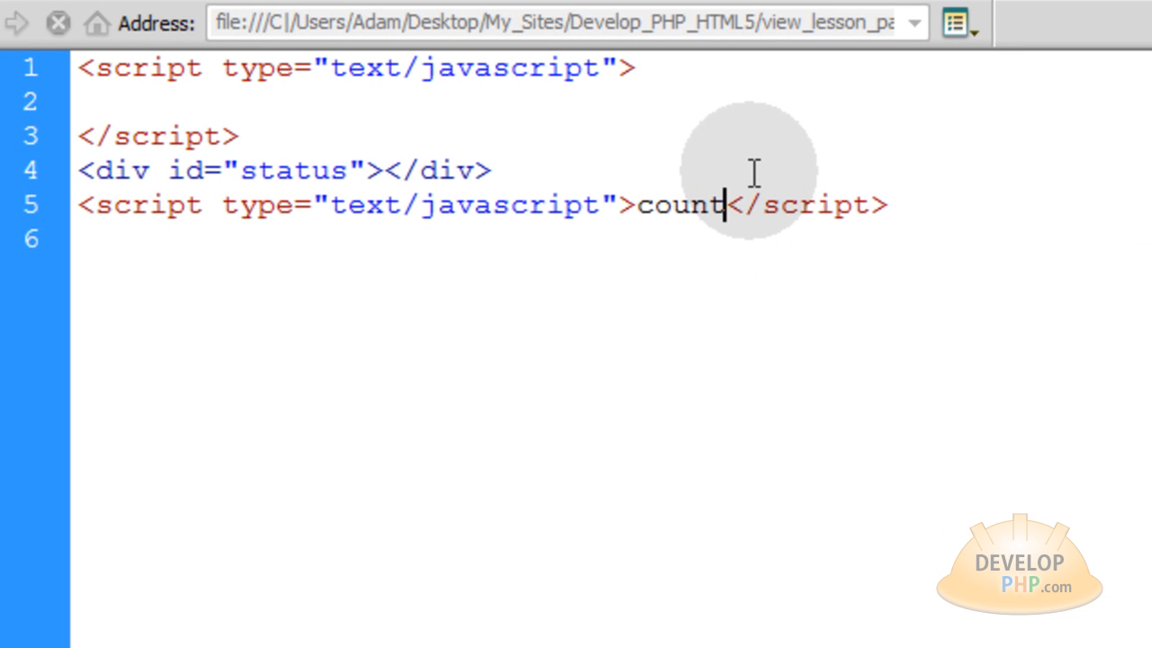
text(Down)
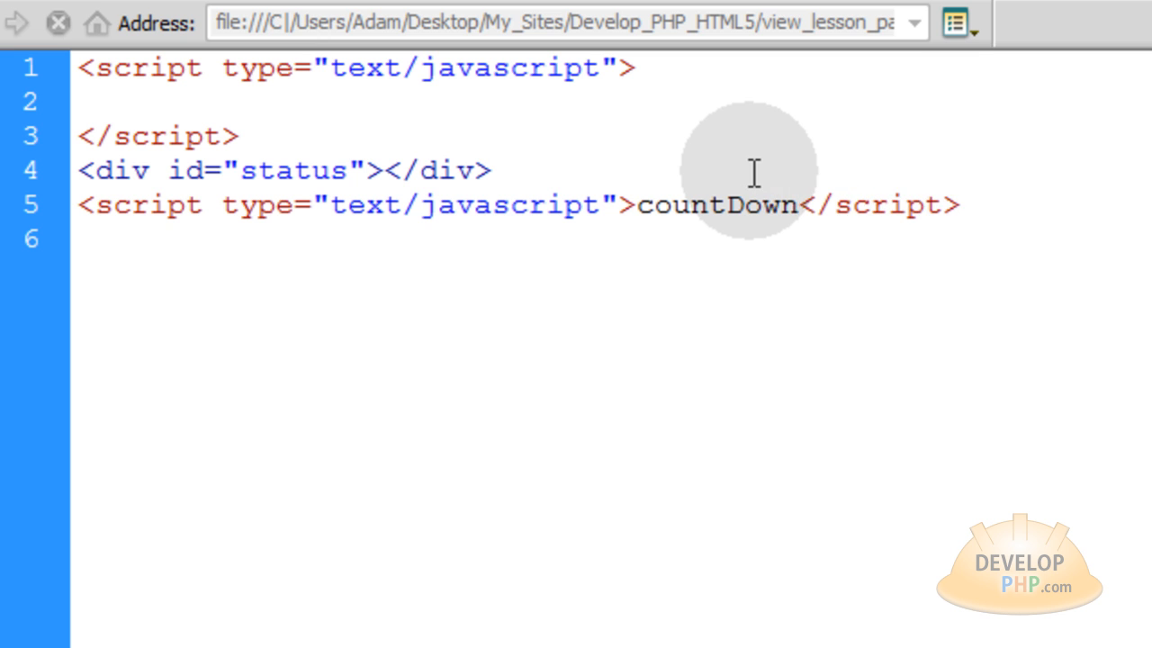
text(();)
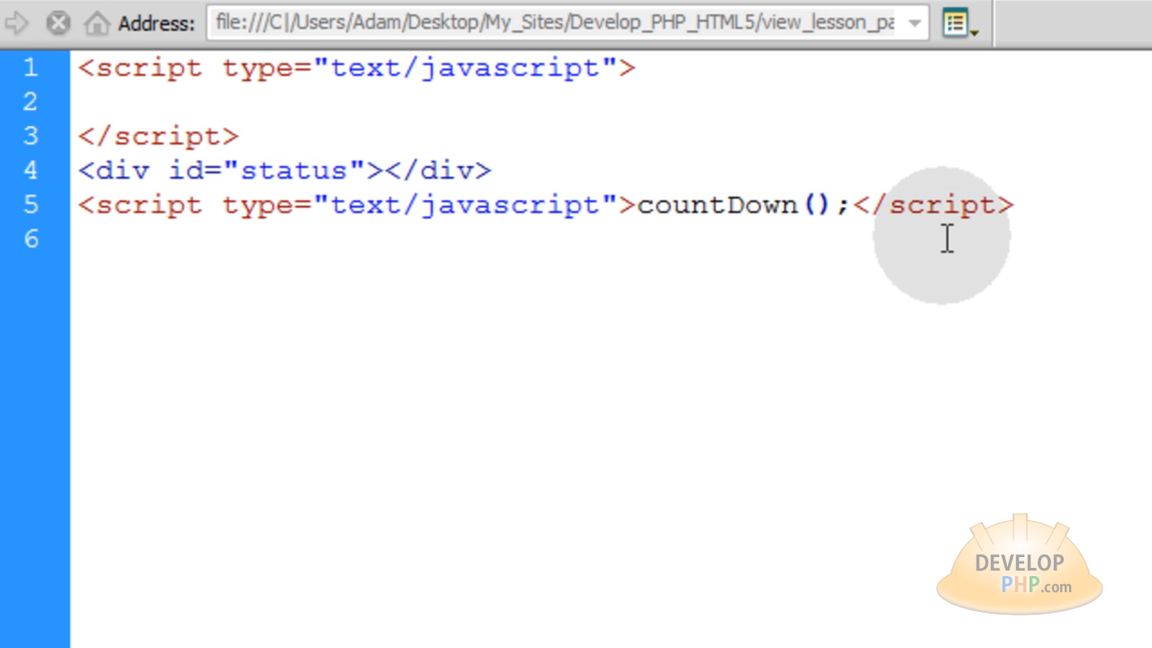
Fill the call as countDown(10,"status"), highlighting the matching status div id.
text(10)
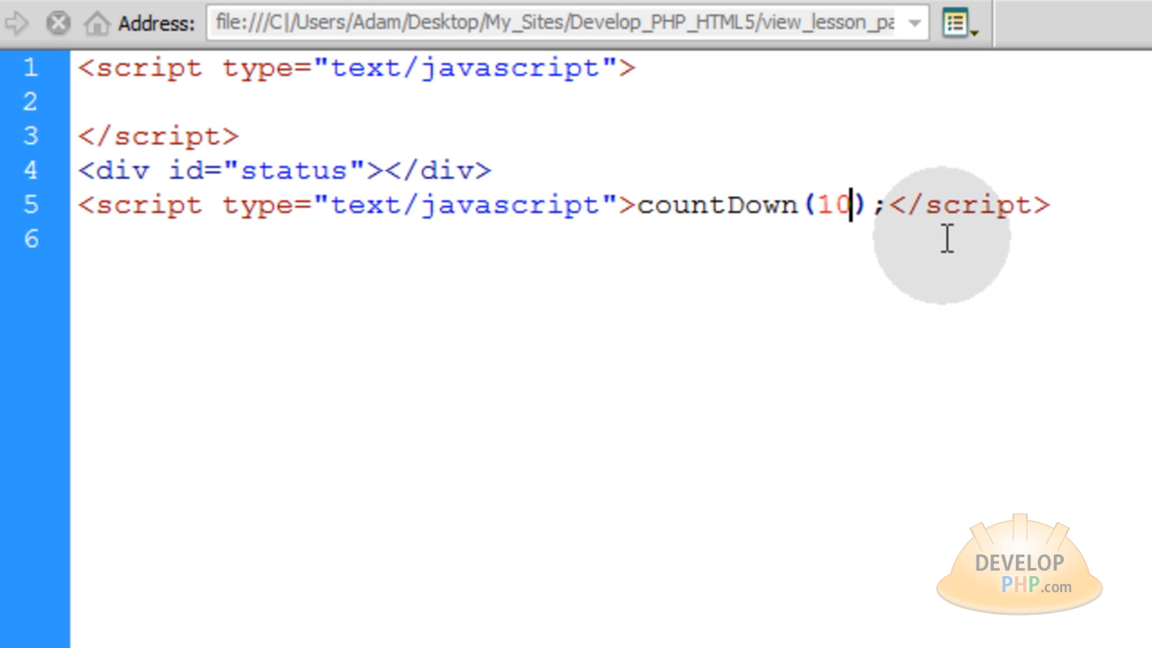
text(,)
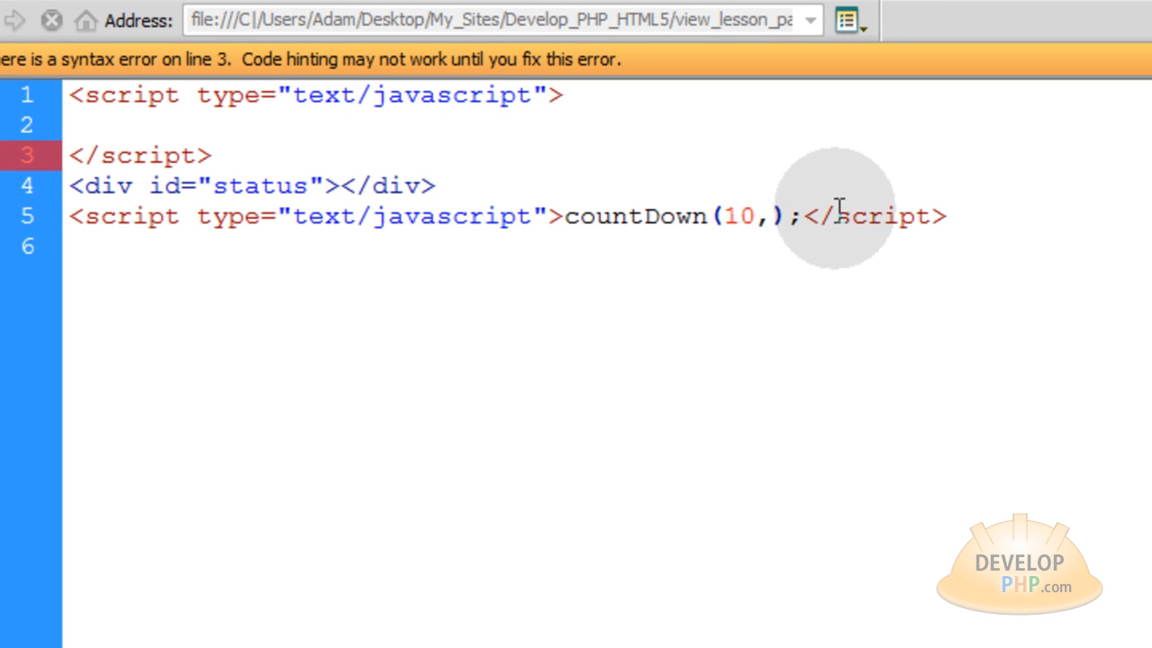
double_click(259, 185)
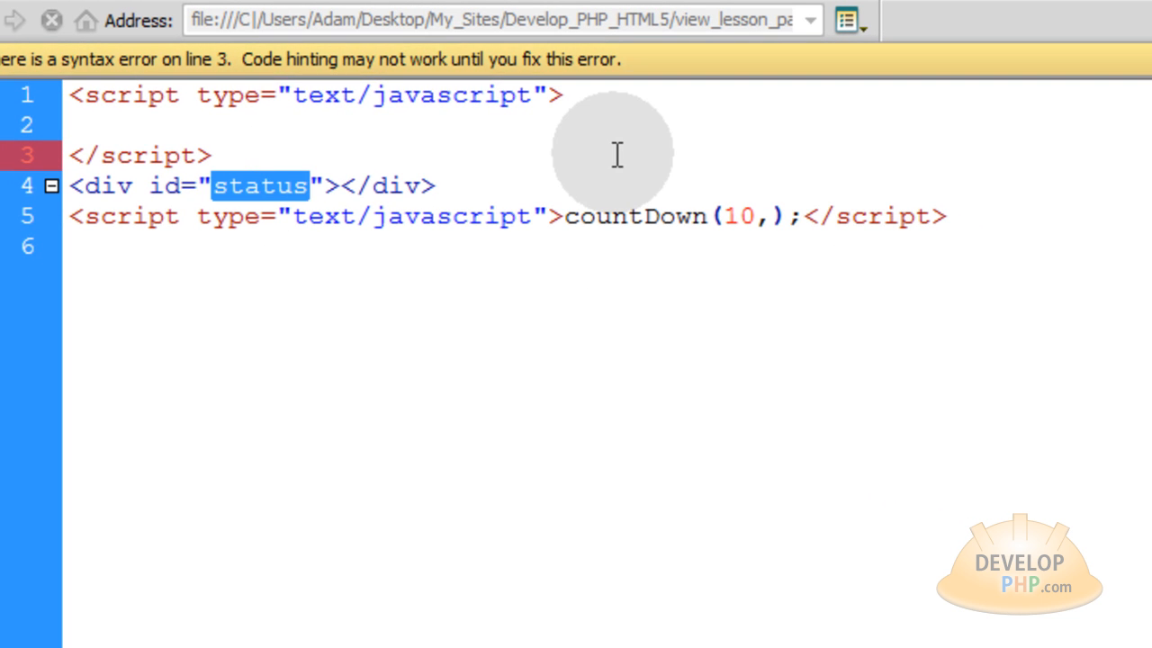
click(770, 216)
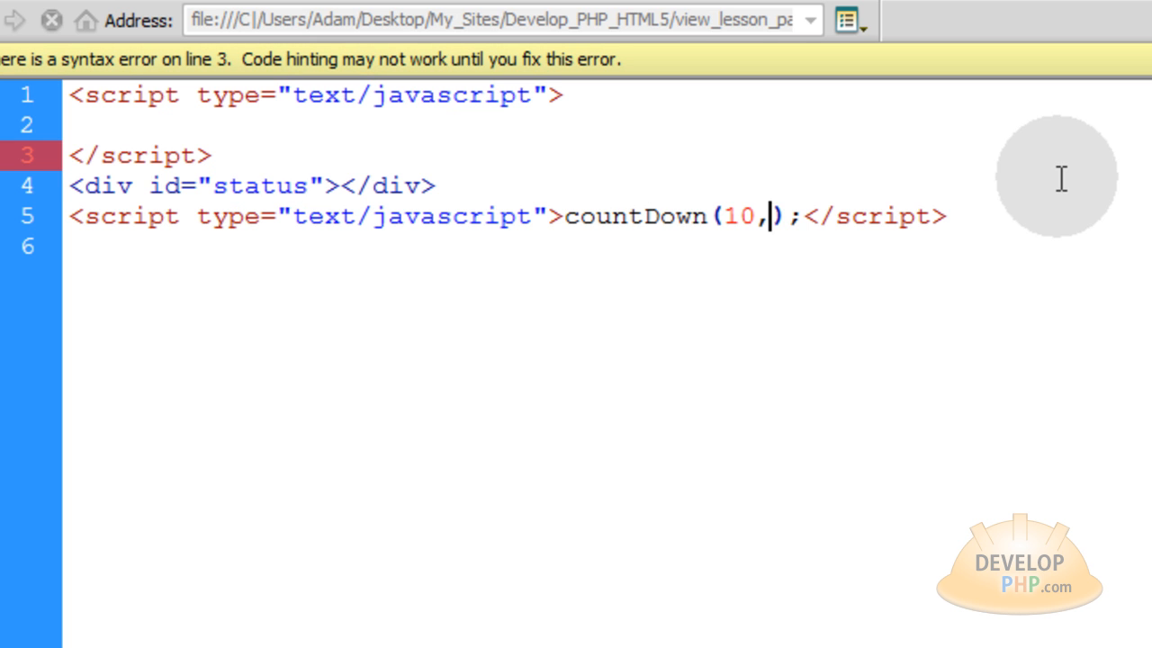
text("status")
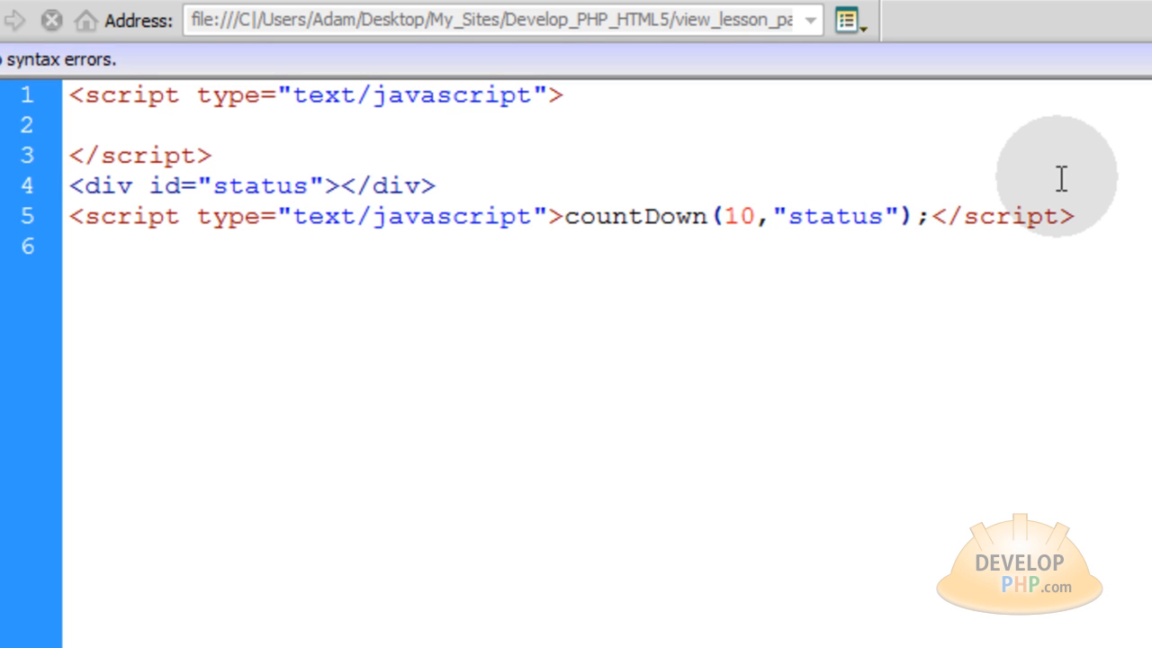
double_click(834, 216)
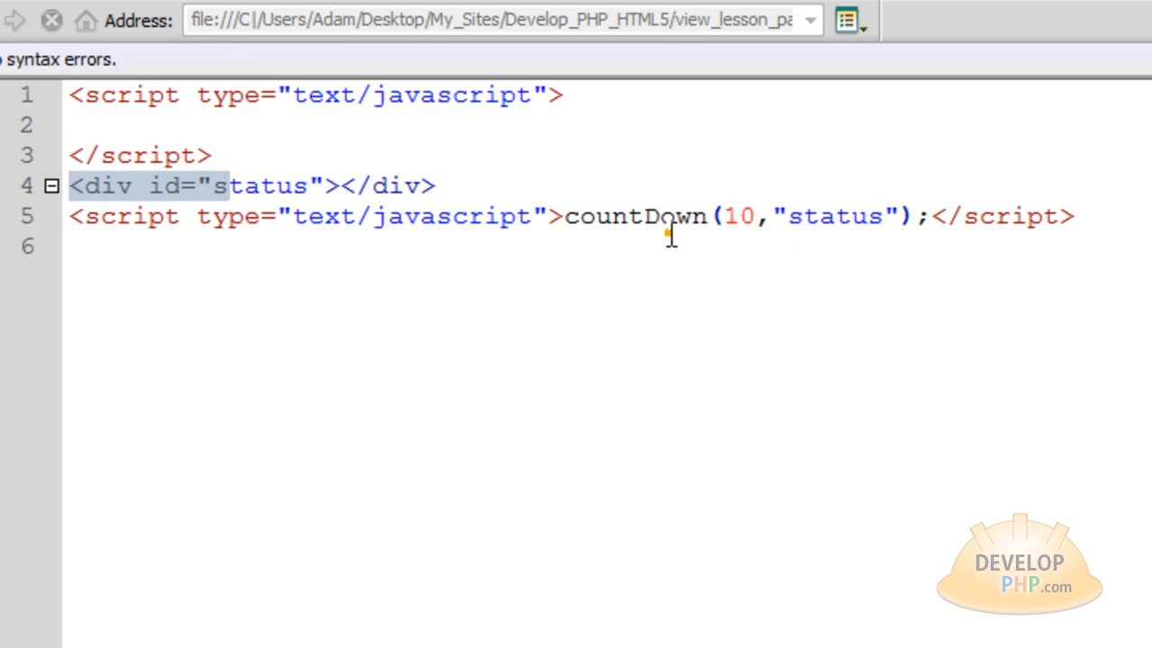
triple_click(252, 185)
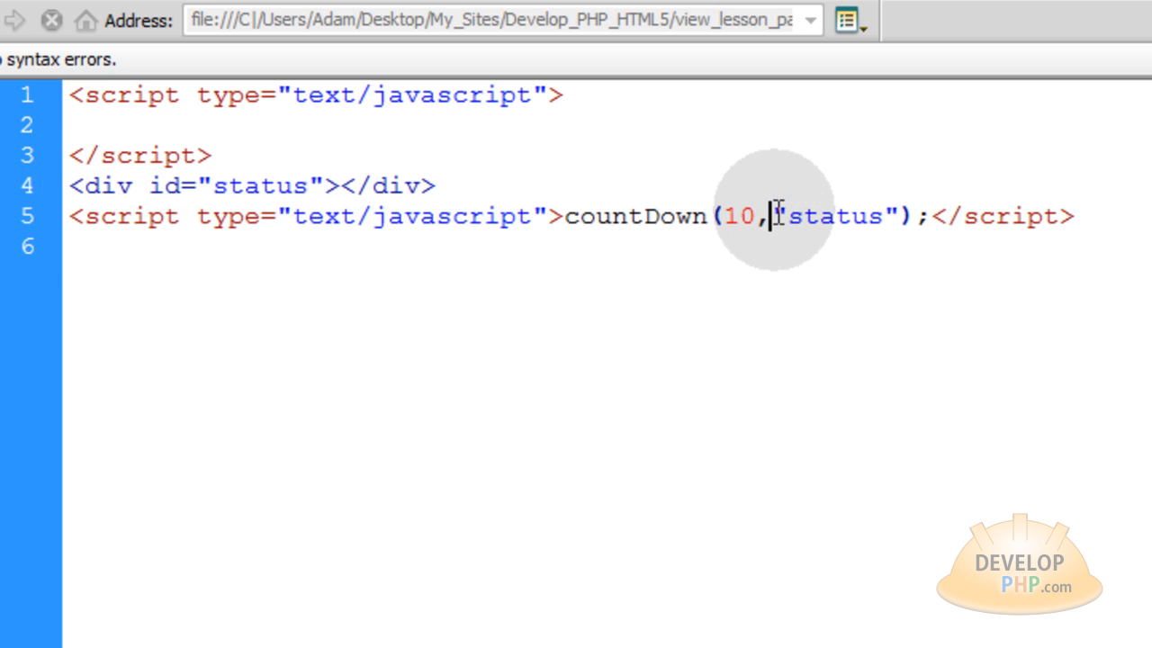
double_click(738, 216)
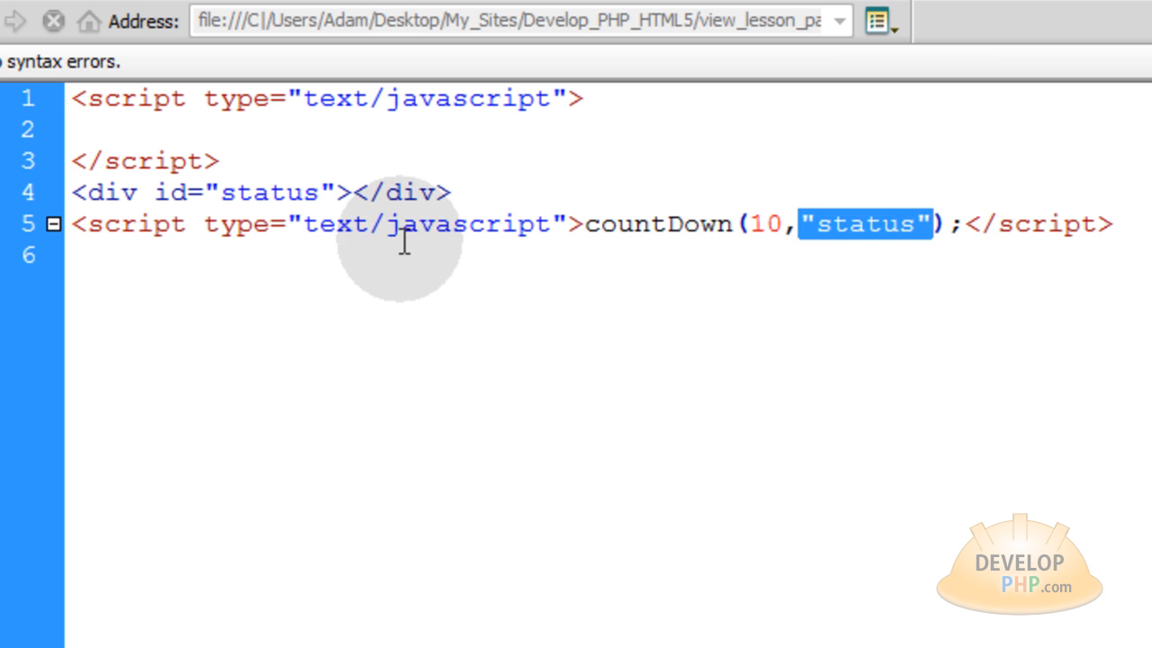
mouse_move(894, 243)
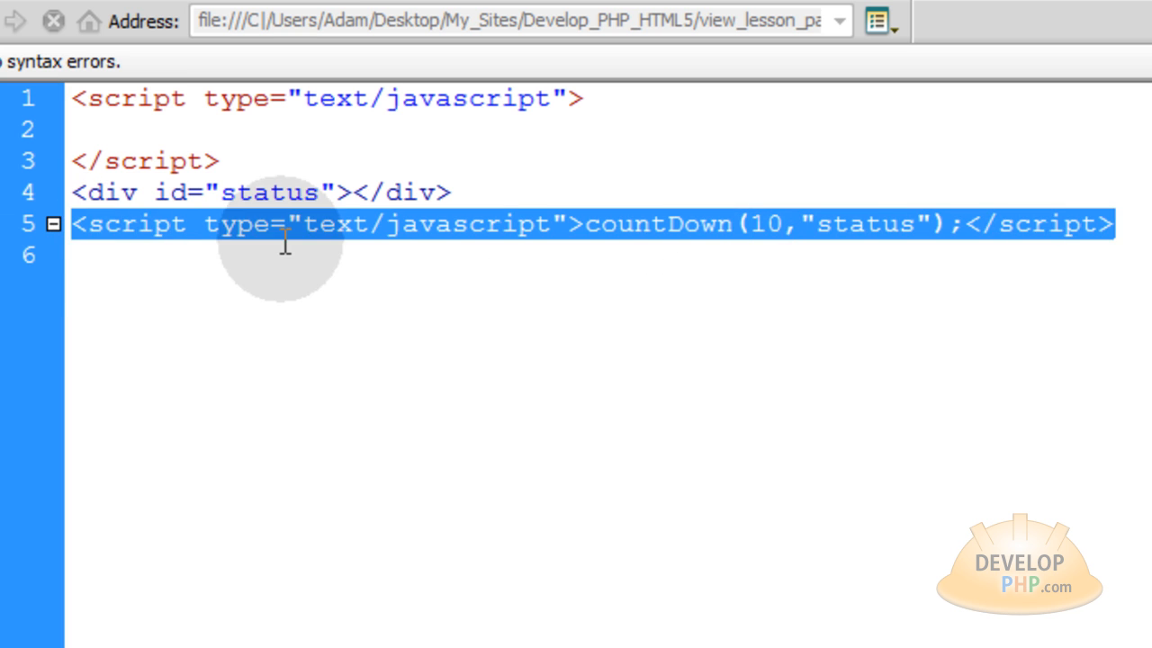
click(735, 224)
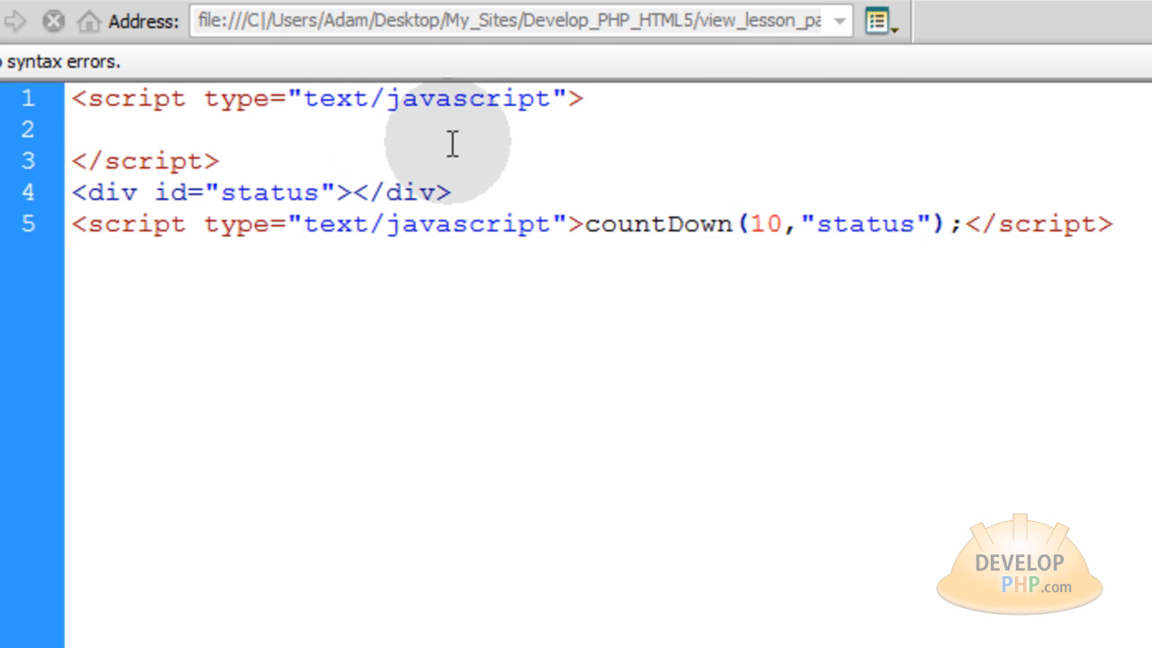
Write an empty function countDown() { } in the first script block.
text(function)
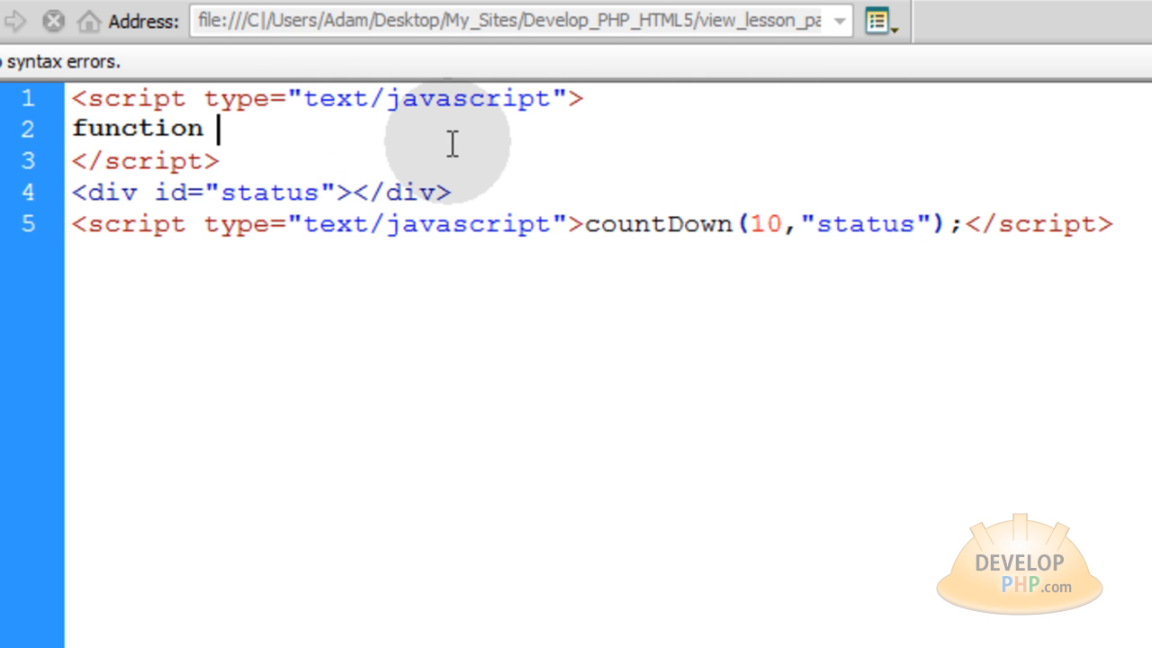
text(countDown ()
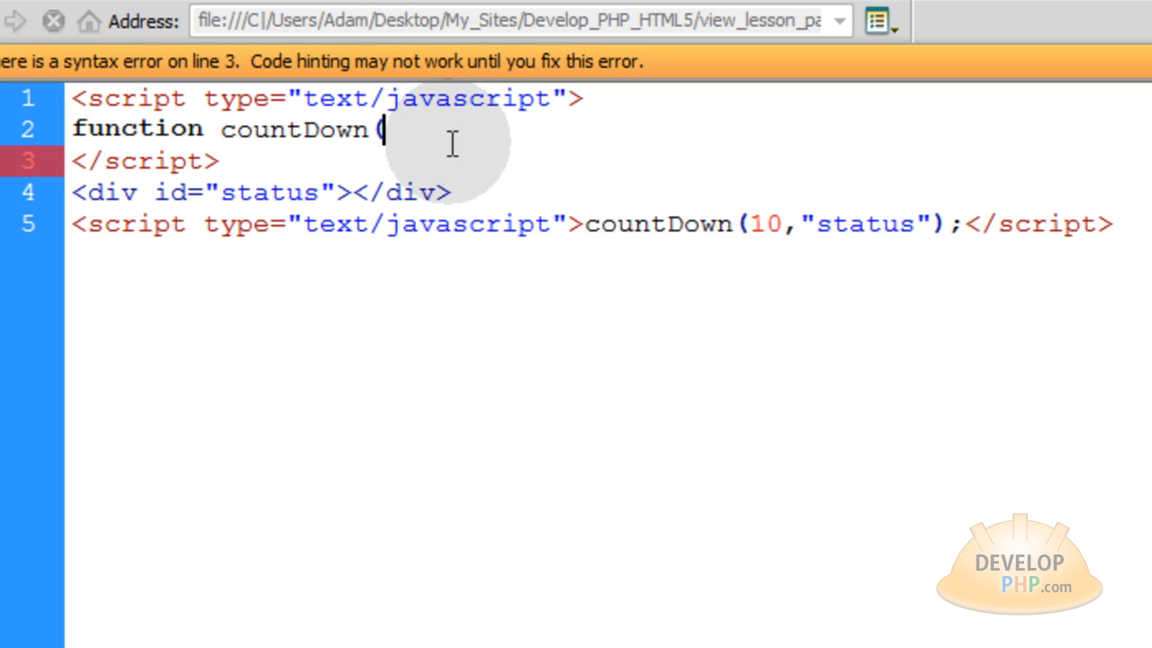
text() {)
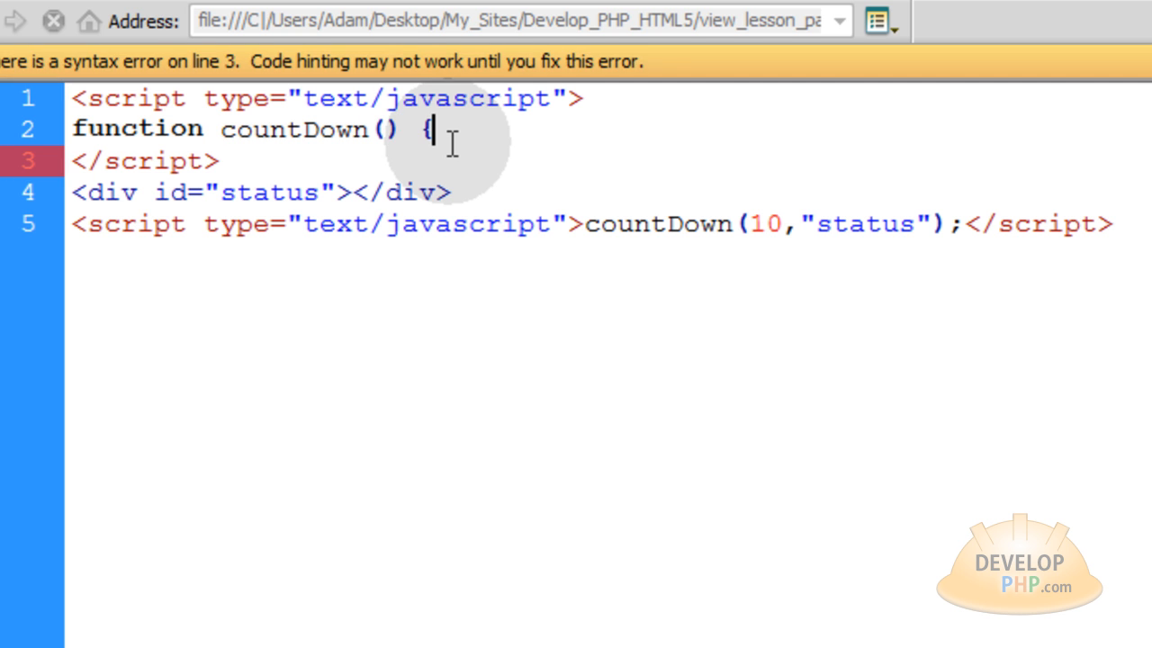
key(enter)
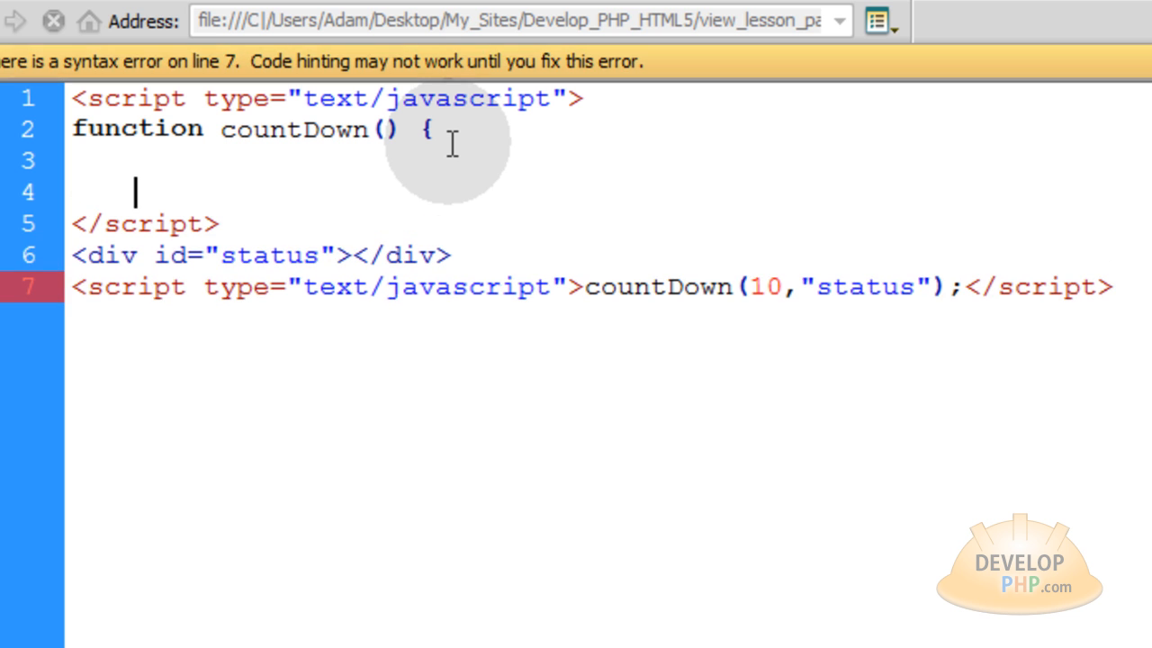
text(})
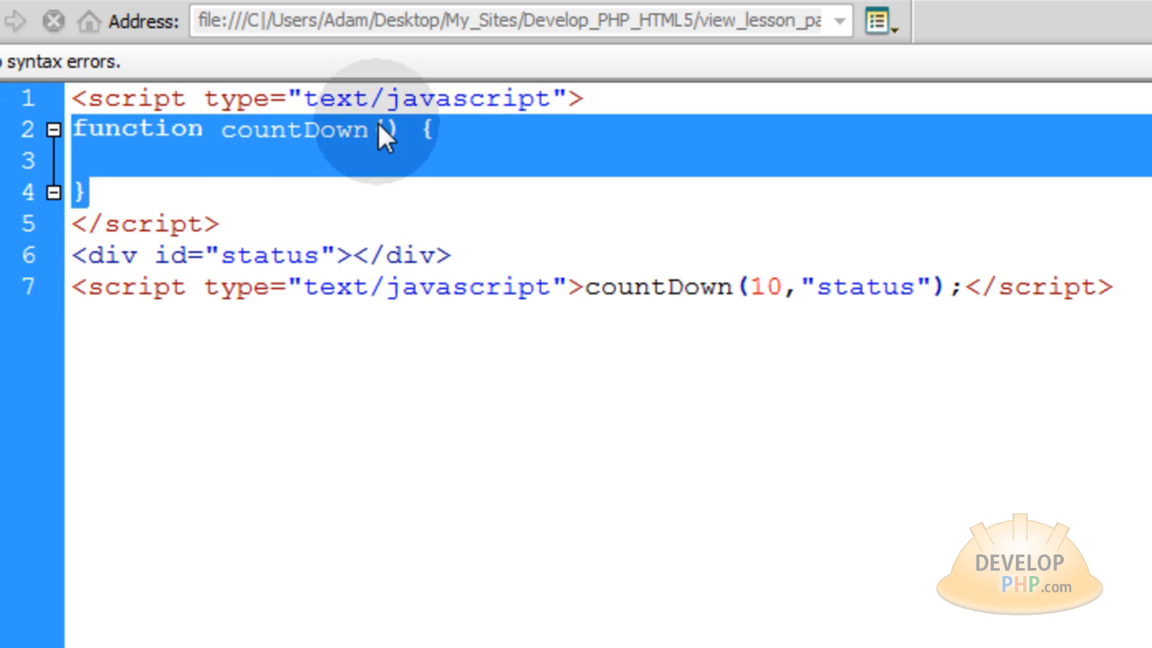
Give countDown the parameters secs and elem, comparing them to the call's arguments.
click(817, 193)
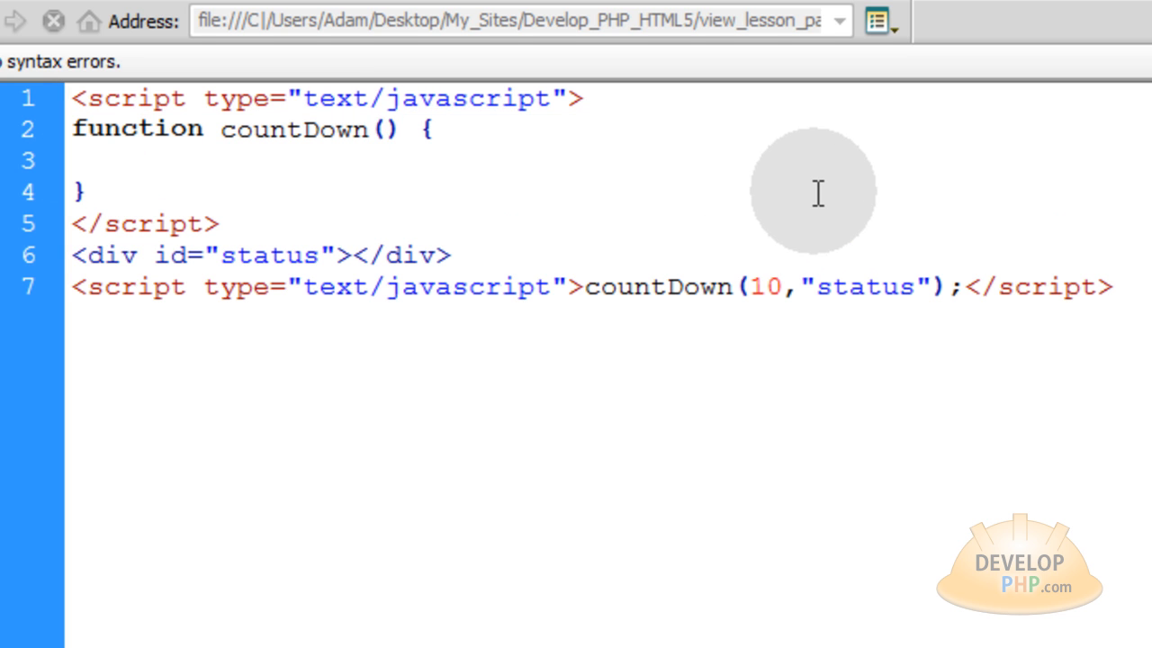
click(381, 129)
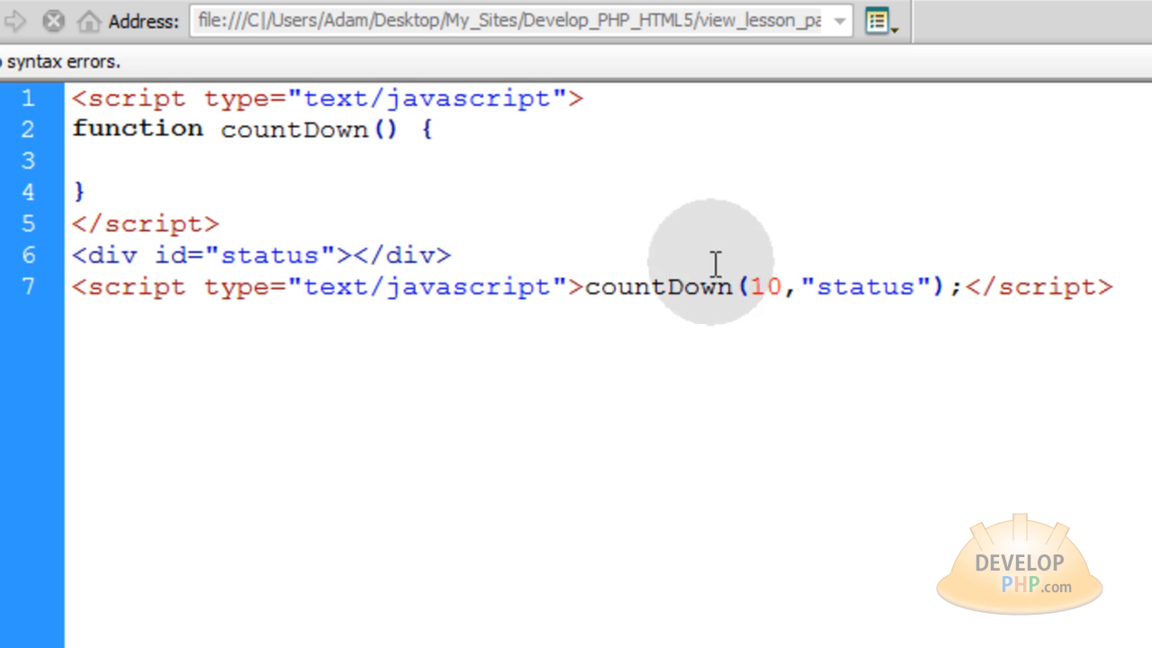
double_click(763, 287)
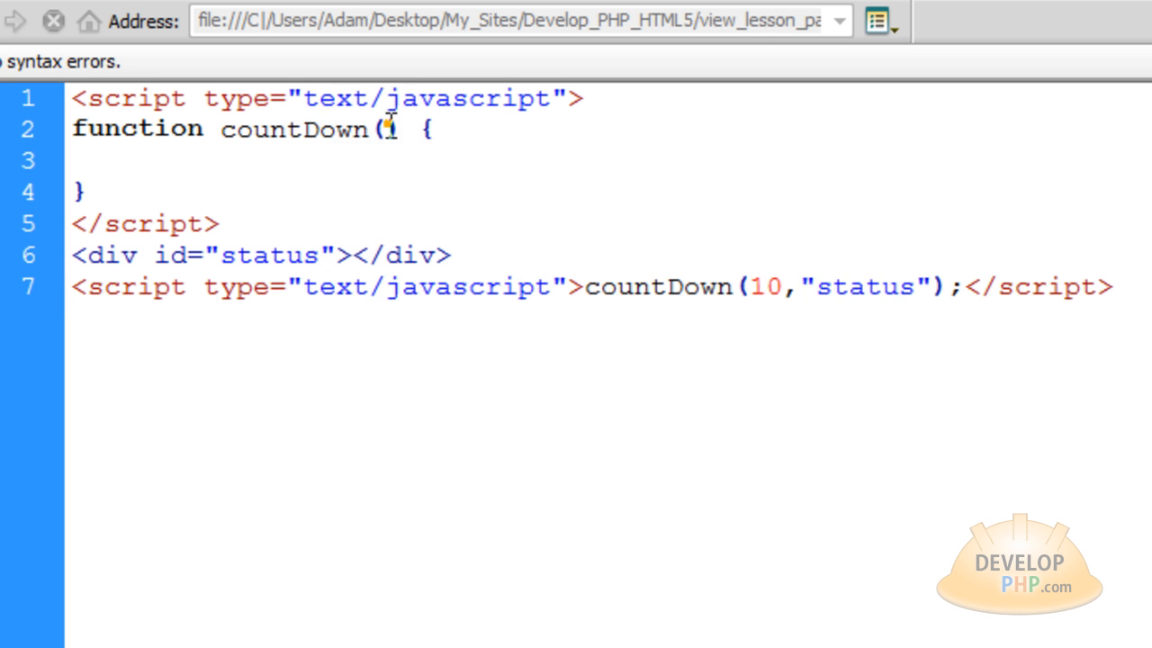
text(secs)
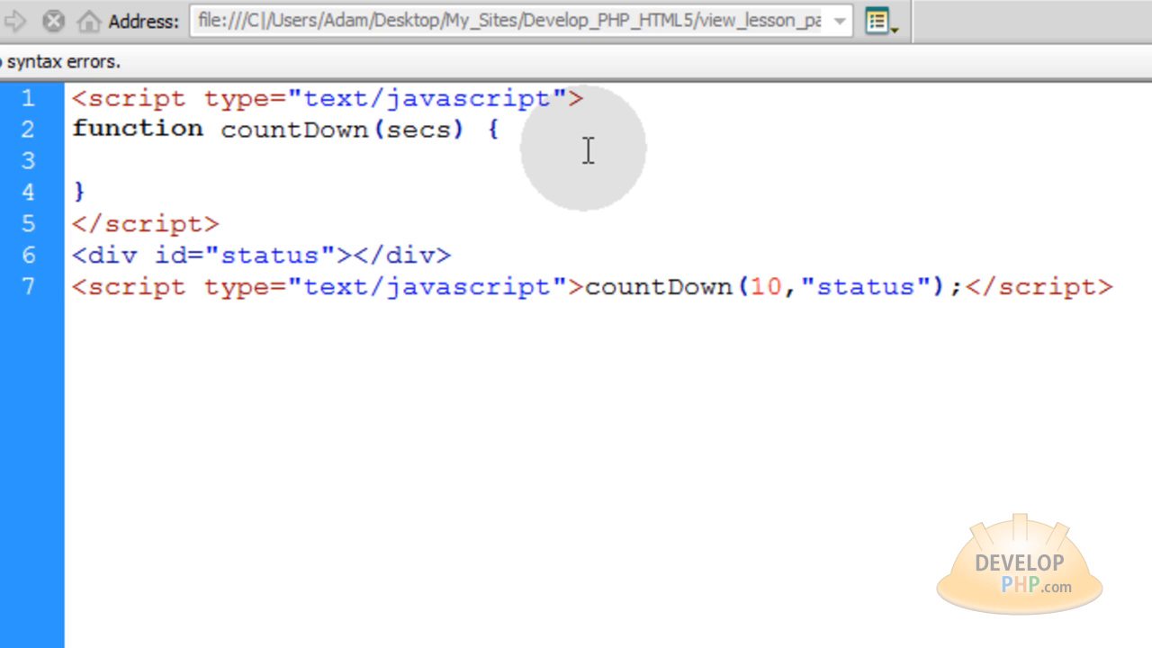
text(,)
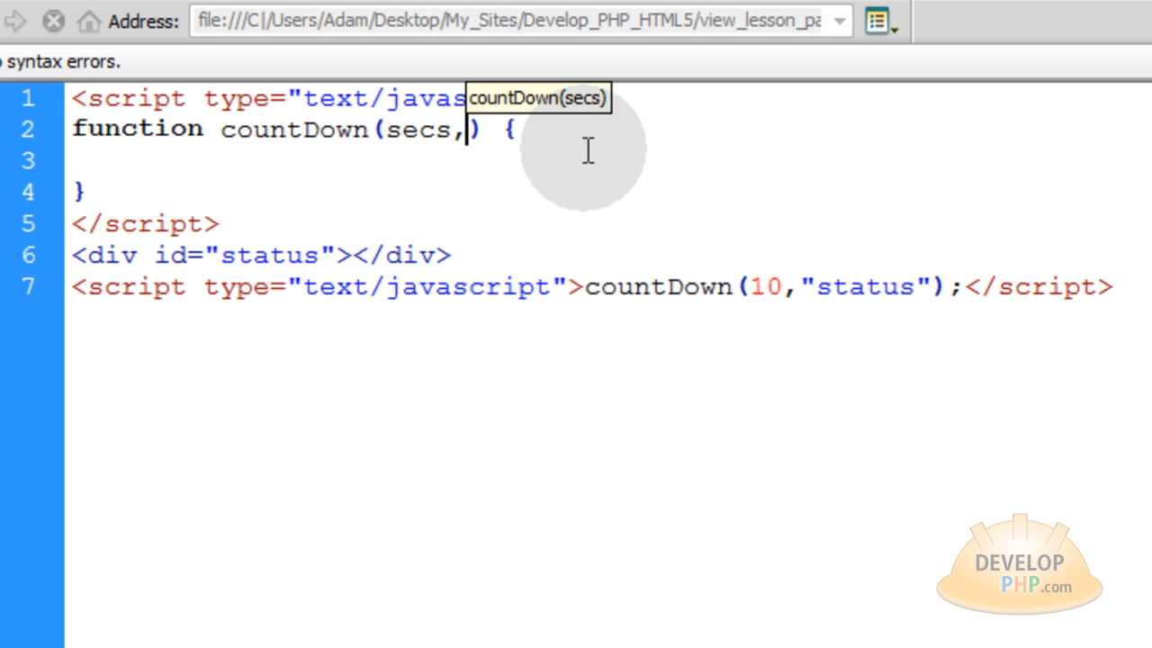
text(elem)
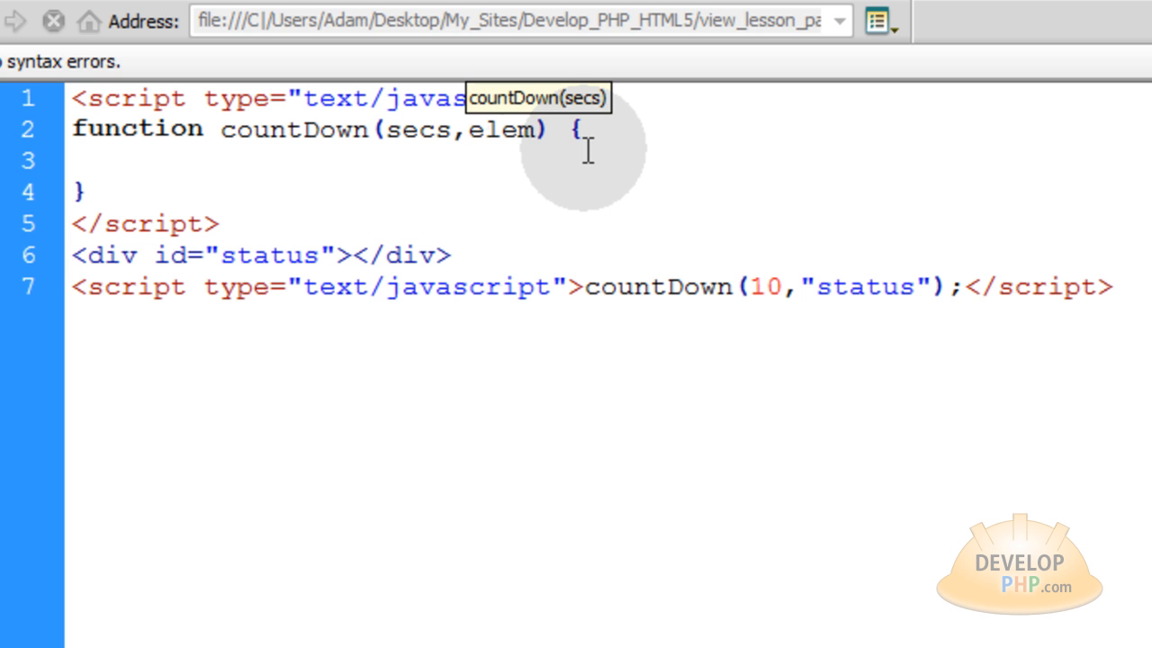
double_click(418, 129)
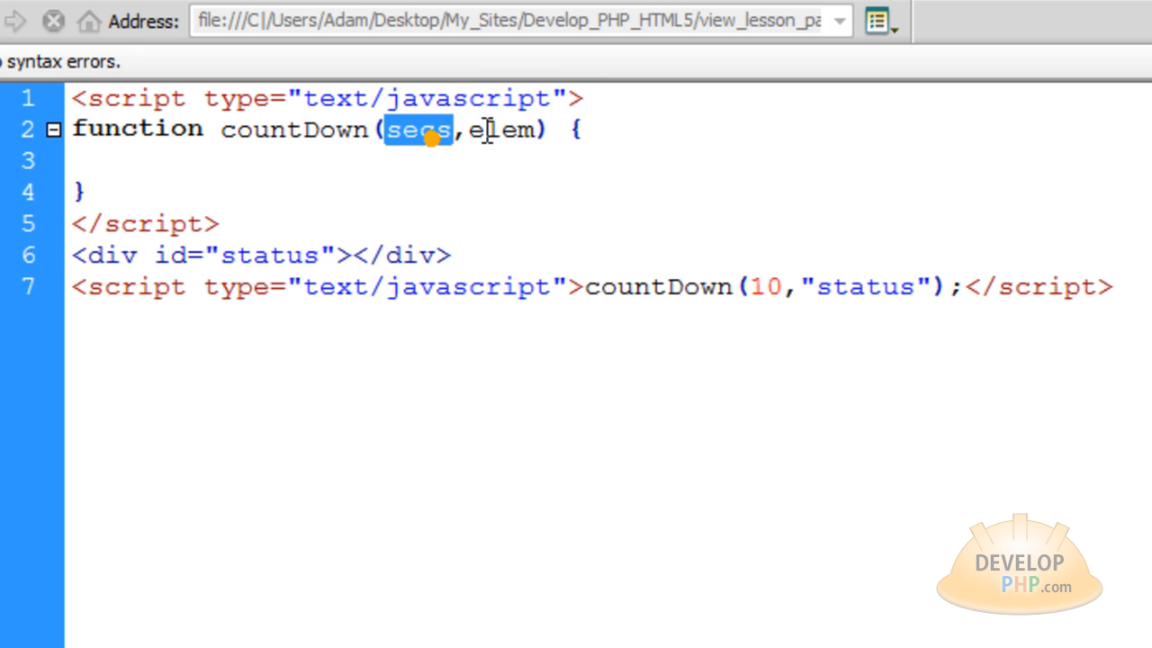
click(135, 160)
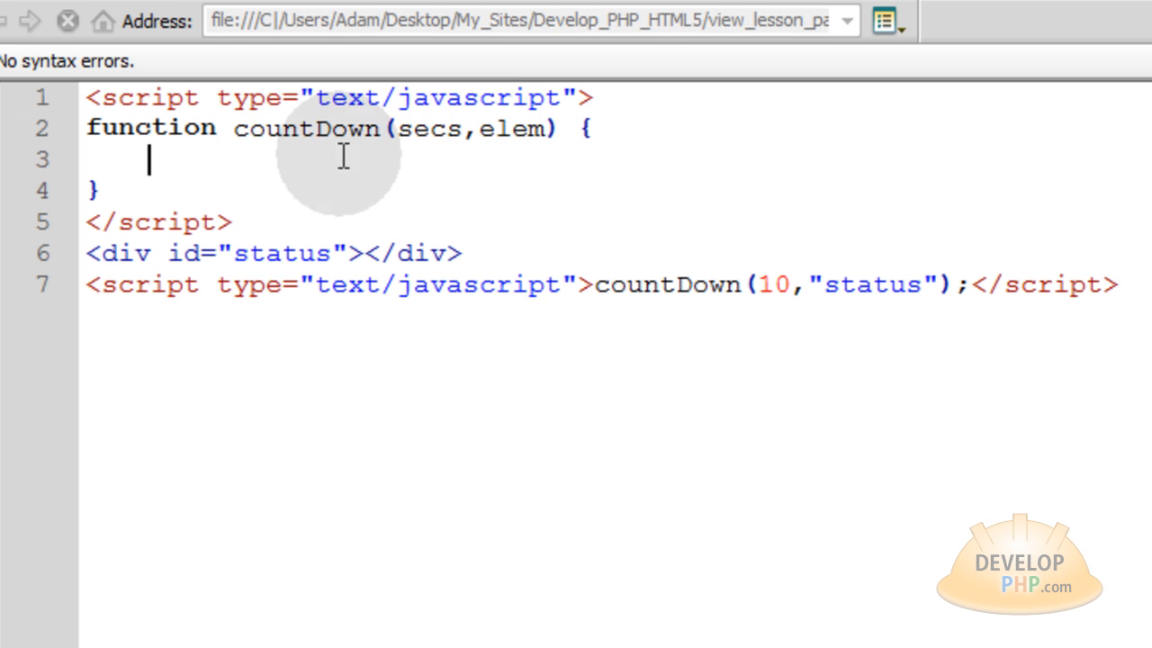
Add var element = document.getElementById(elem); and highlight each part while explaining it.
text(var element = document.getElementById(elem);)
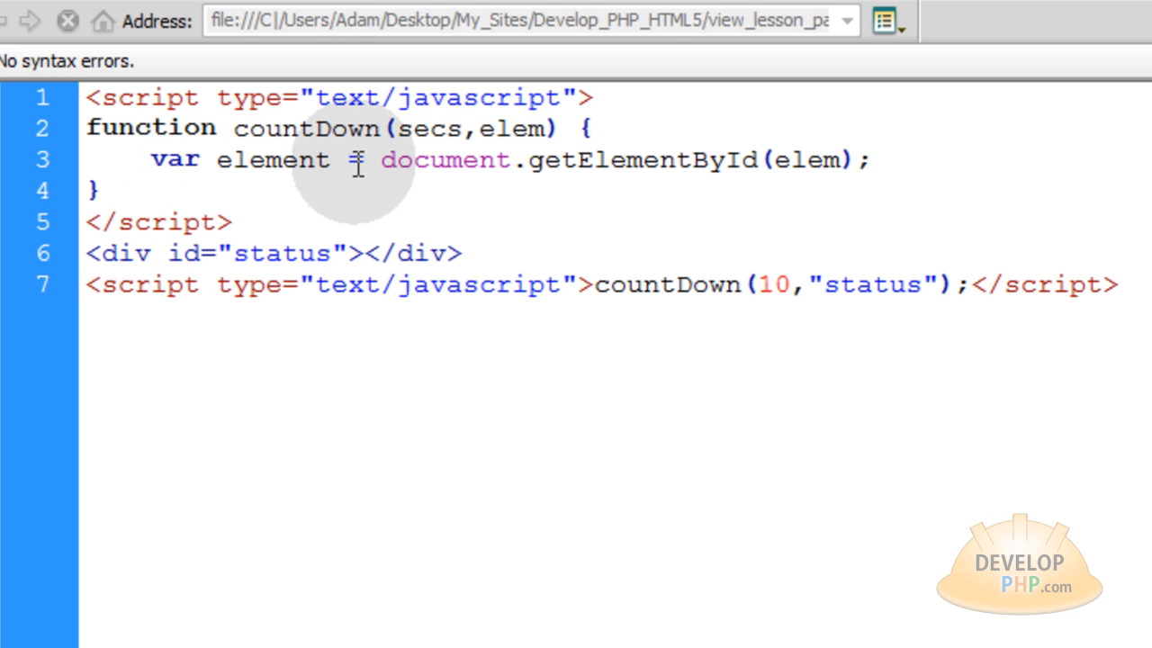
double_click(273, 160)
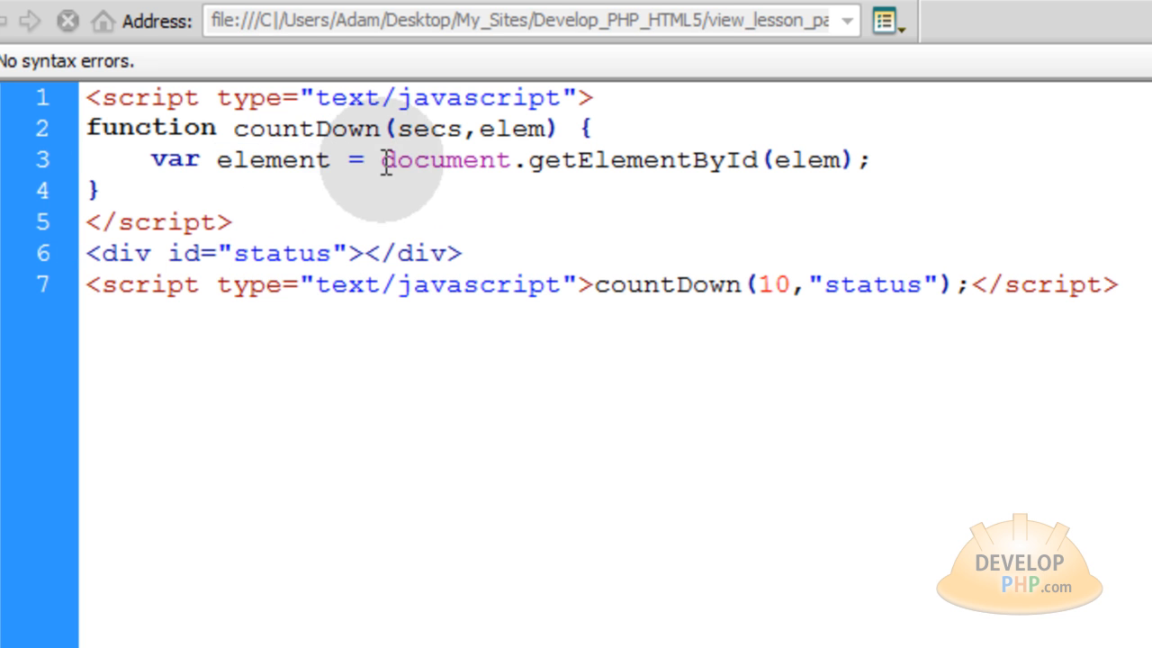
double_click(281, 253)
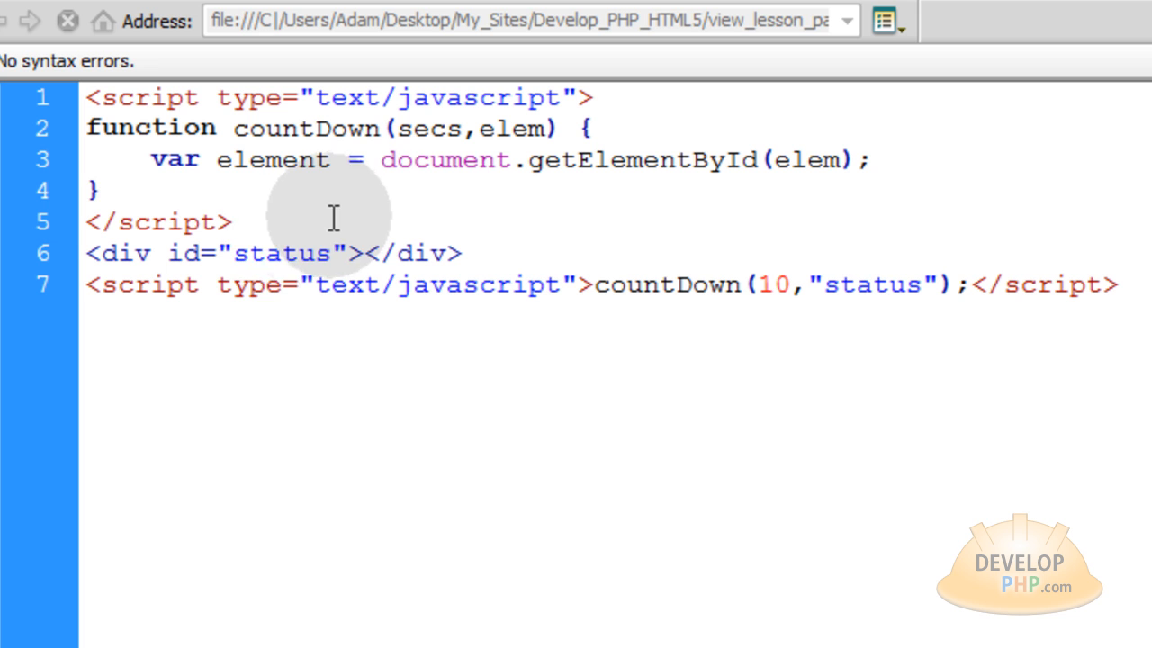
mouse_move(376, 183)
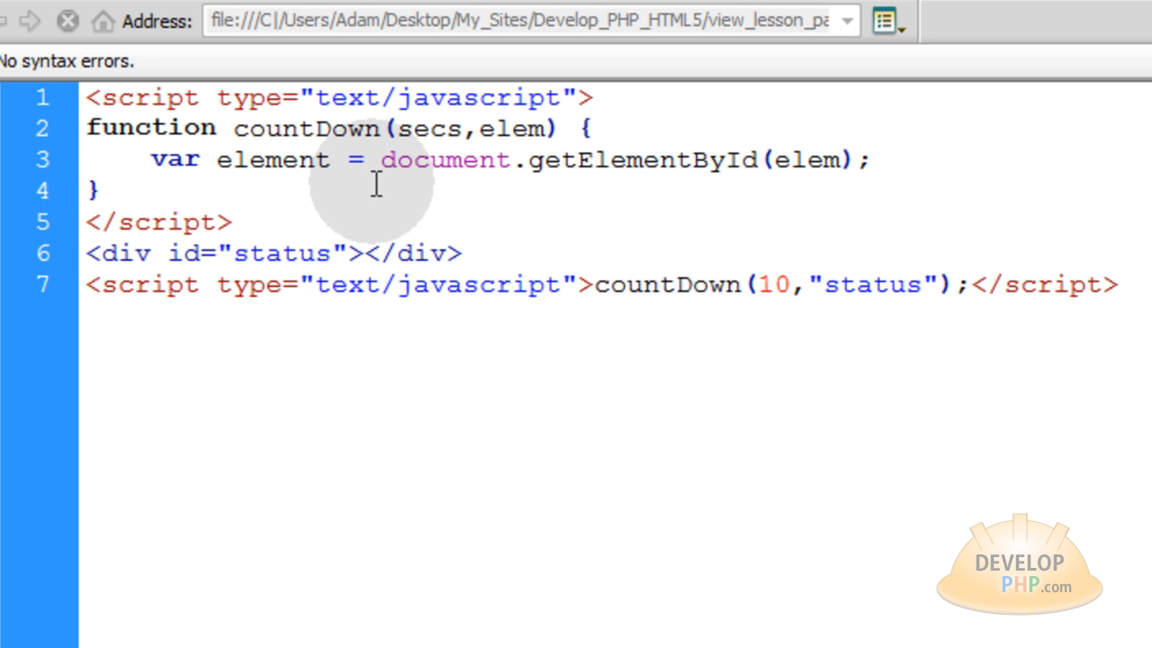
click(99, 189)
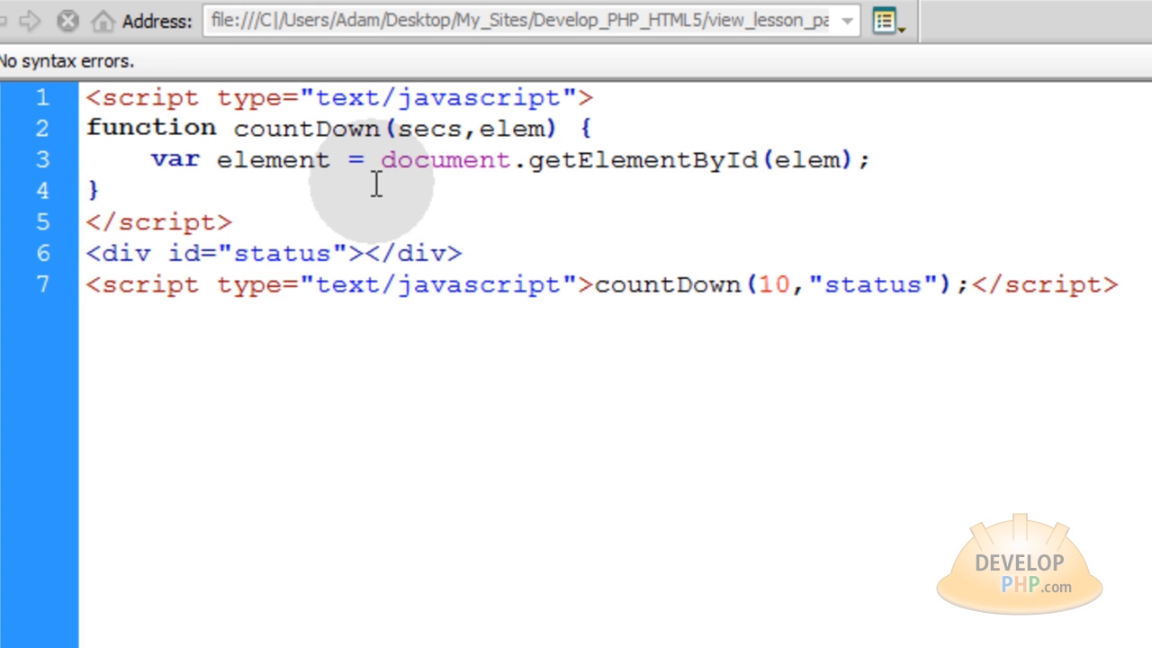
double_click(271, 159)
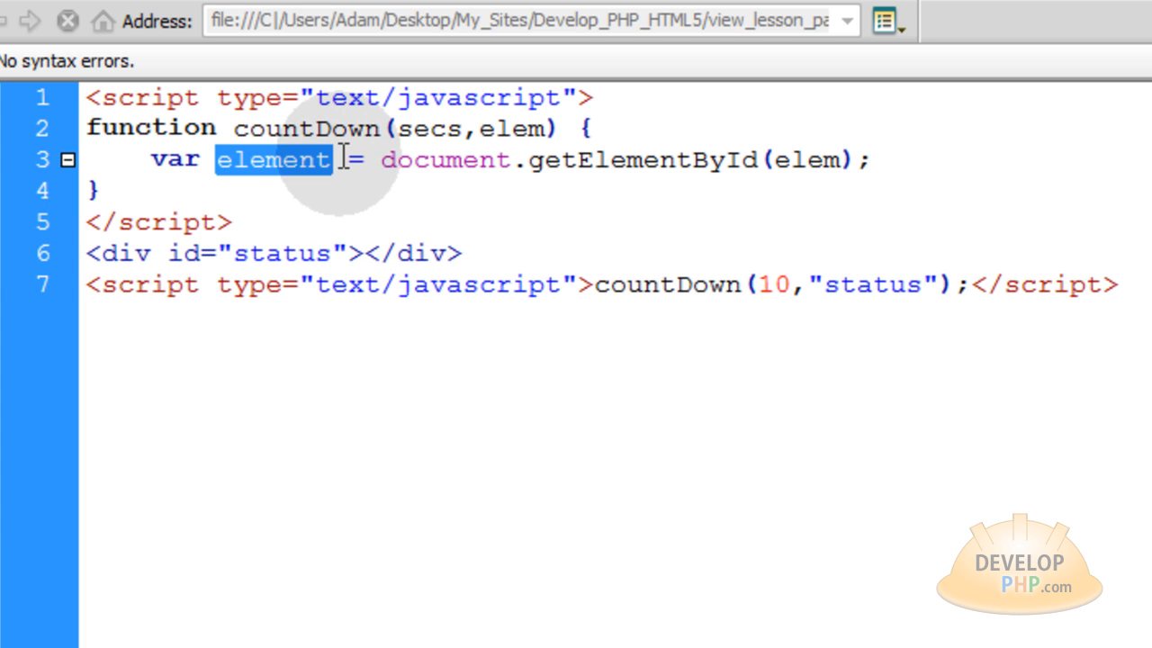
mouse_move(648, 161)
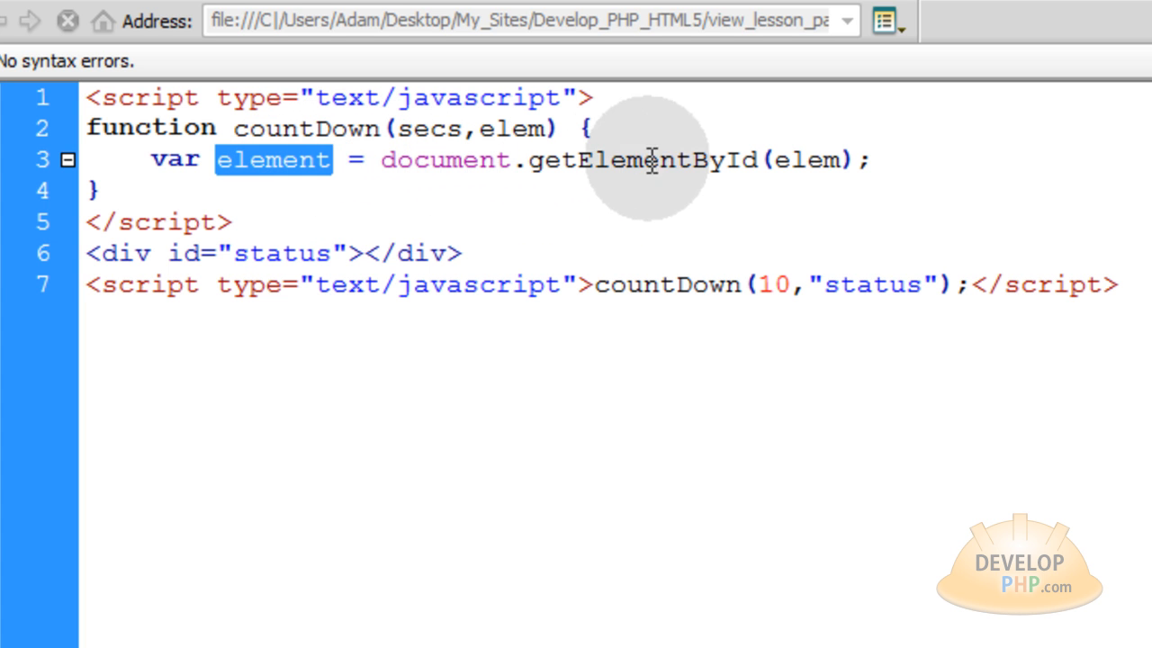
double_click(807, 159)
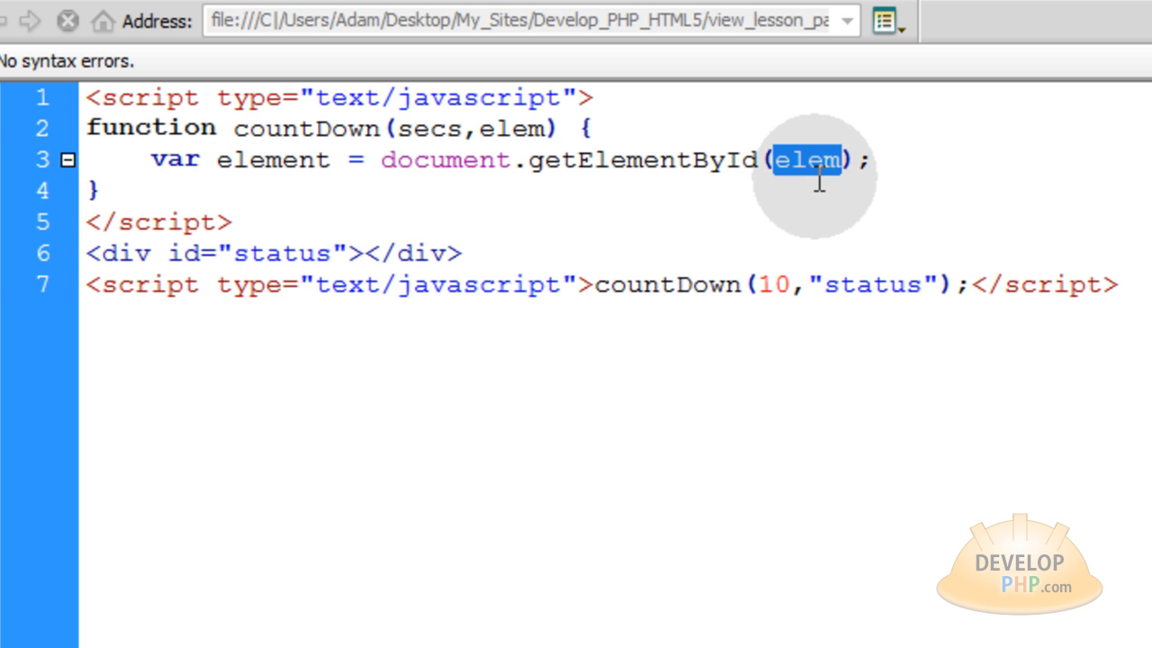
double_click(512, 128)
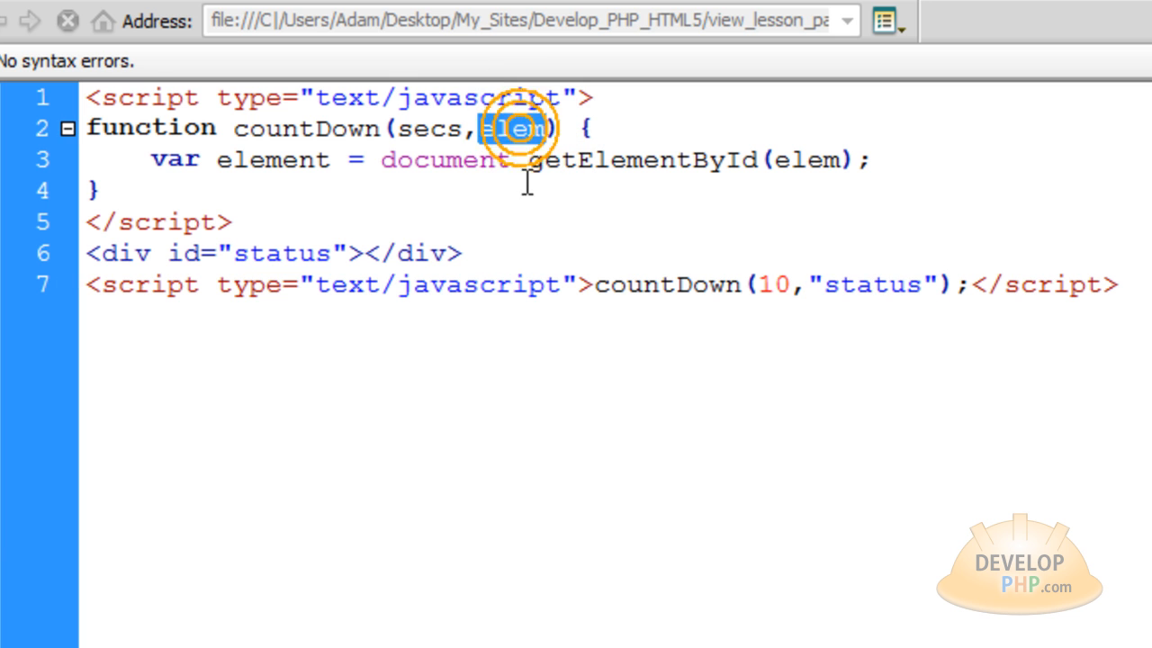
double_click(511, 127)
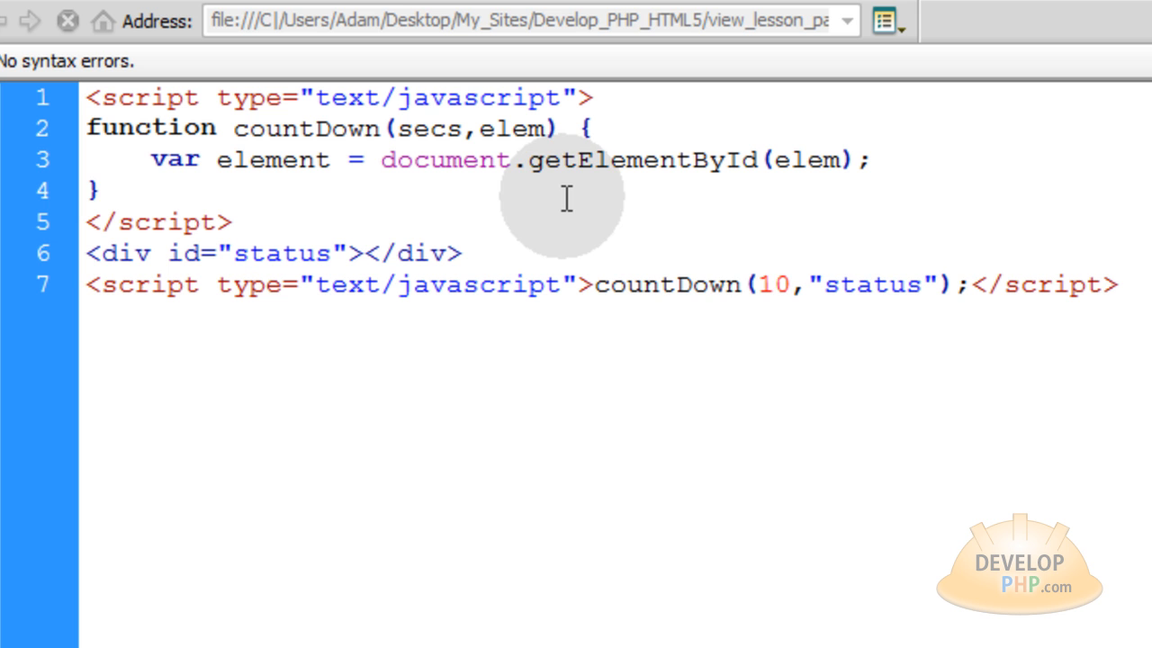
double_click(771, 285)
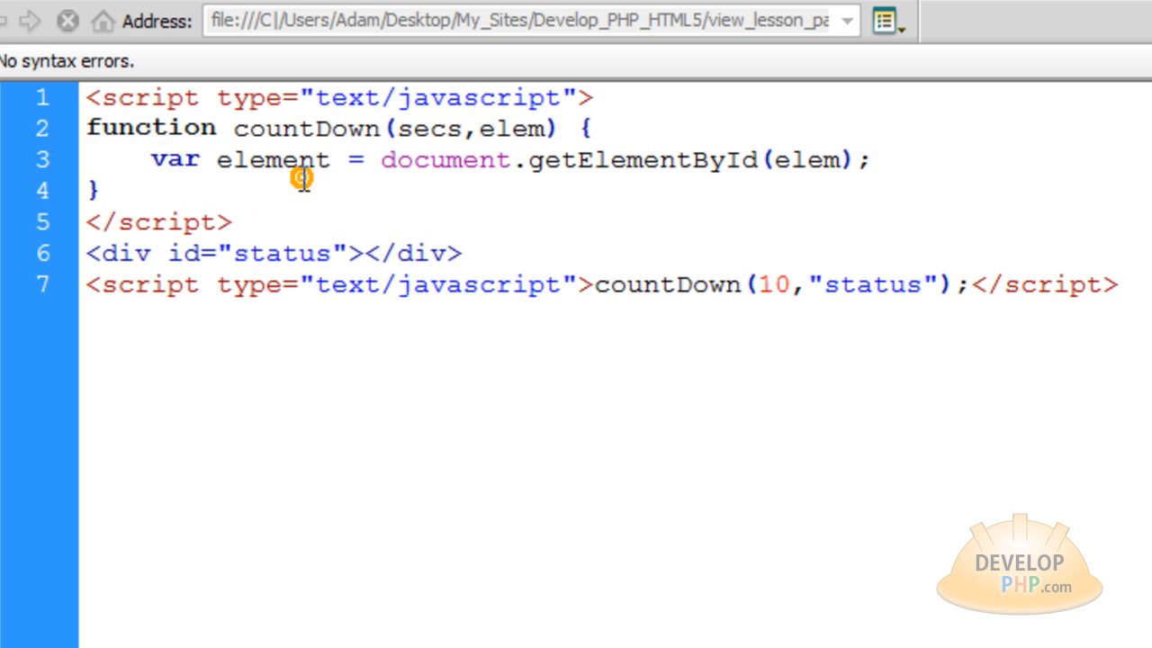
drag(382, 159, 580, 159)
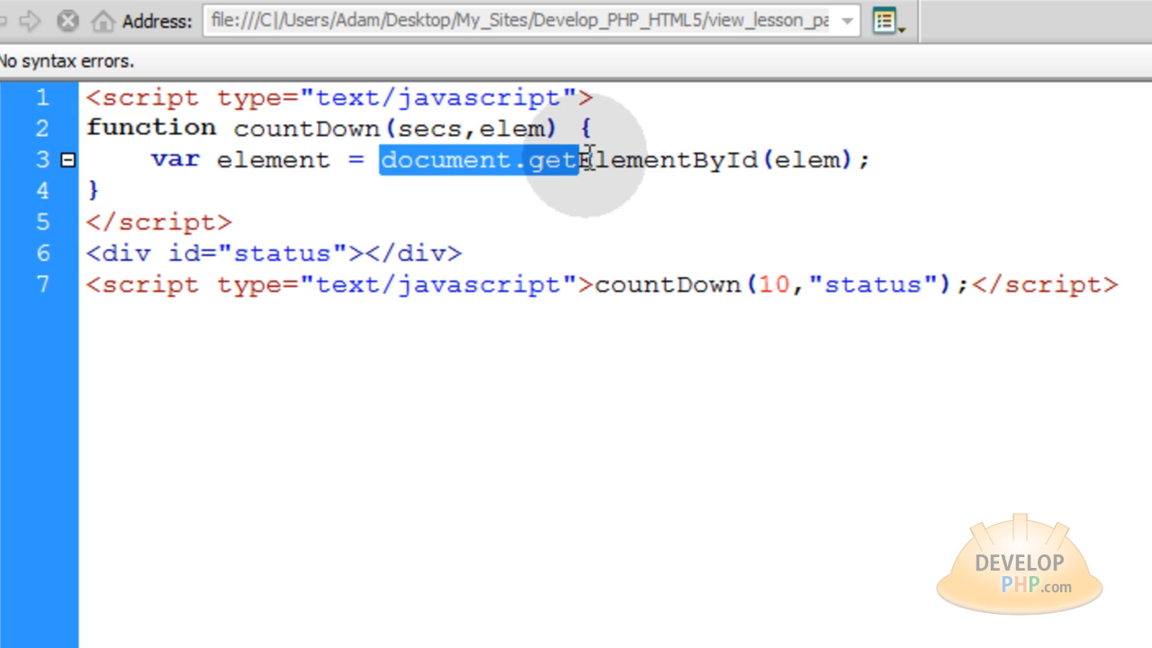
double_click(807, 159)
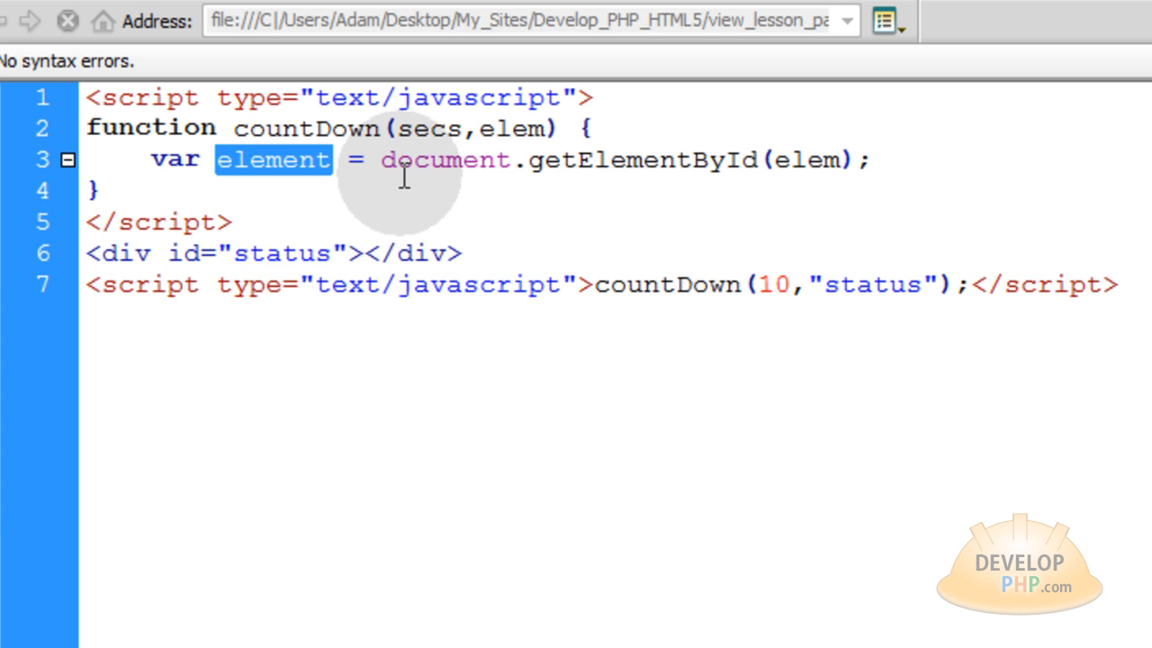
click(869, 159)
text(element.innerHTML = "Please wait for "+secs+" seconds";)
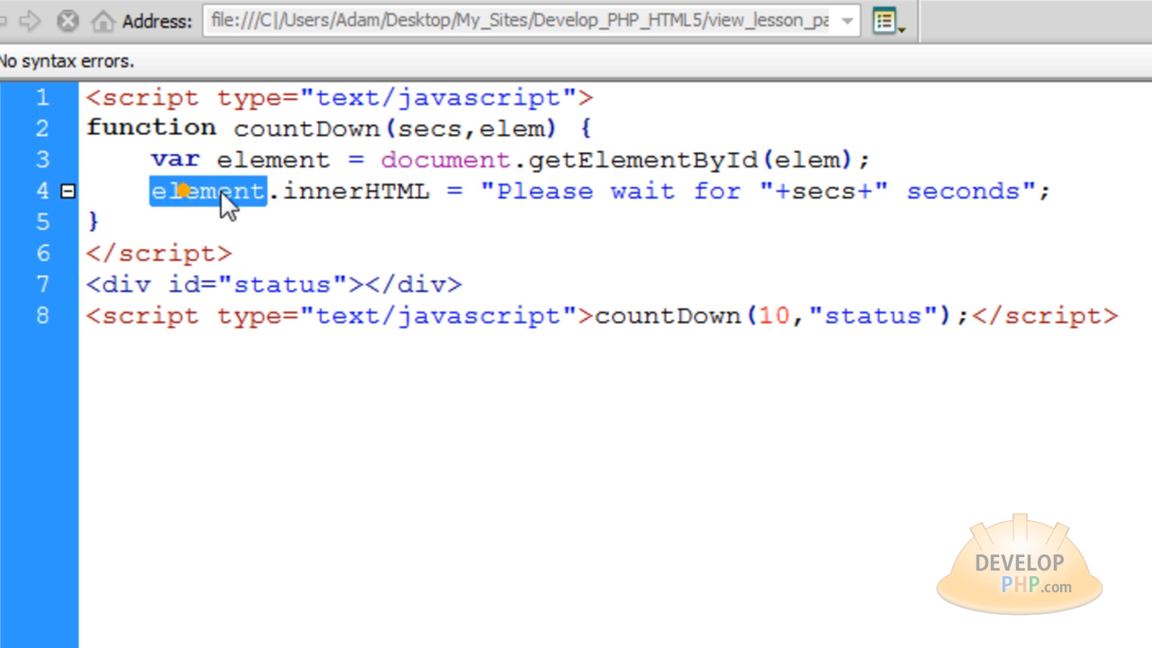
Highlight innerHTML and the secs parameter while explaining the waiting-message line.
double_click(356, 190)
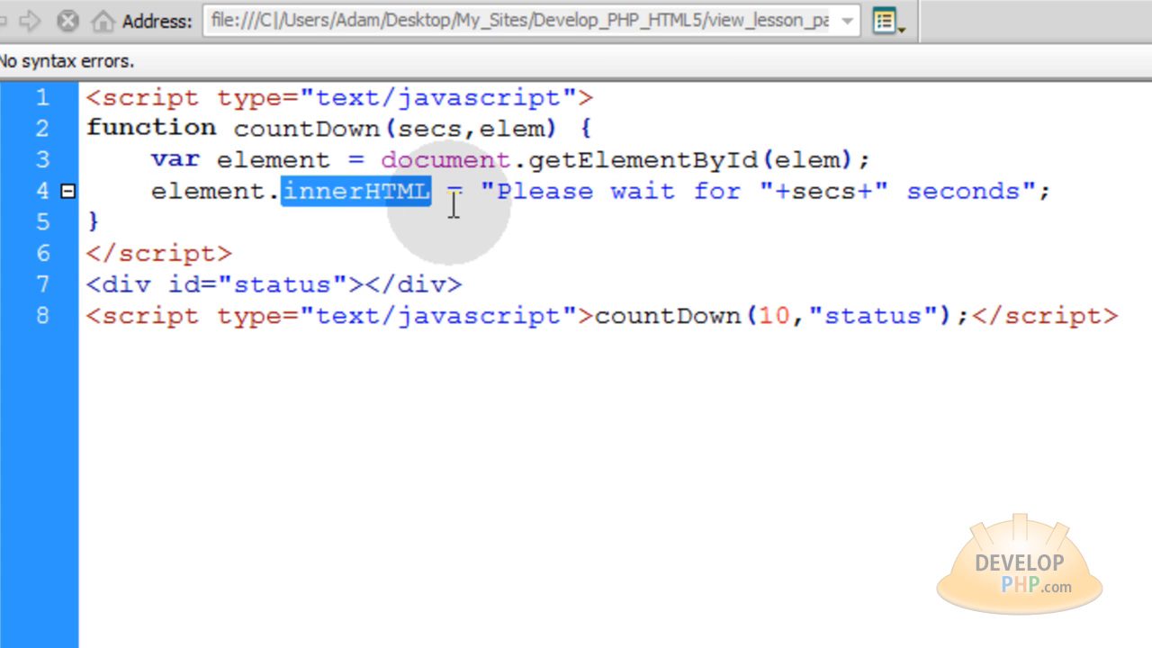
mouse_move(779, 197)
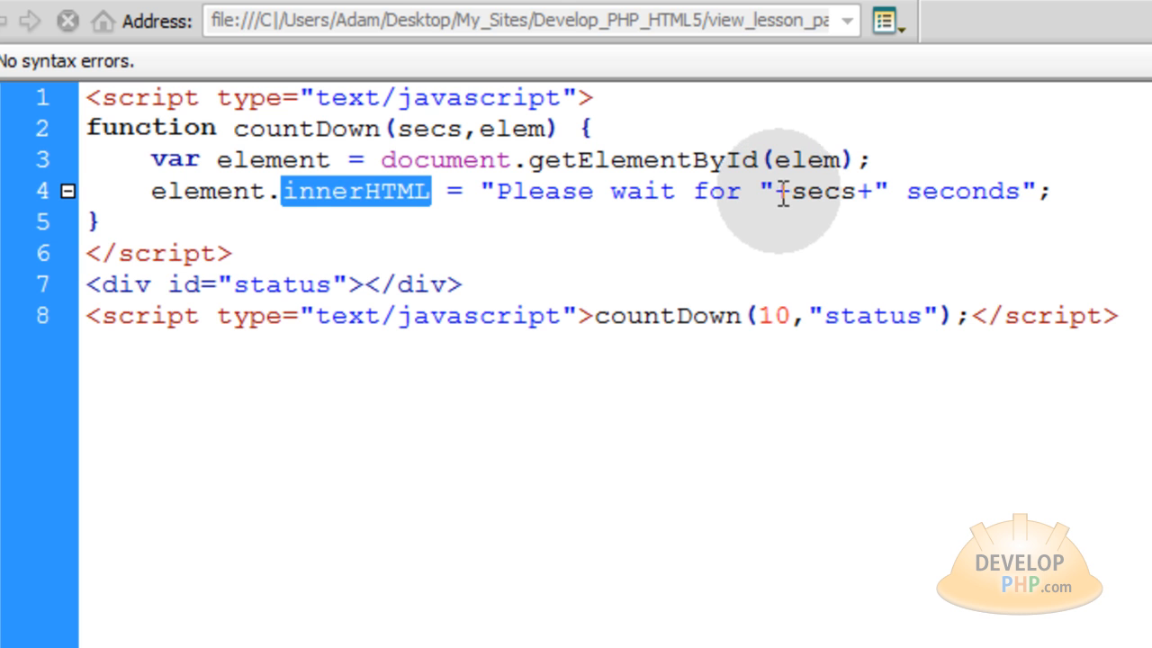
double_click(823, 191)
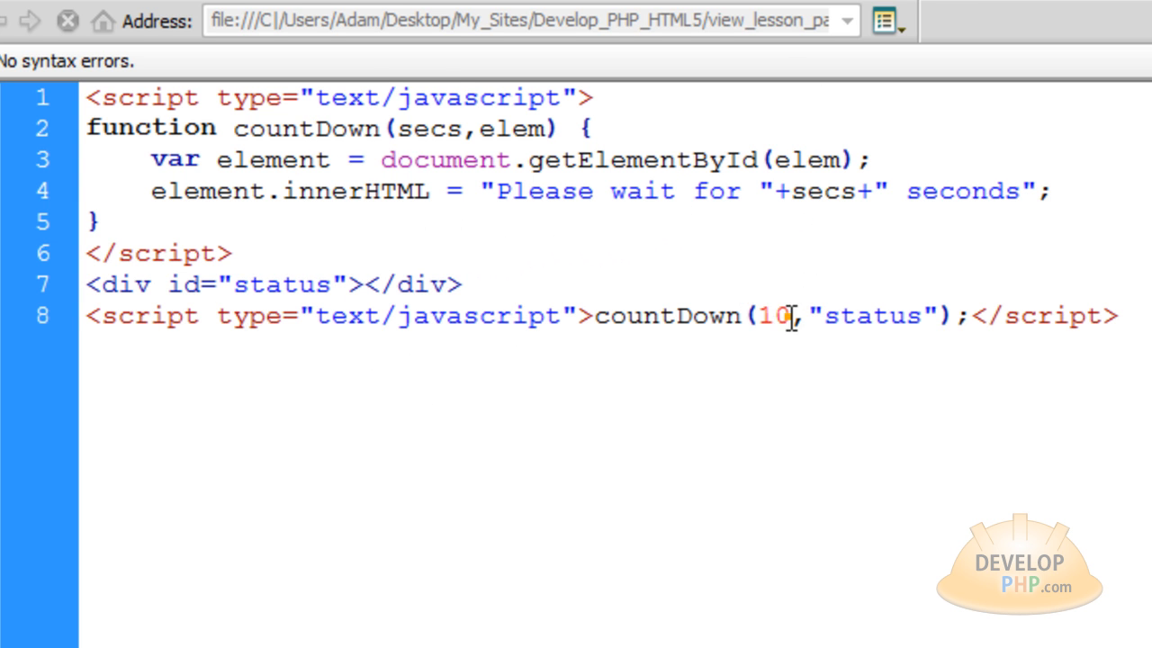
double_click(772, 316)
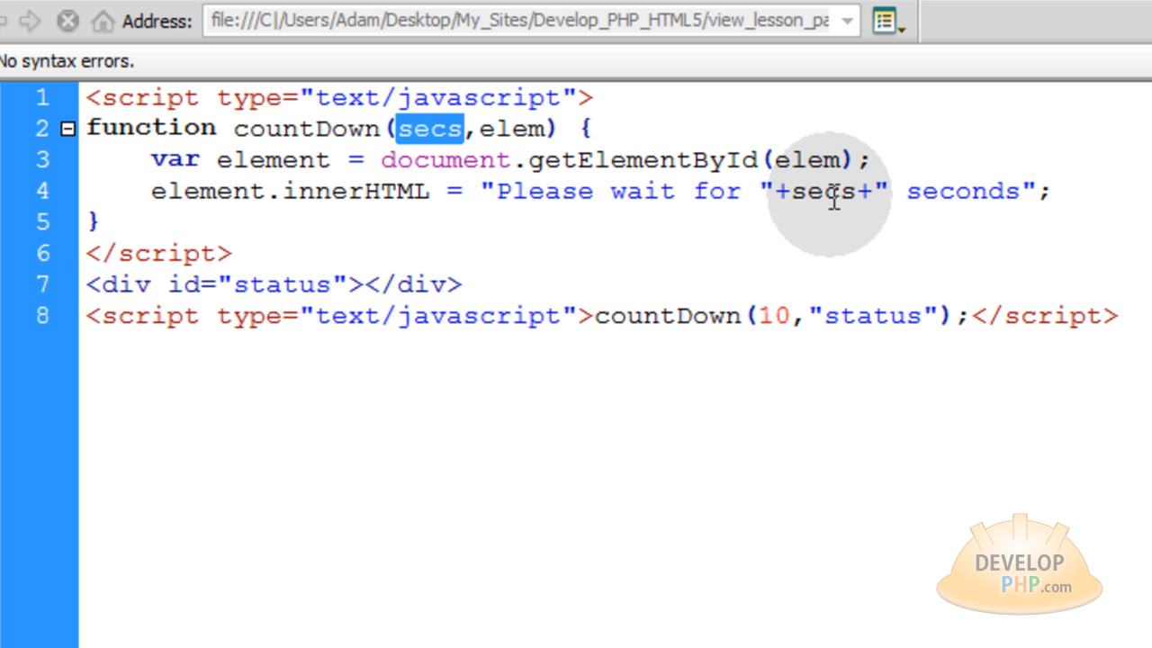
mouse_move(261, 191)
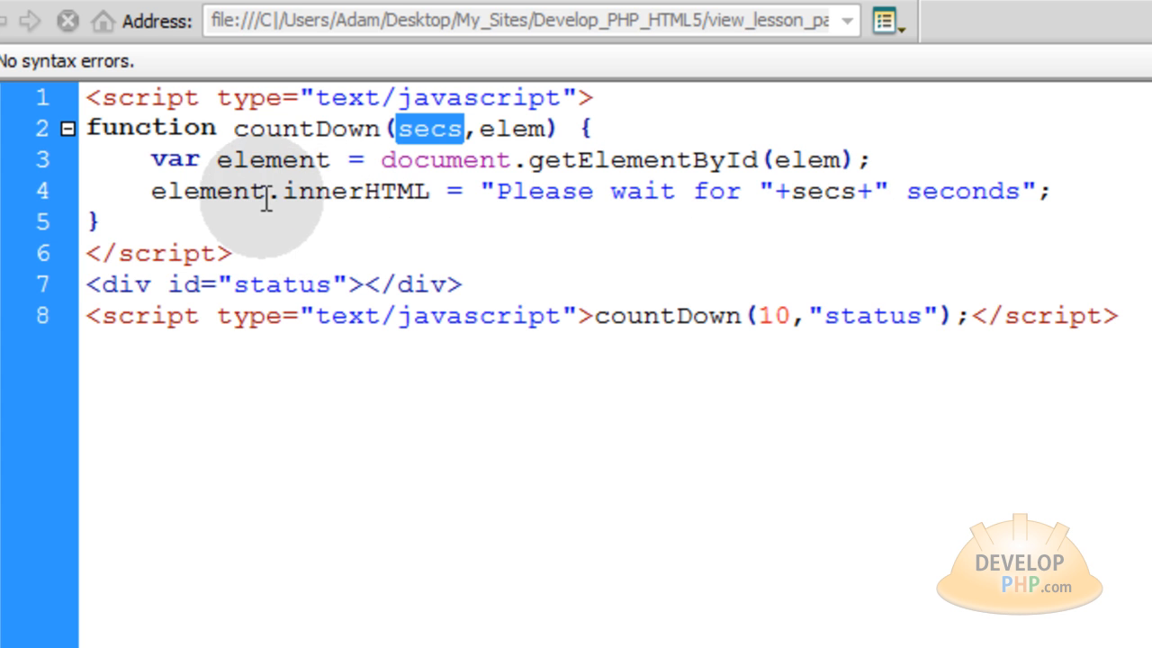
mouse_move(289, 283)
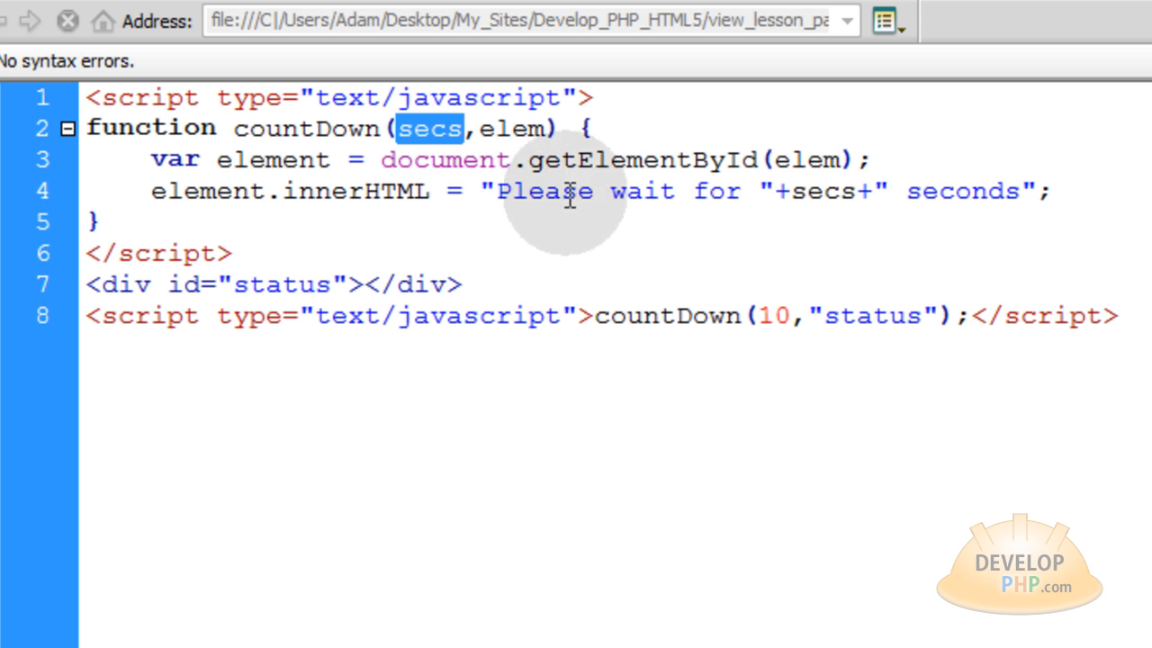
mouse_move(1078, 196)
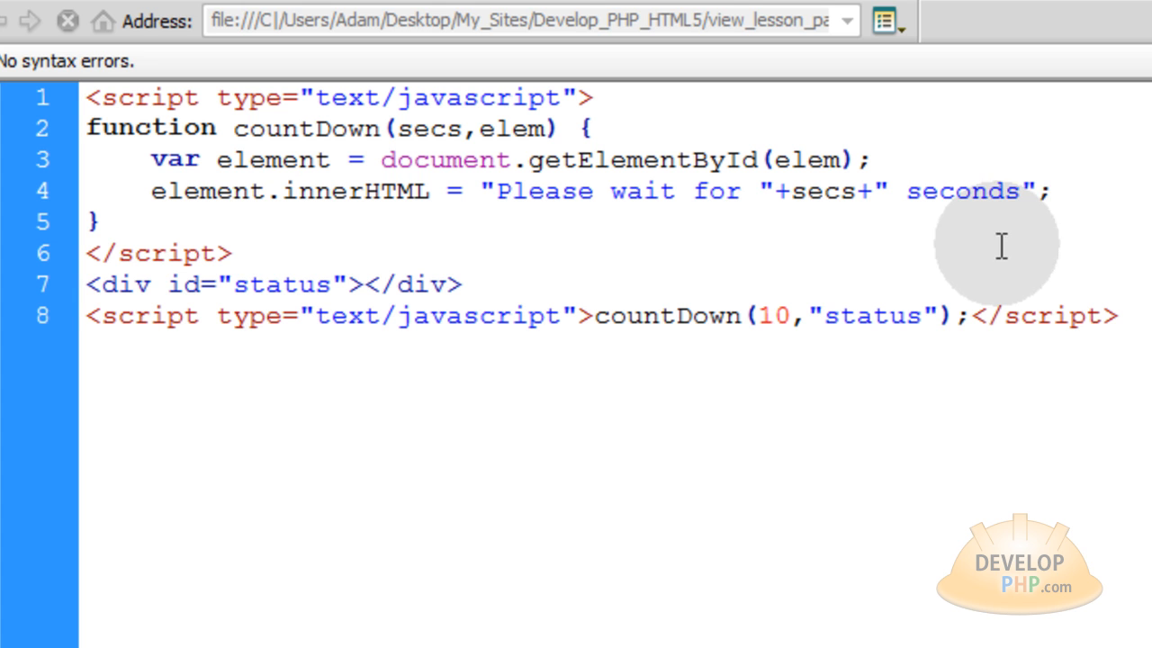
double_click(769, 316)
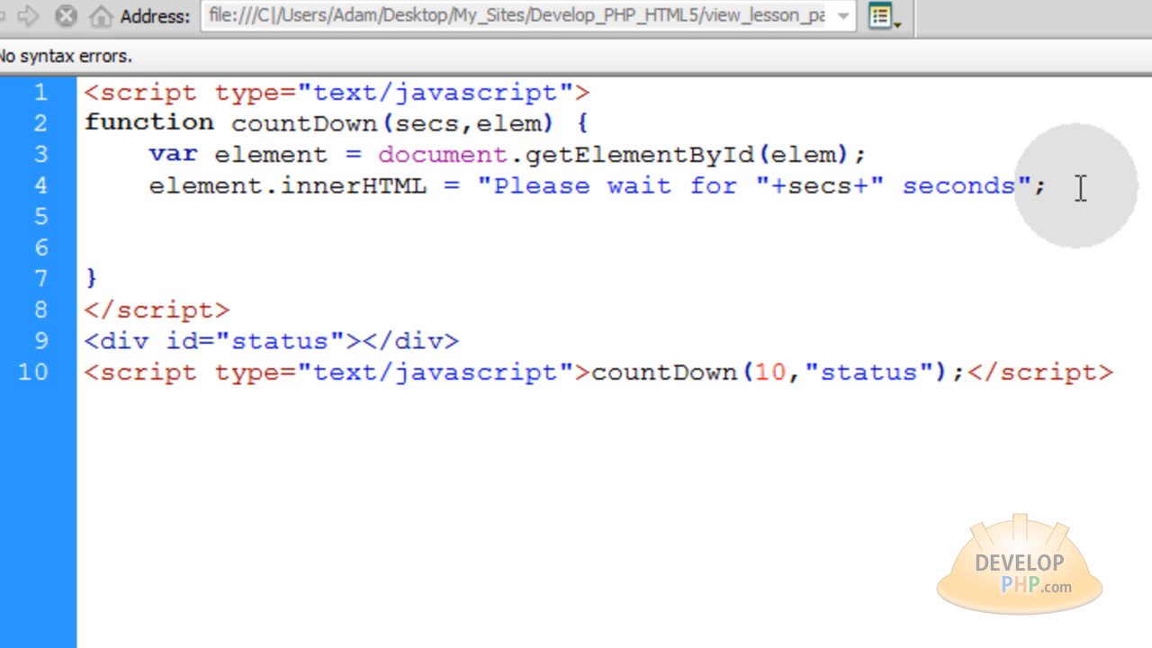
Add secs--; and a timer variable holding setTimeout that re-calls countDown after 1000 ms.
text(secs--;)
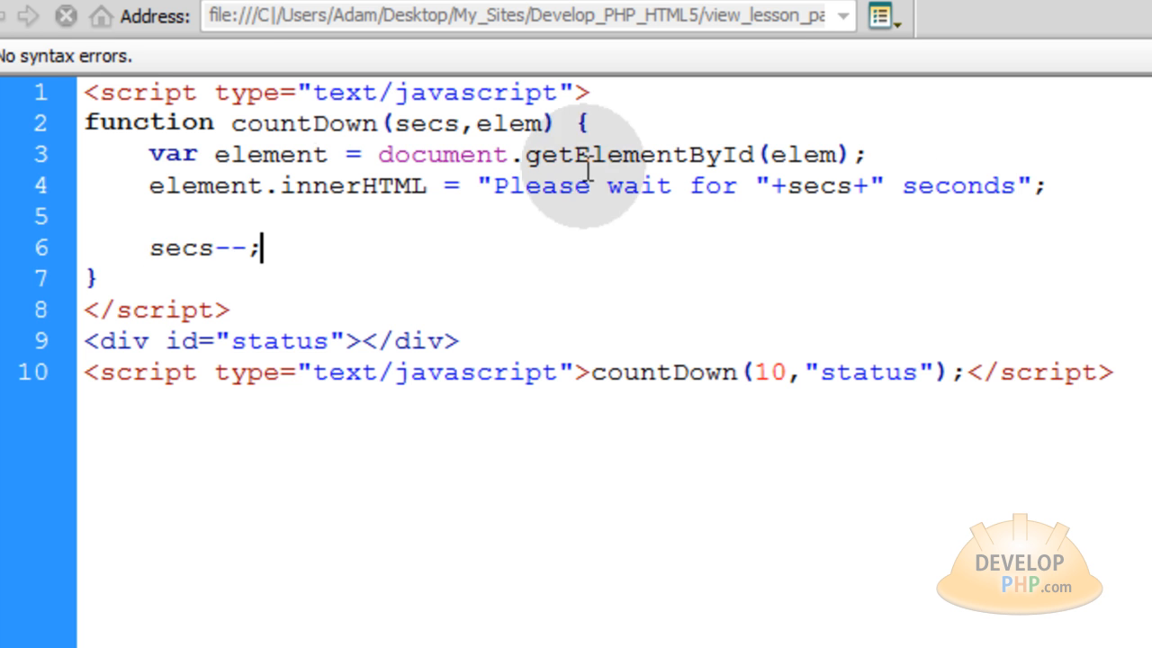
double_click(180, 247)
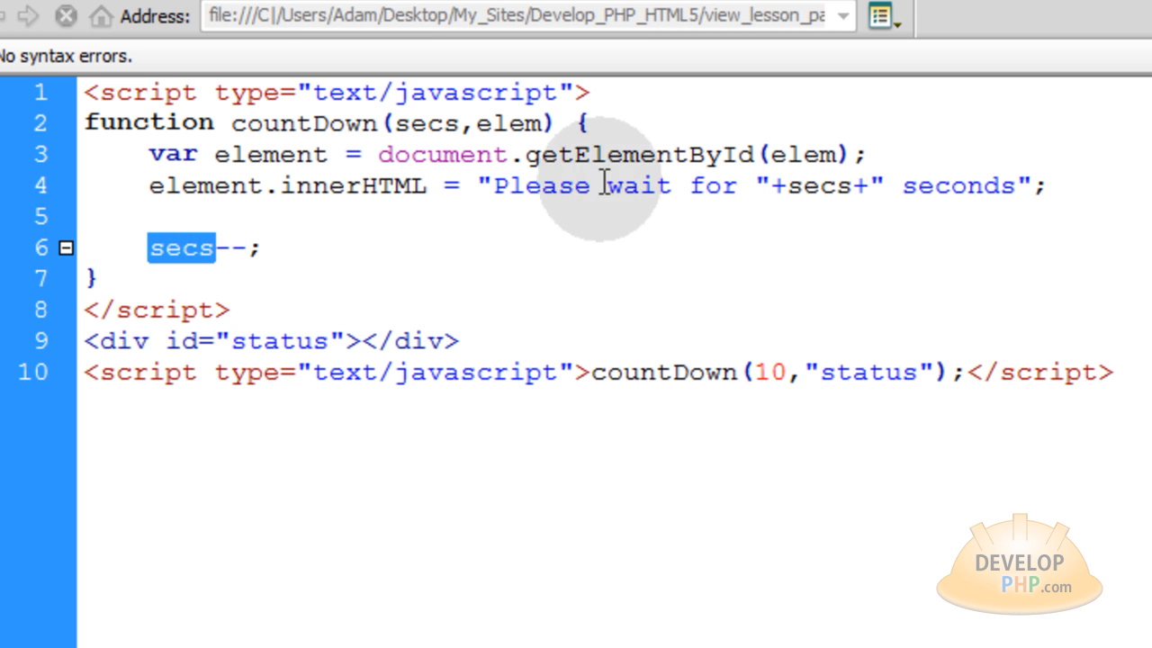
mouse_move(540, 189)
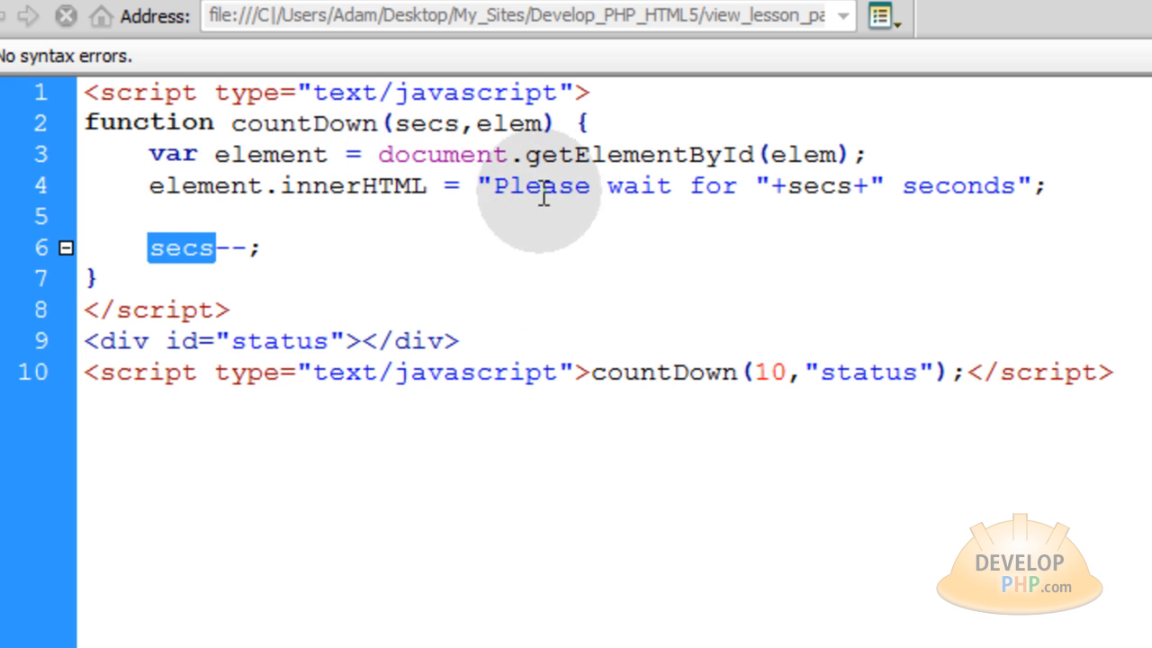
mouse_move(932, 180)
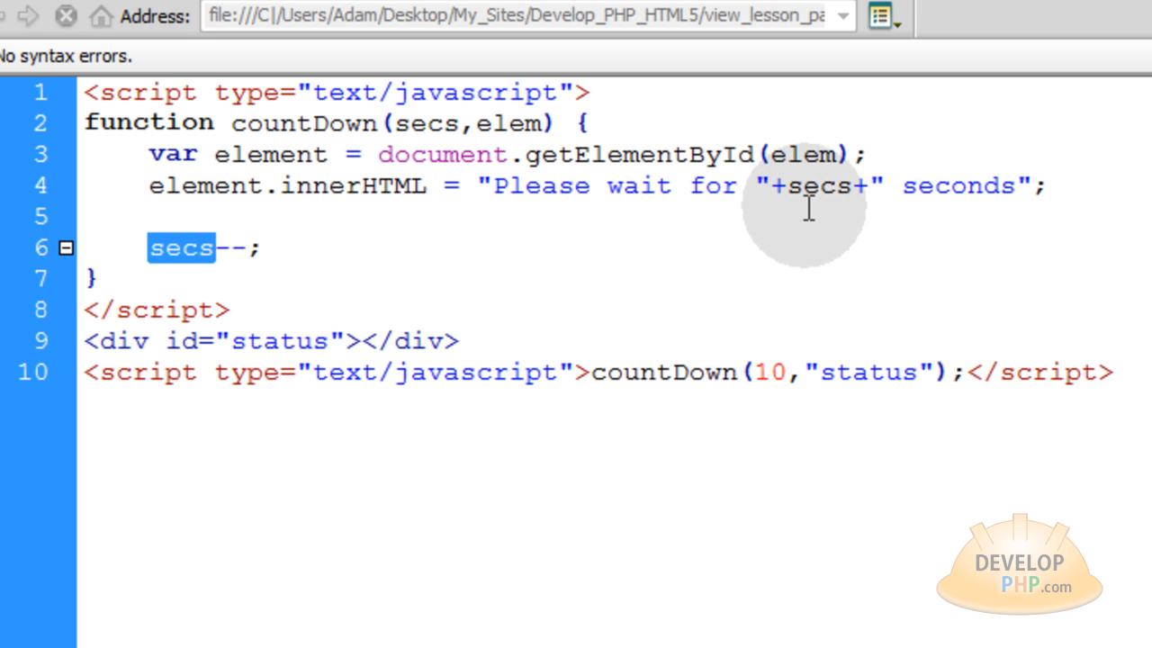
mouse_move(731, 219)
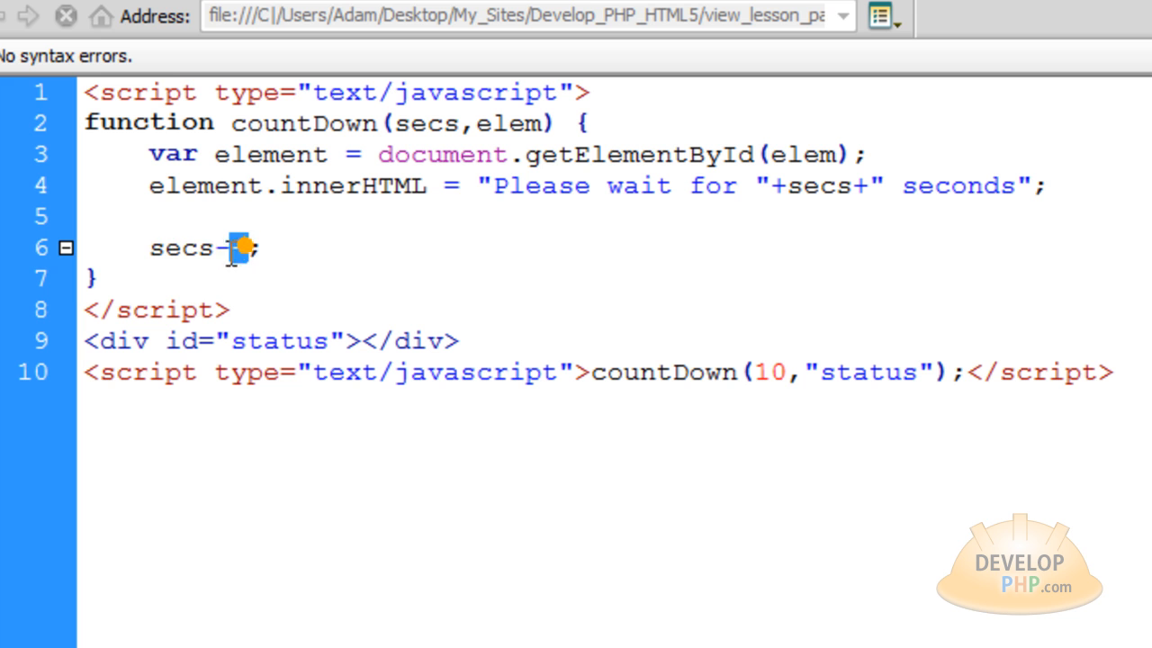
double_click(179, 247)
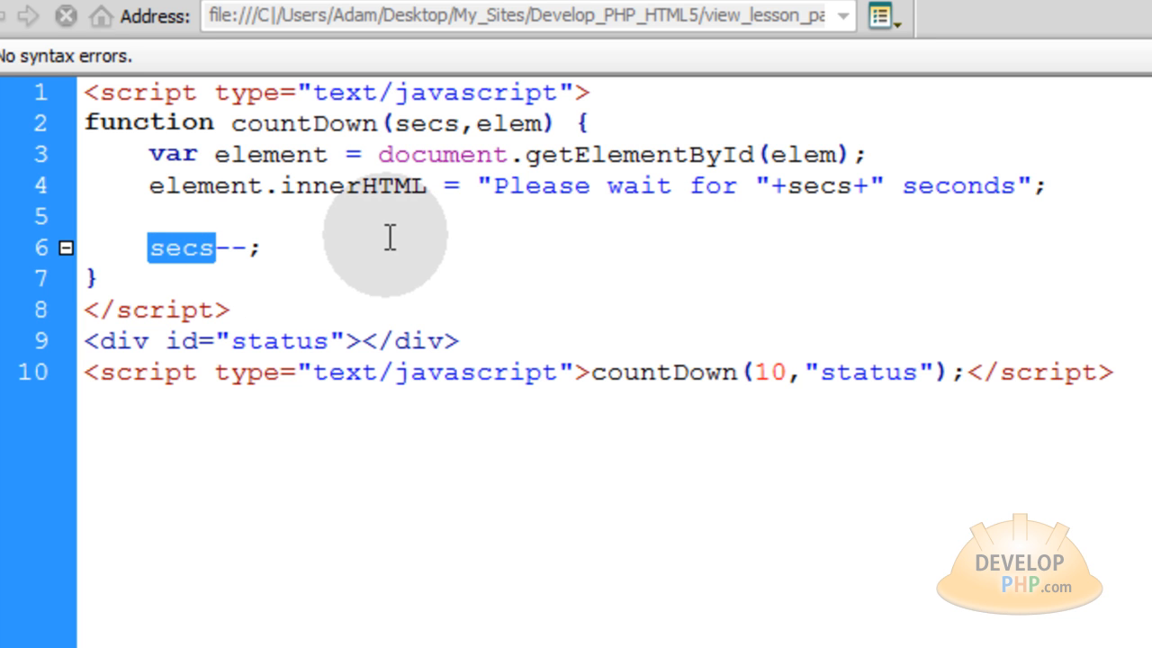
mouse_move(395, 232)
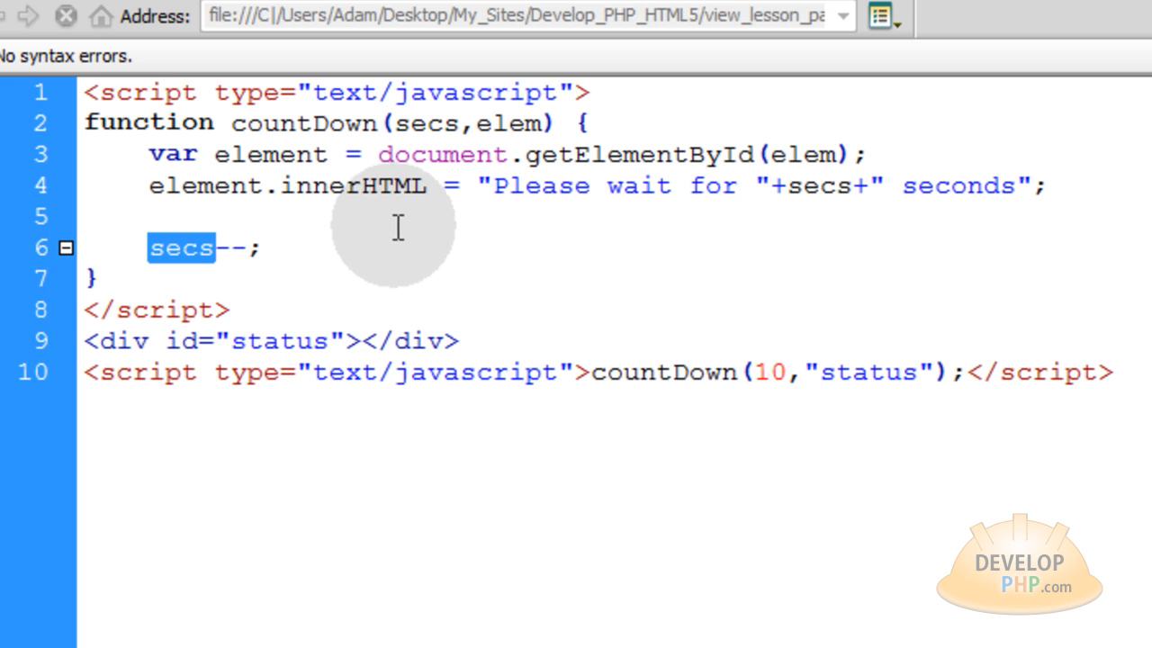
mouse_move(435, 209)
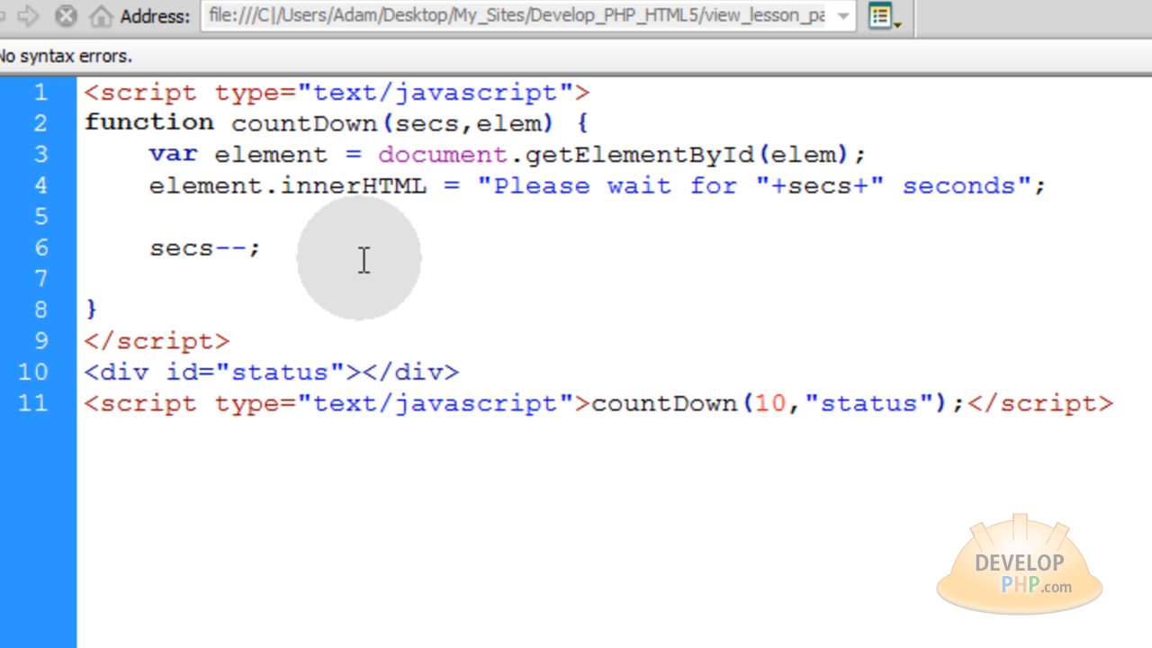
text(var timer = setTimeout('countDown('+secs+',"'+elem+'")',1000);)
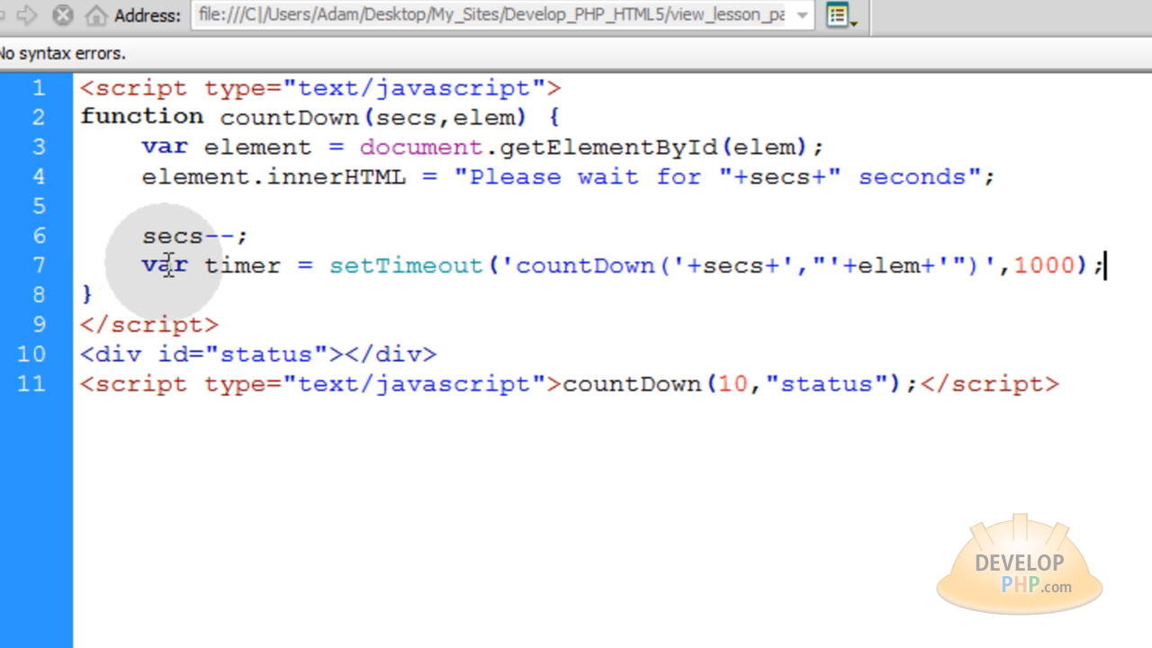
Highlight the timer variable, setTimeout, and the countDown callback string to explain them.
double_click(241, 265)
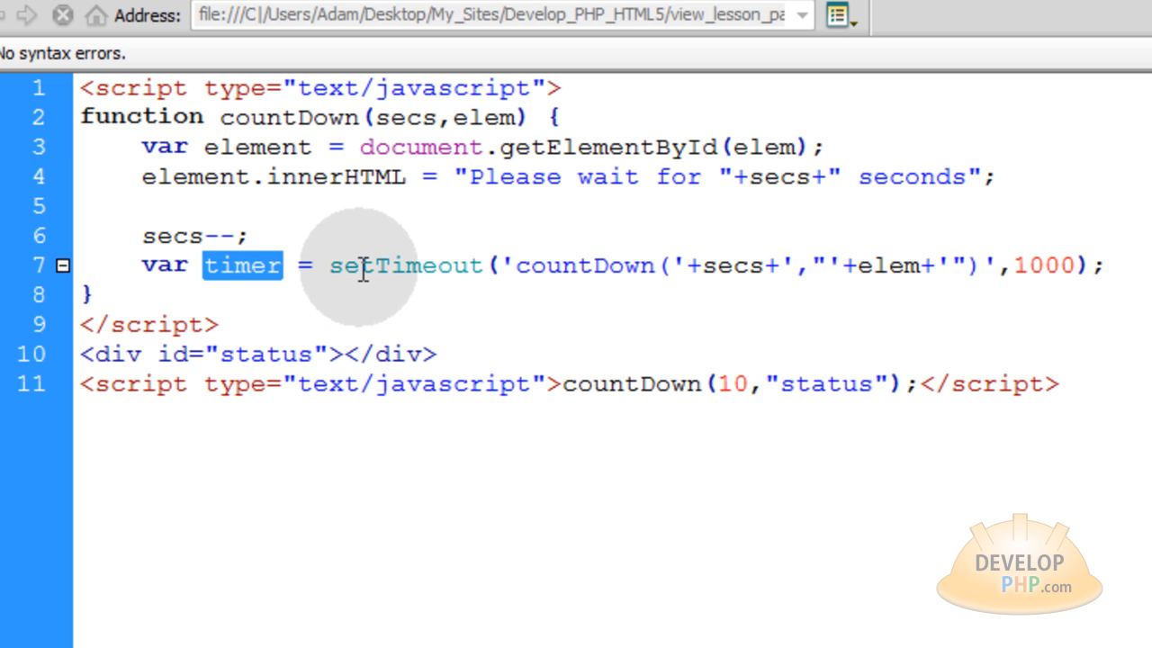
double_click(404, 264)
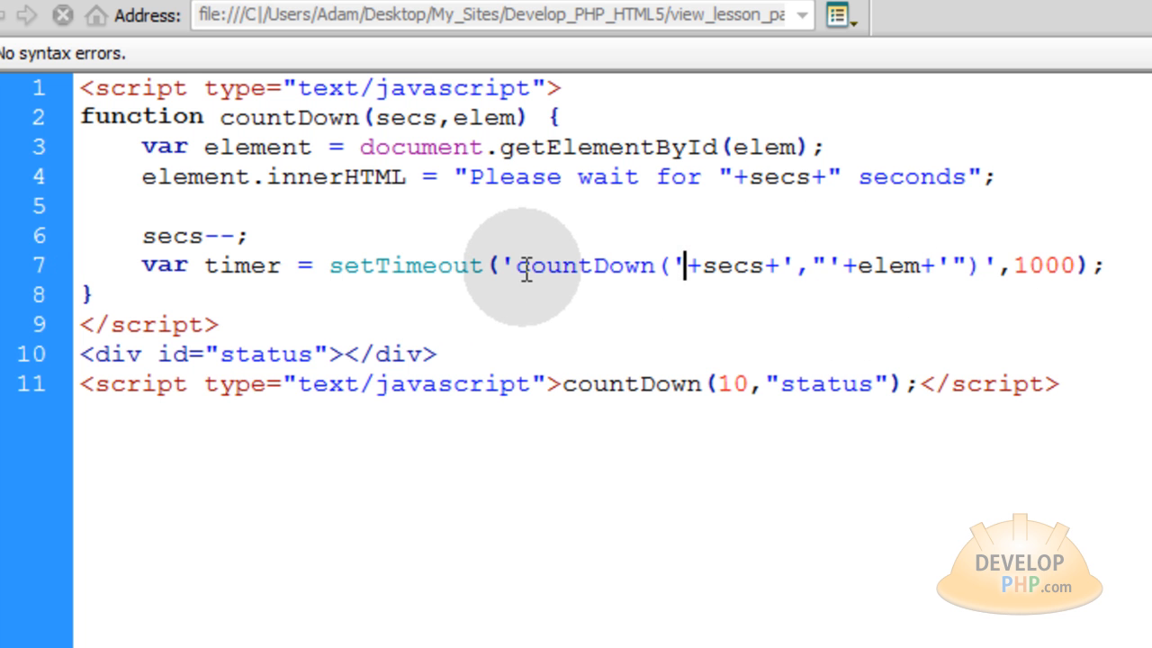
drag(513, 264, 954, 264)
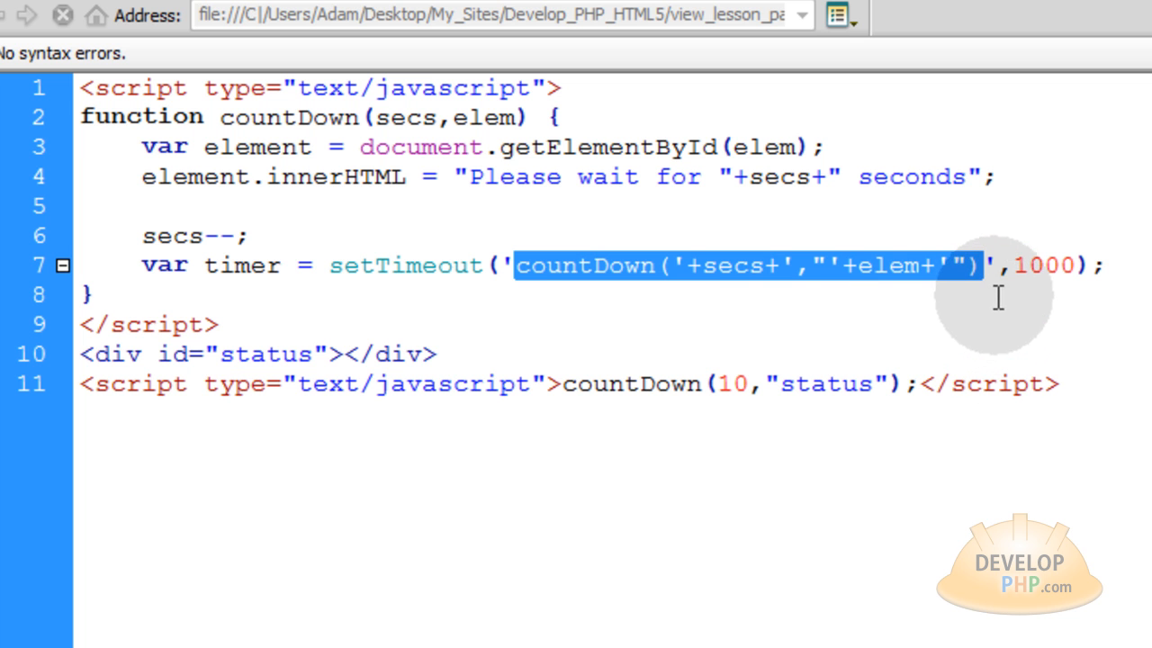
mouse_move(972, 287)
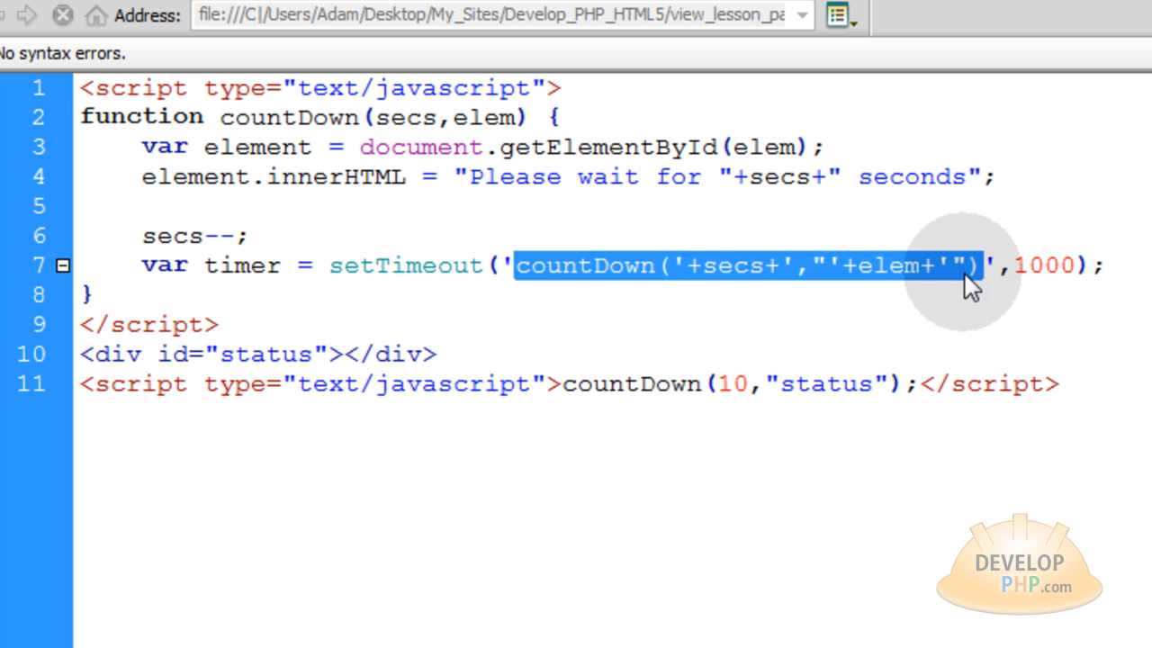
click(1039, 265)
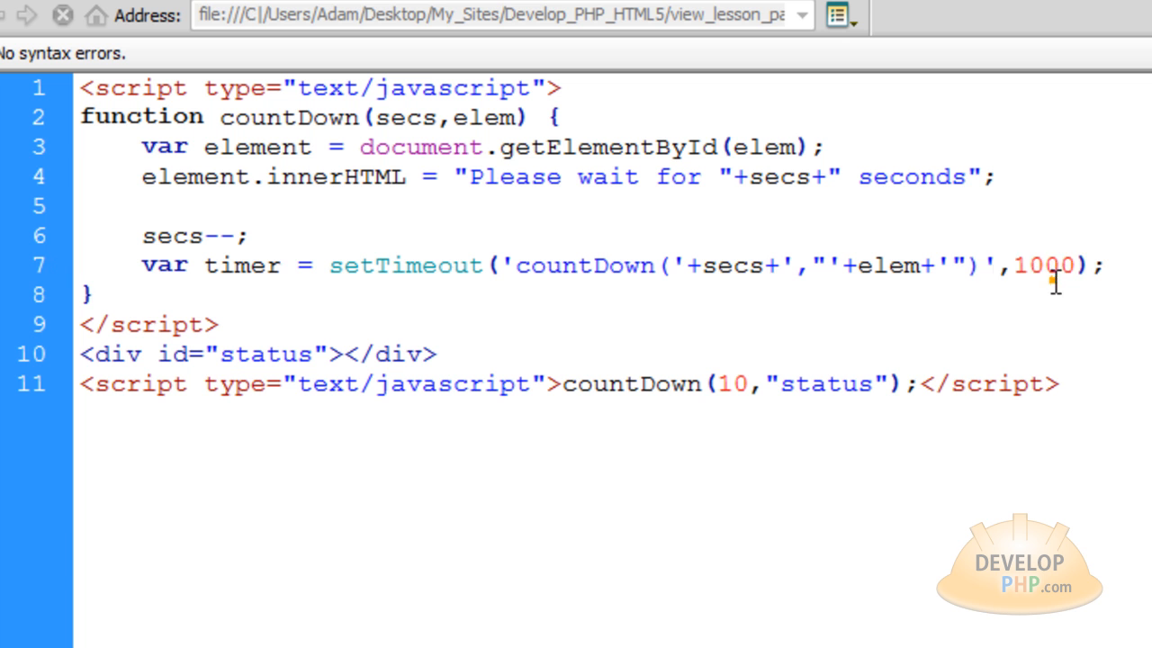
Point out the 1000 ms delay, briefly typing 500, and revisit the callback string.
double_click(1041, 265)
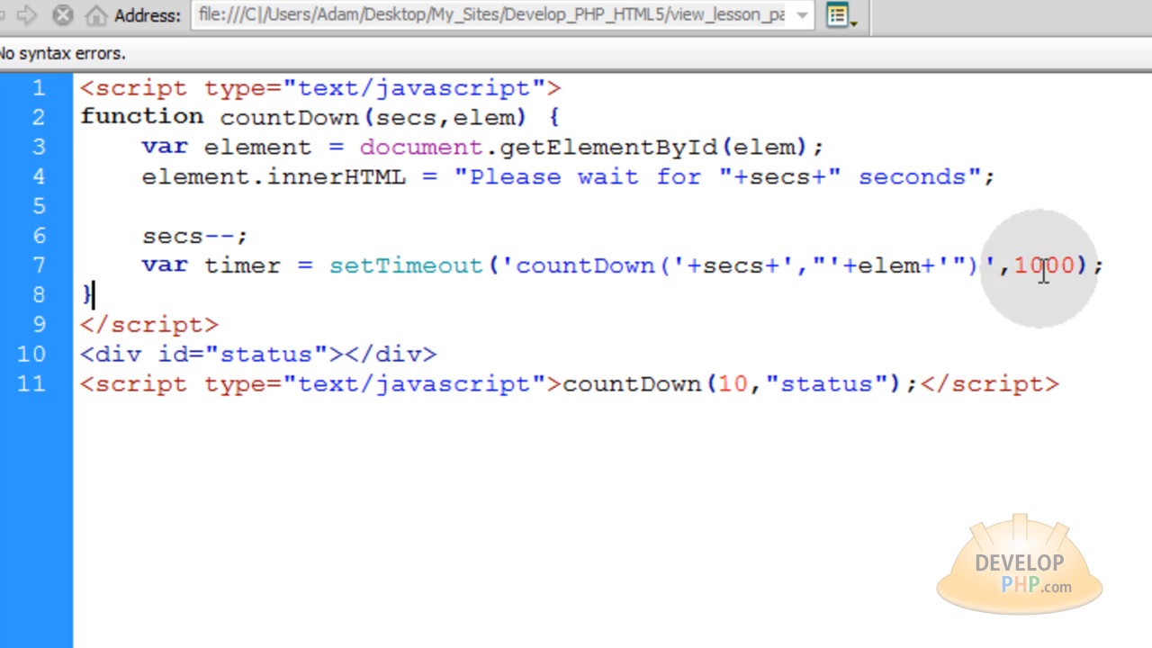
double_click(1030, 265)
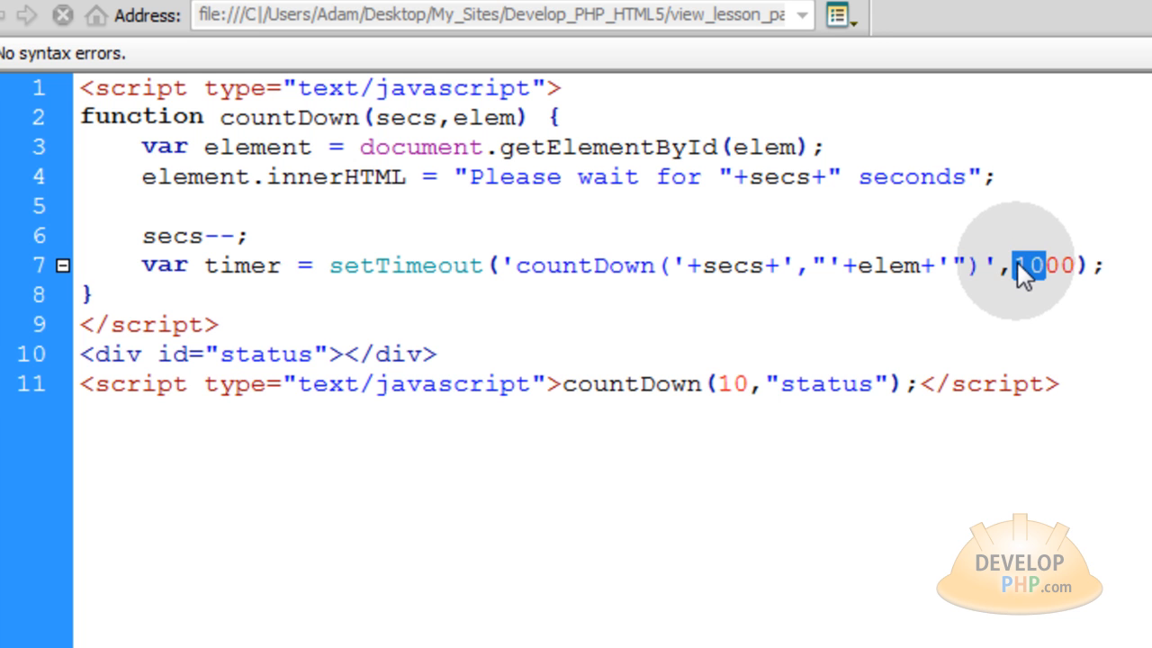
text(500)
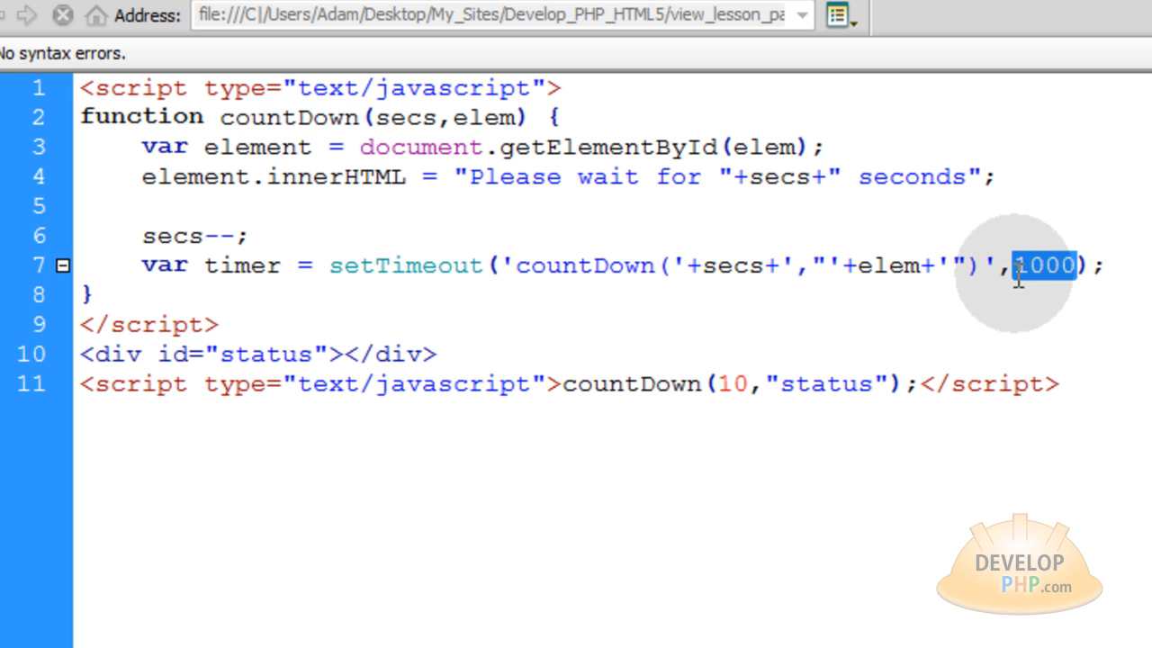
click(394, 265)
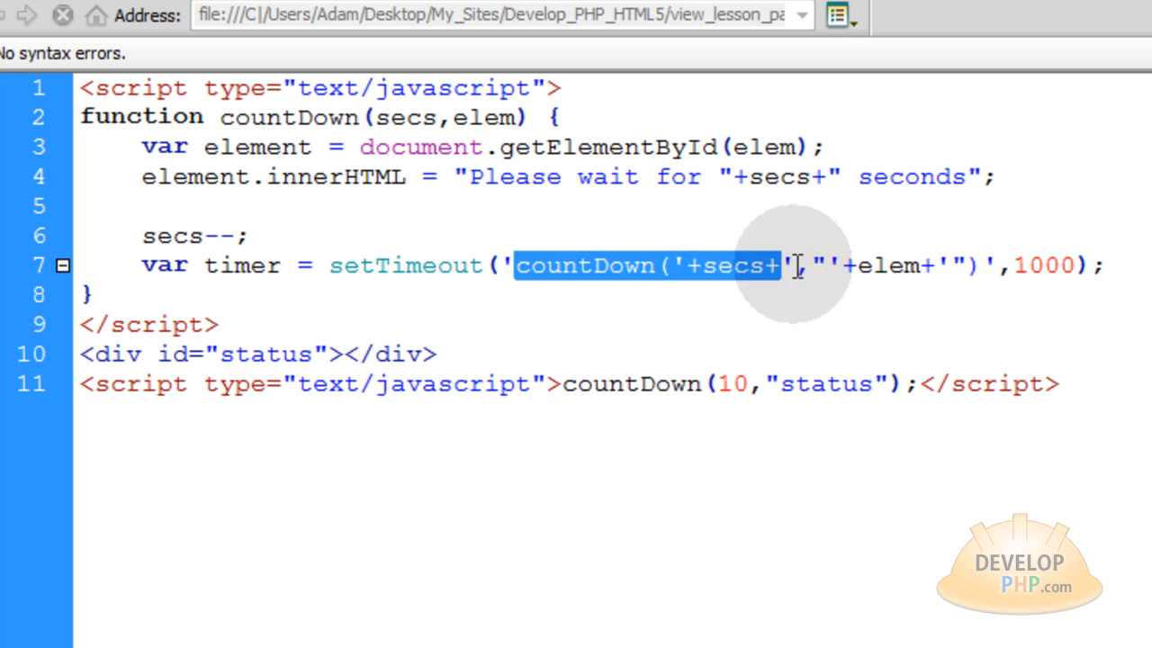
drag(791, 264, 985, 265)
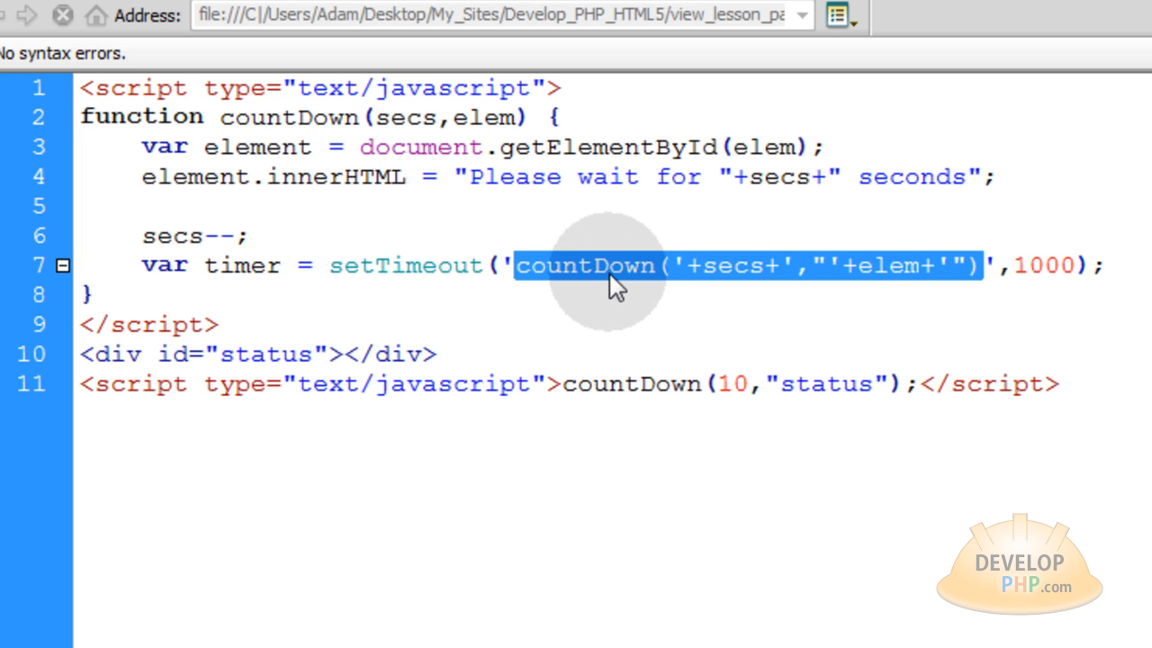
click(662, 265)
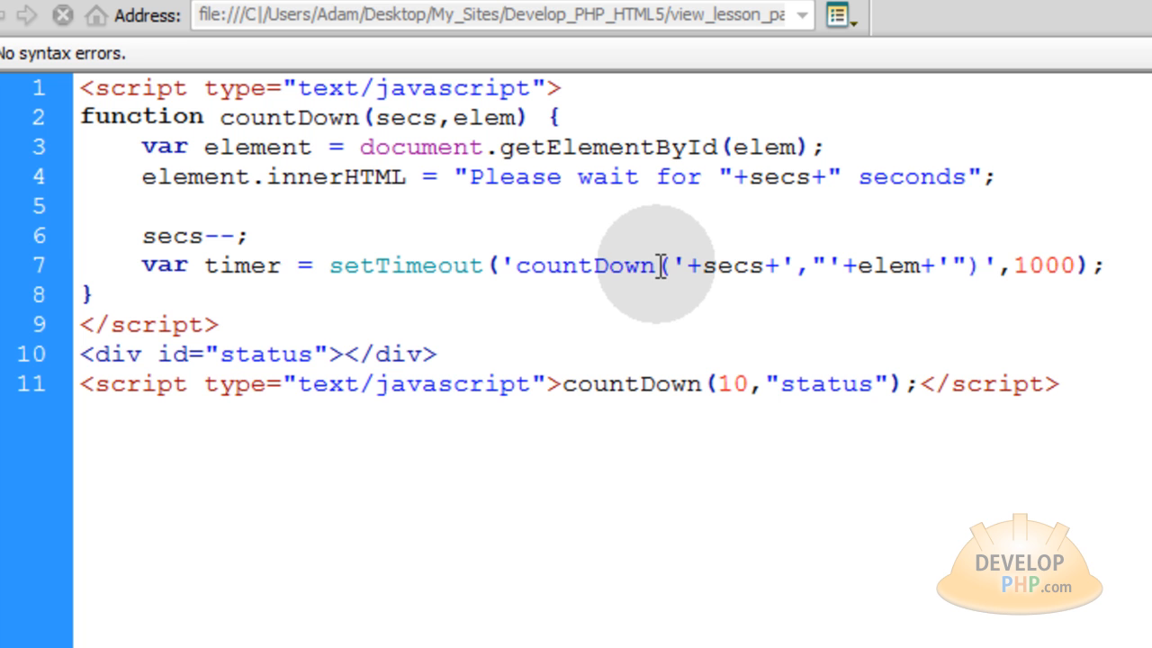
double_click(1039, 265)
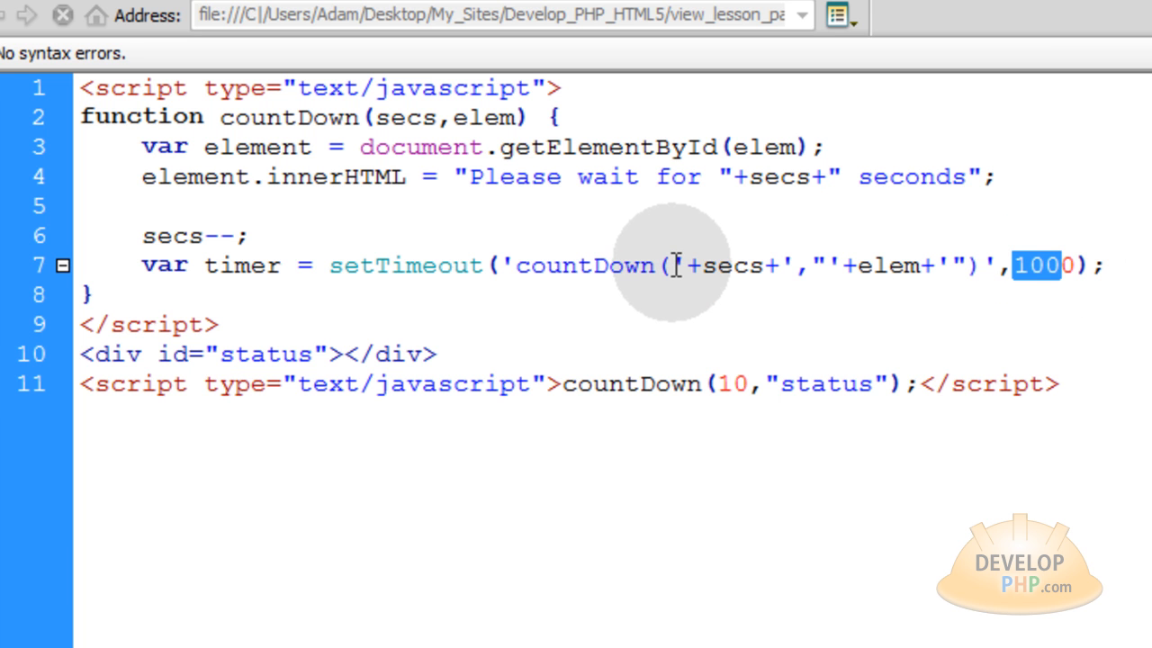
mouse_move(688, 391)
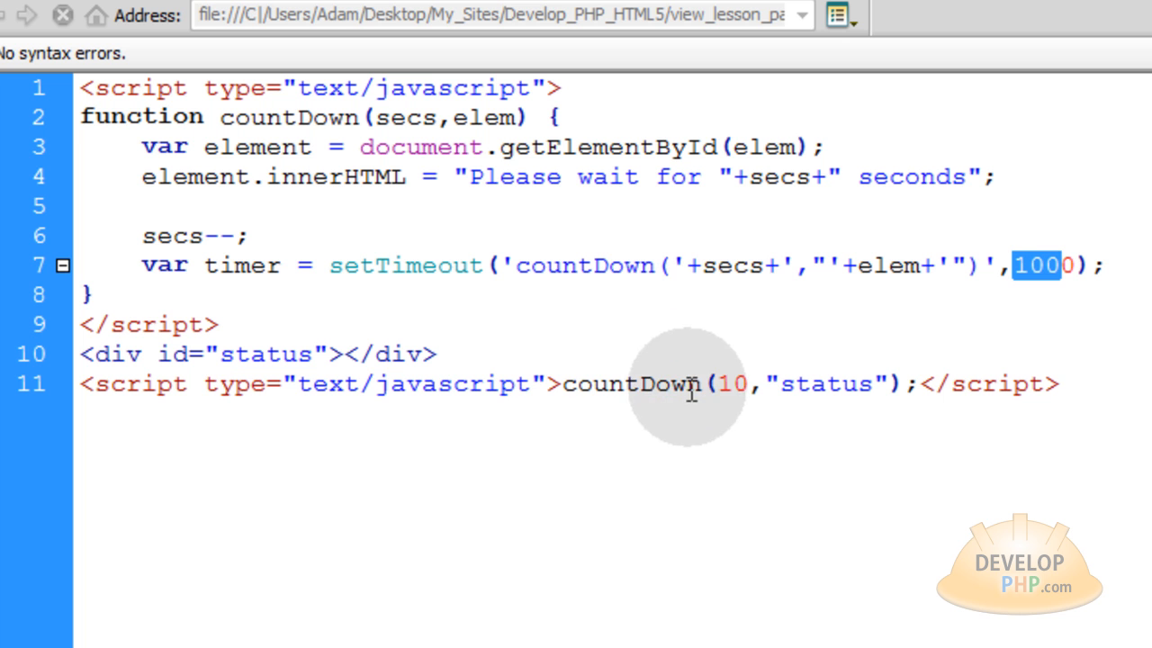
double_click(630, 383)
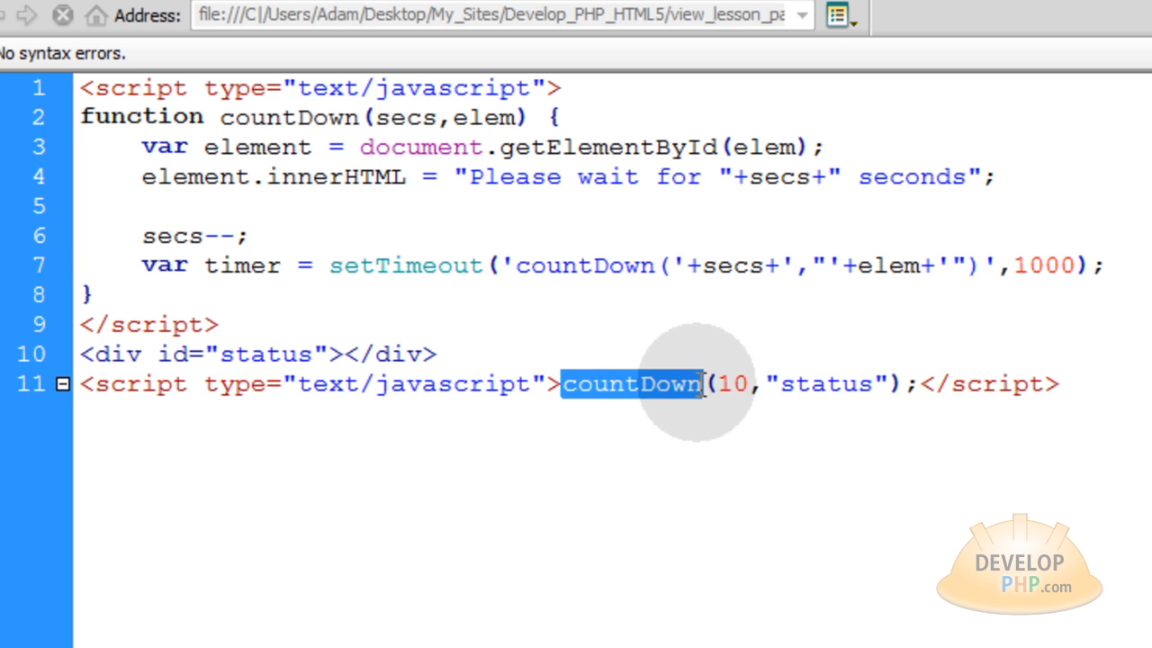
mouse_move(742, 384)
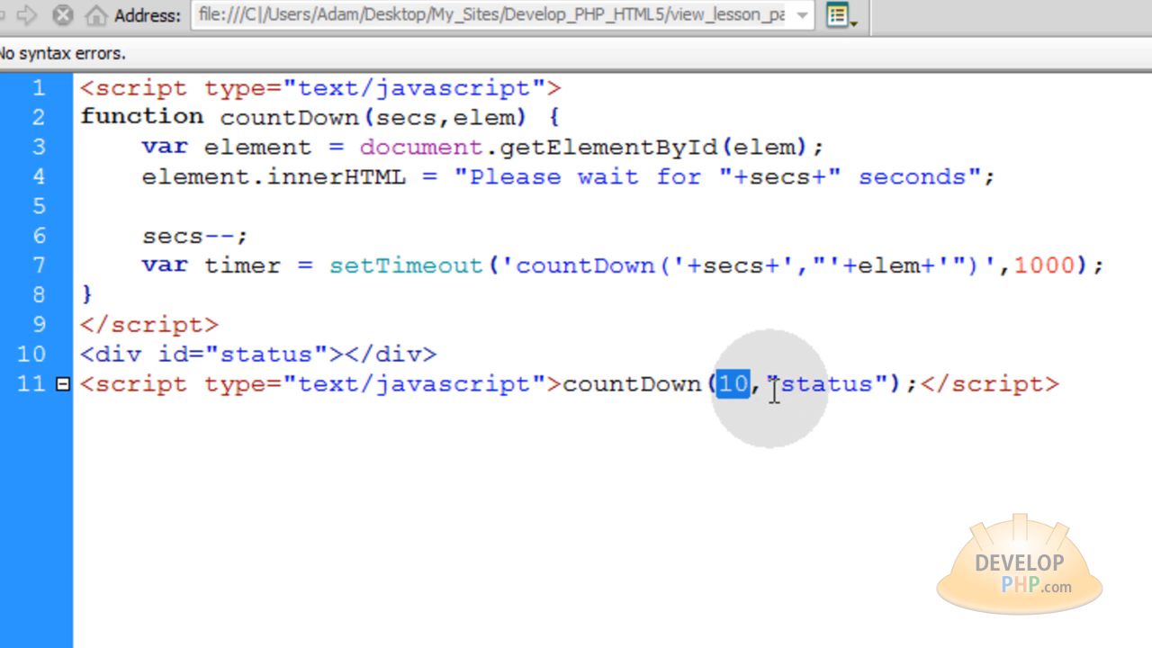
double_click(828, 383)
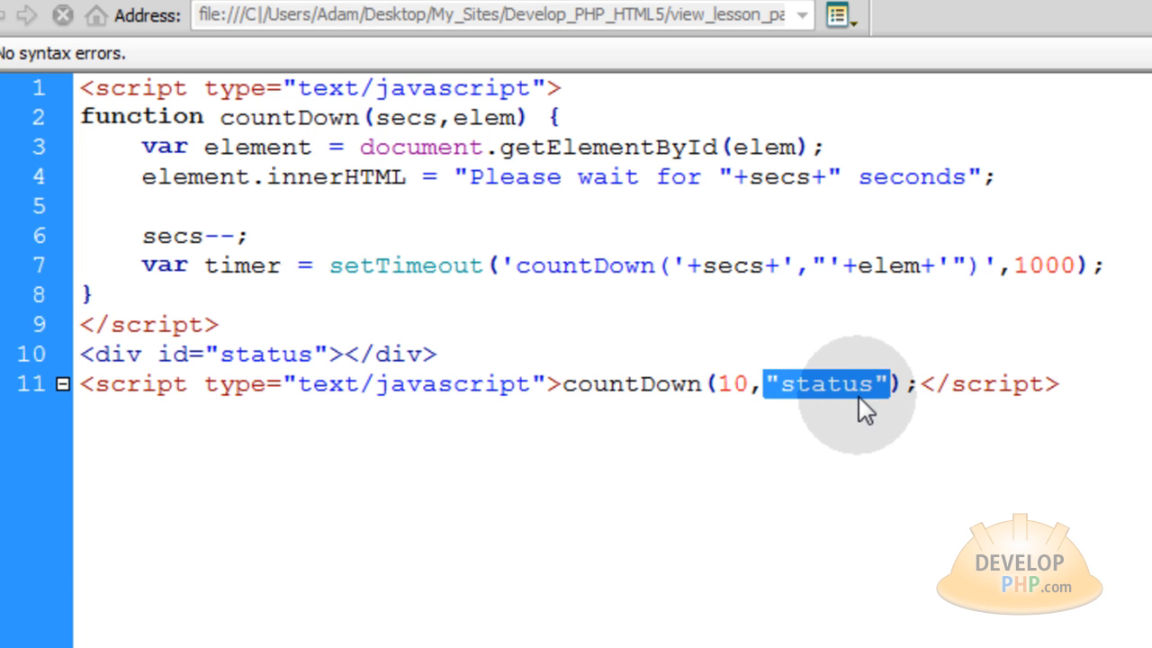
double_click(733, 266)
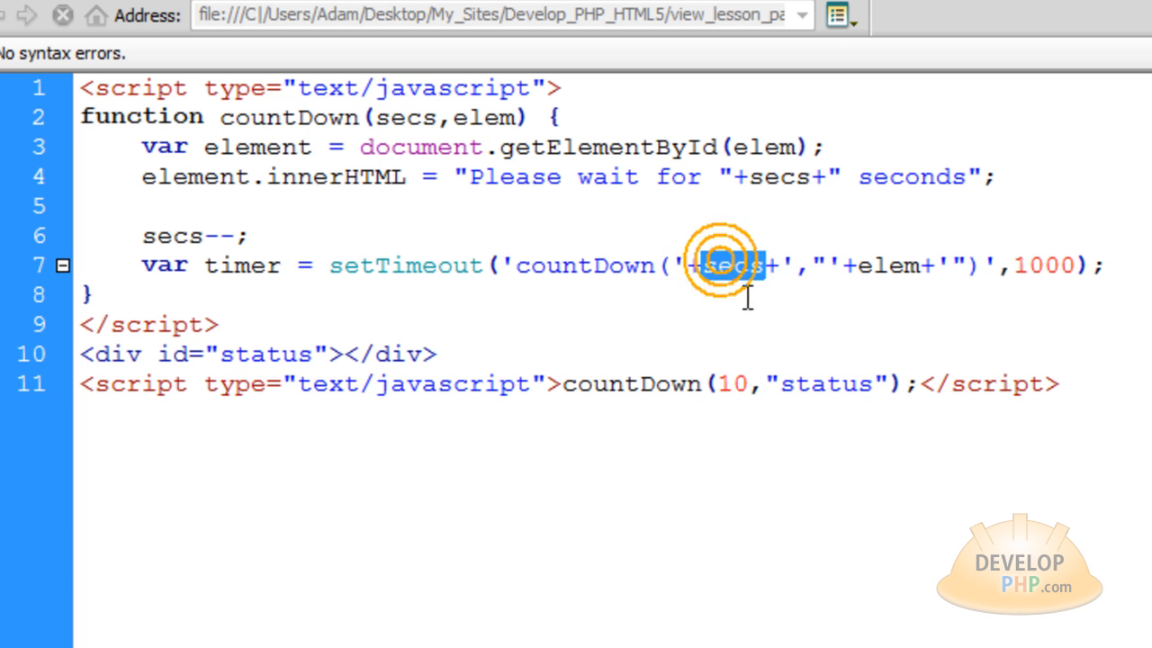
double_click(584, 265)
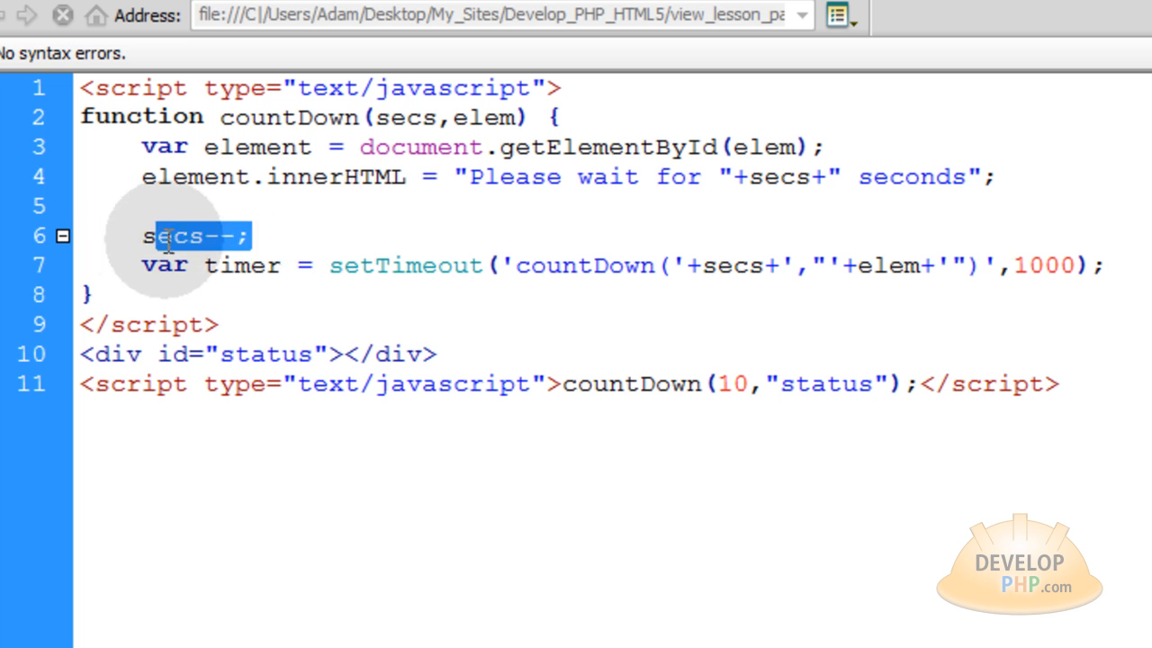
click(278, 235)
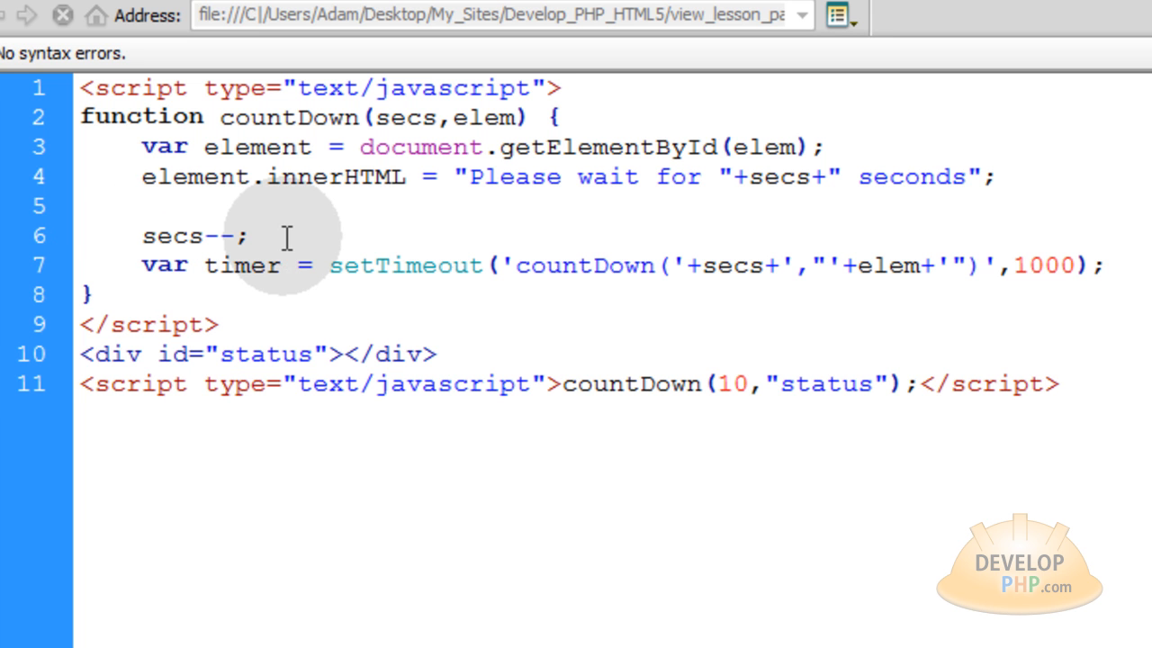
click(250, 235)
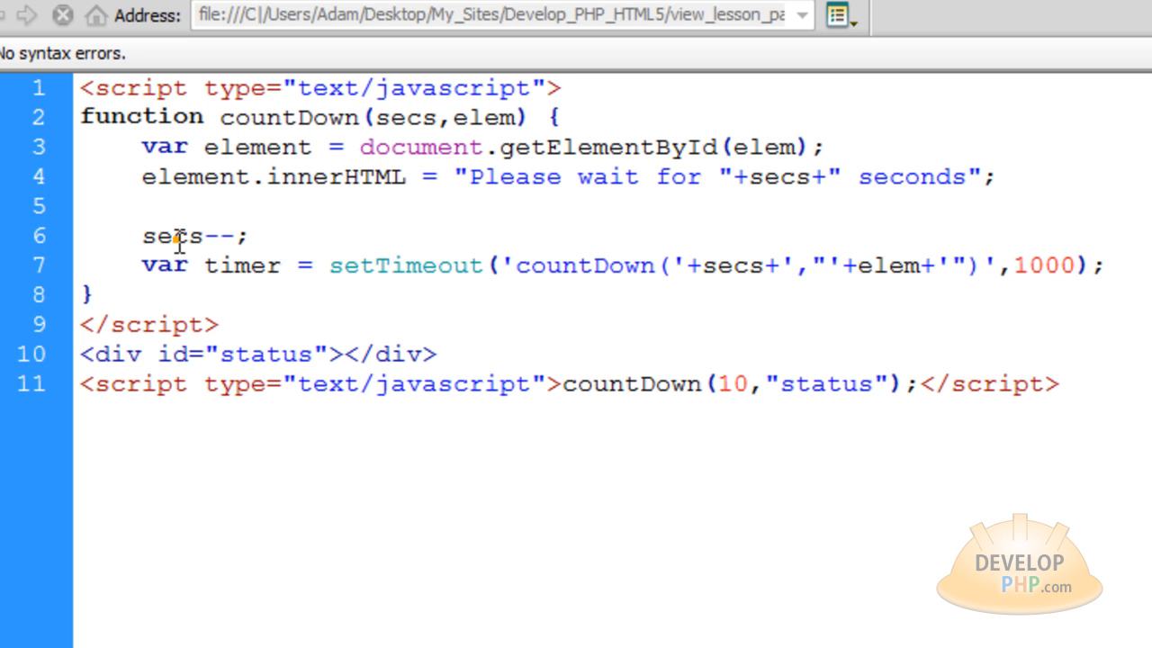
double_click(173, 235)
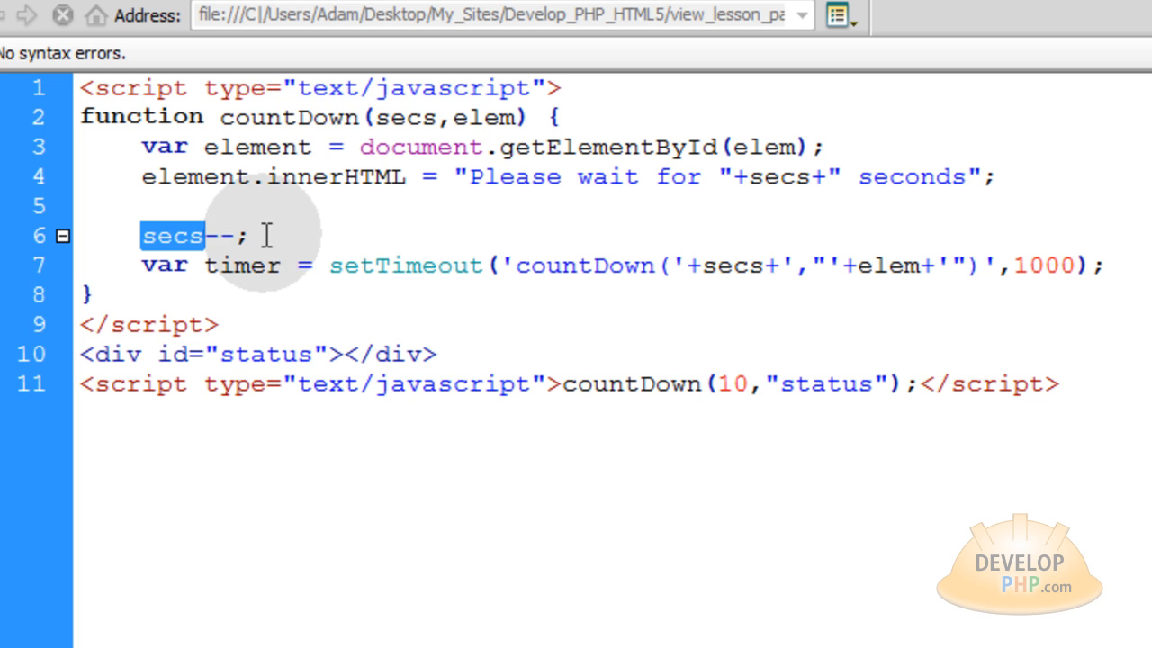
mouse_move(787, 258)
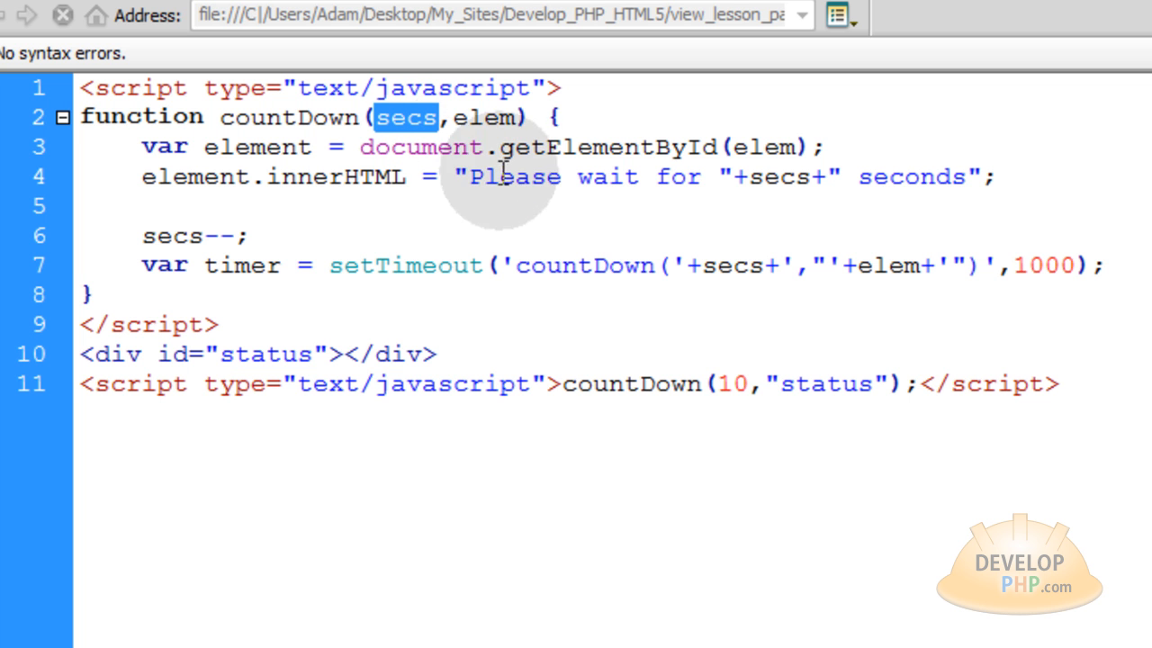
mouse_move(256, 235)
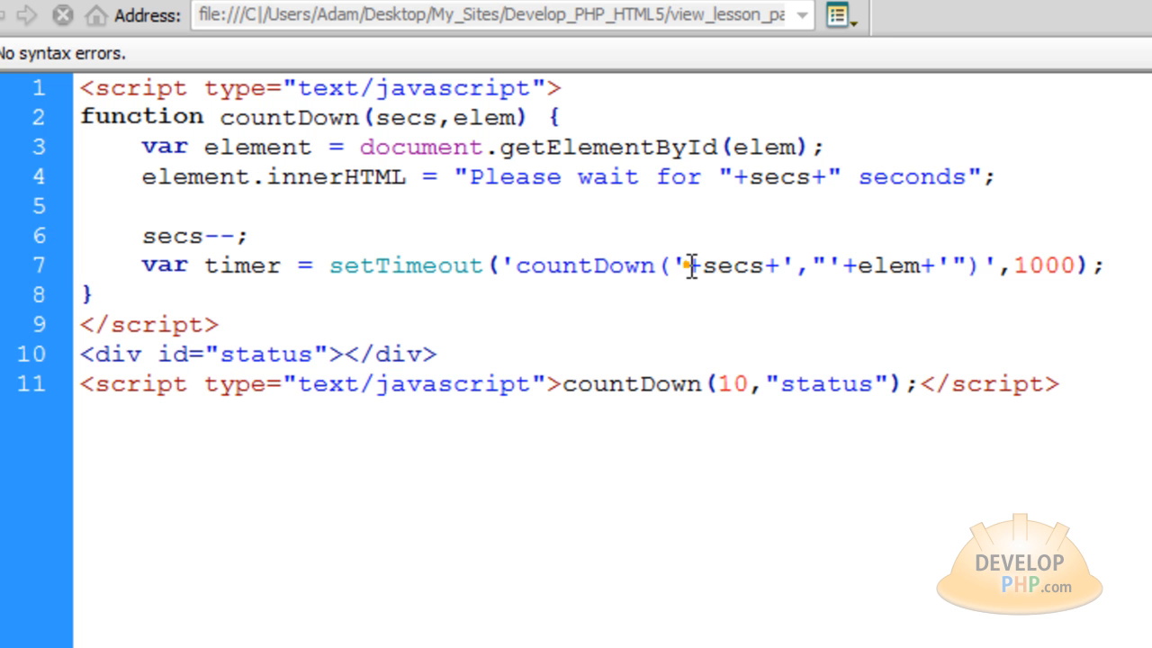
double_click(732, 264)
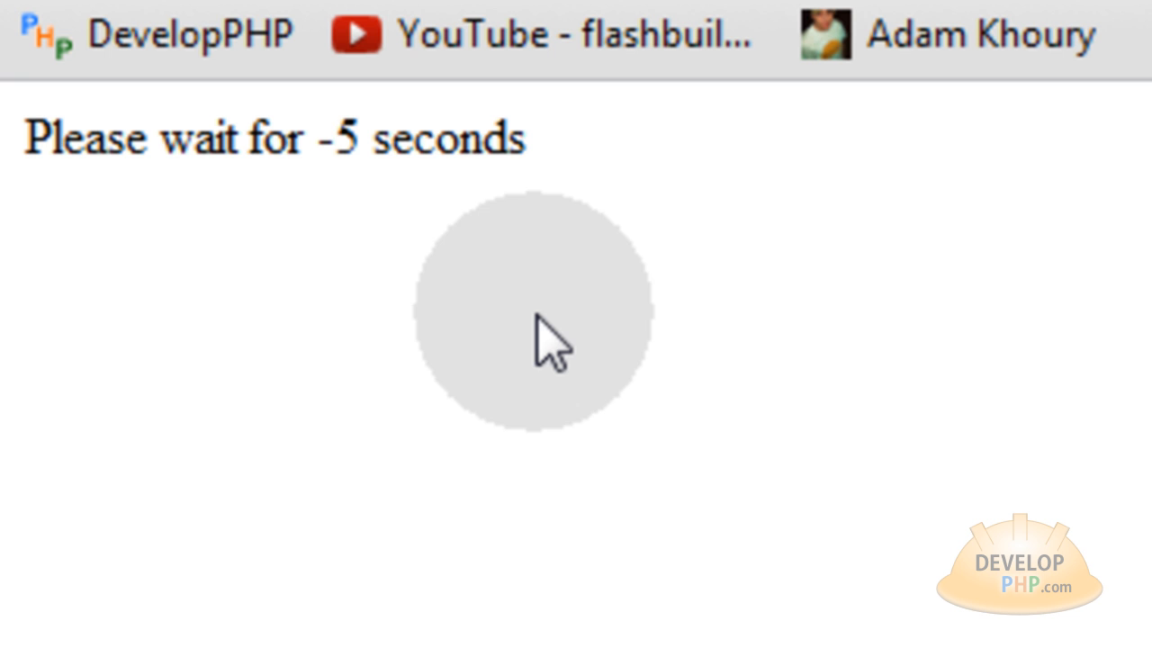
mouse_move(549, 279)
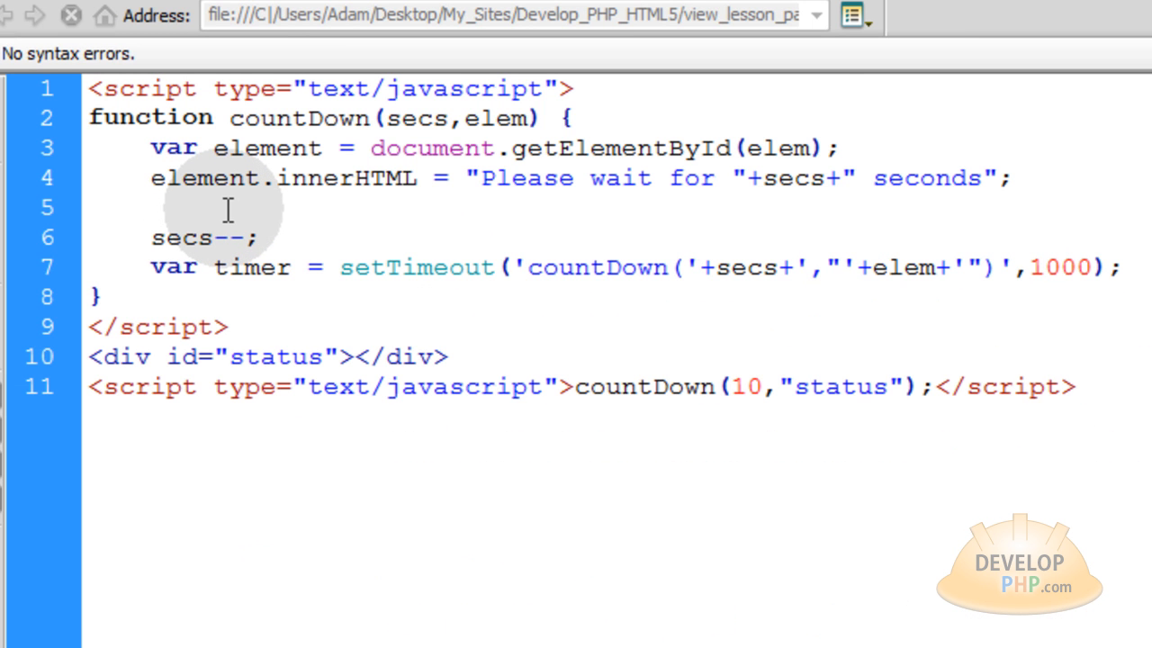
Put the cursor on blank line 5 for the if (secs < 1) completion block.
click(150, 208)
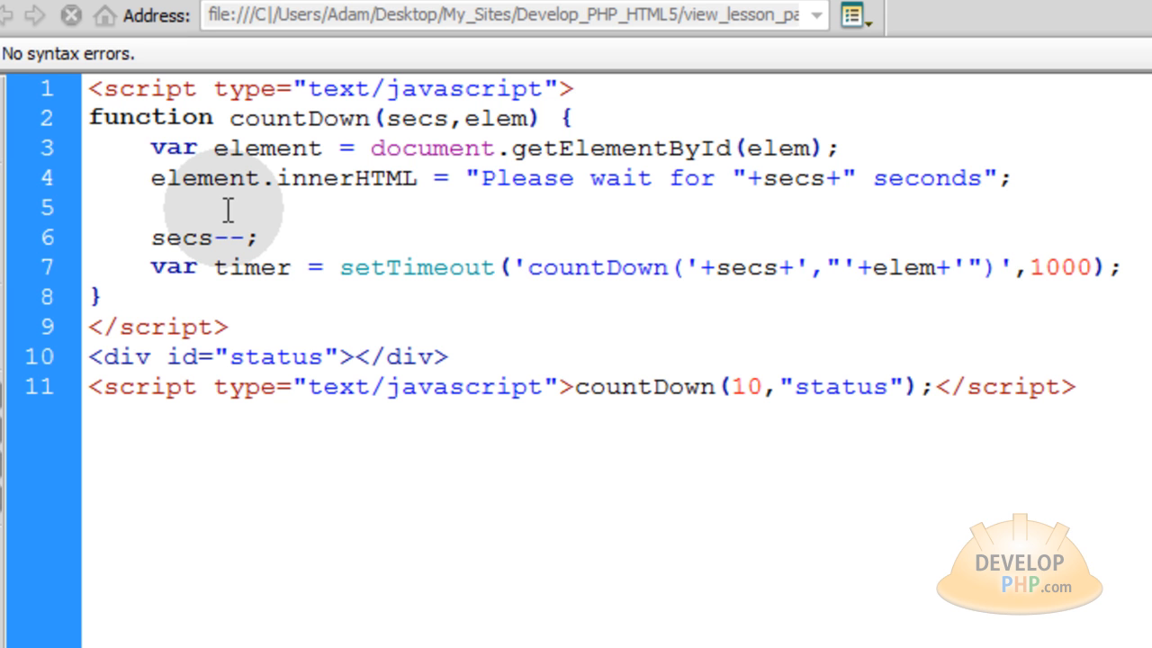
double_click(182, 237)
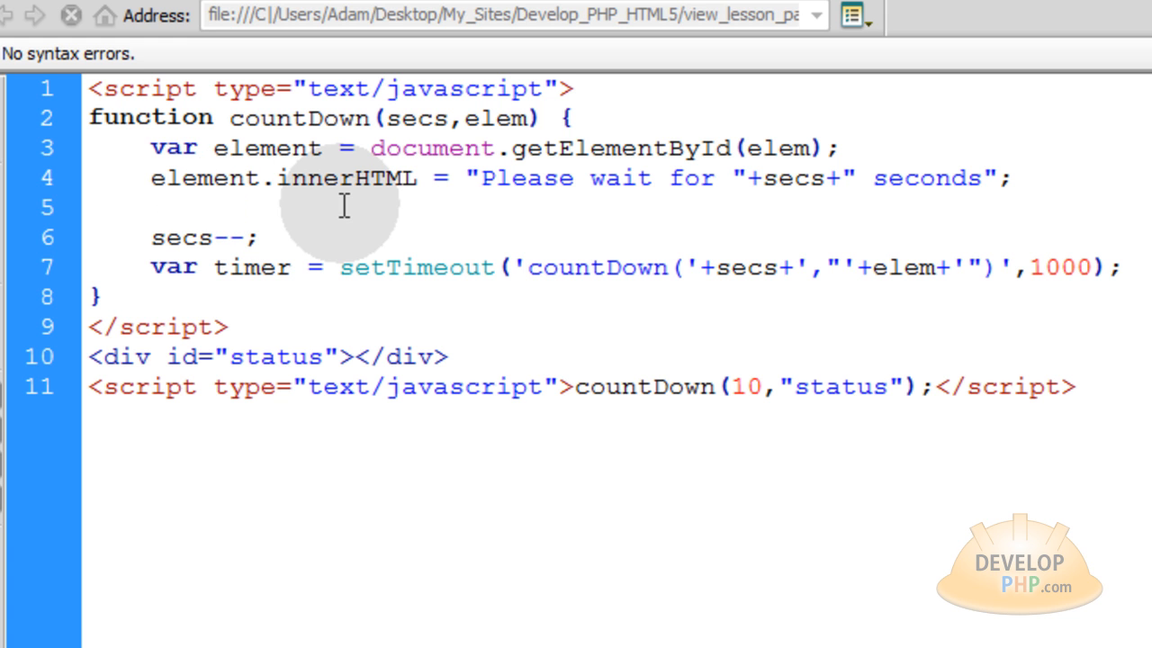
click(151, 207)
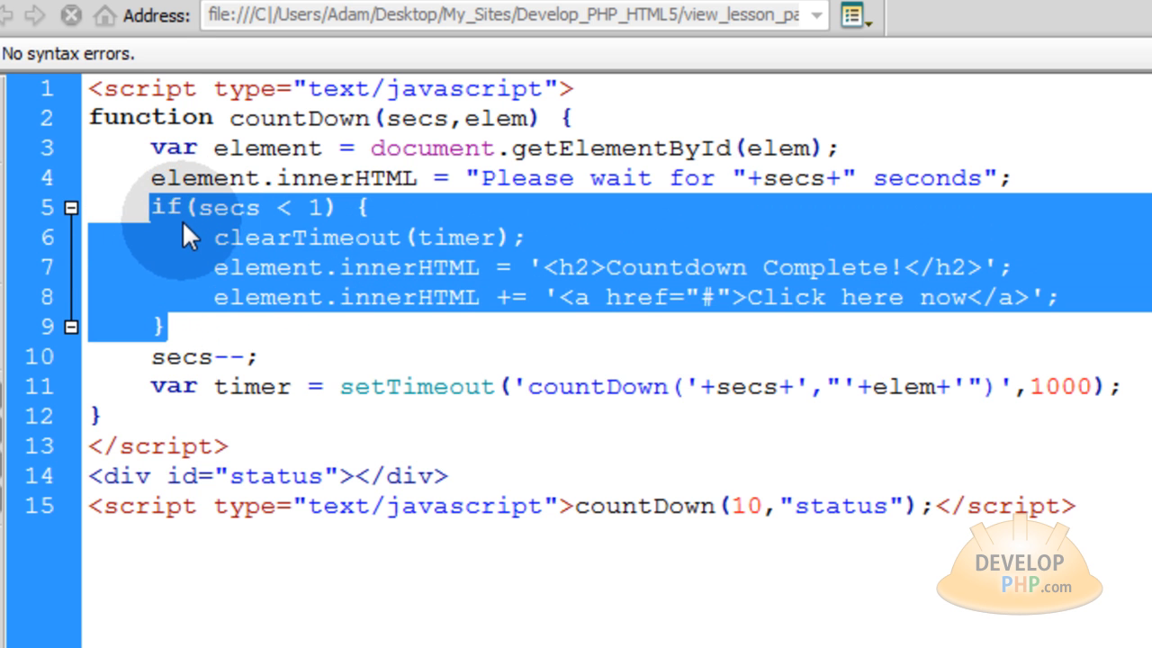
click(185, 207)
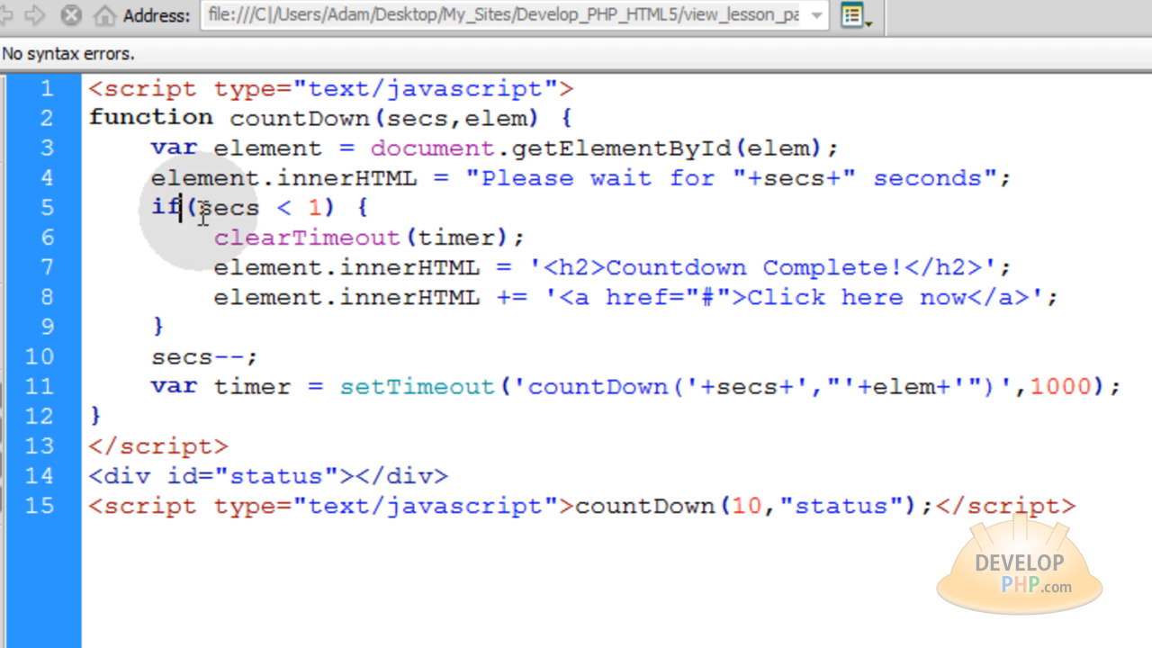
double_click(228, 208)
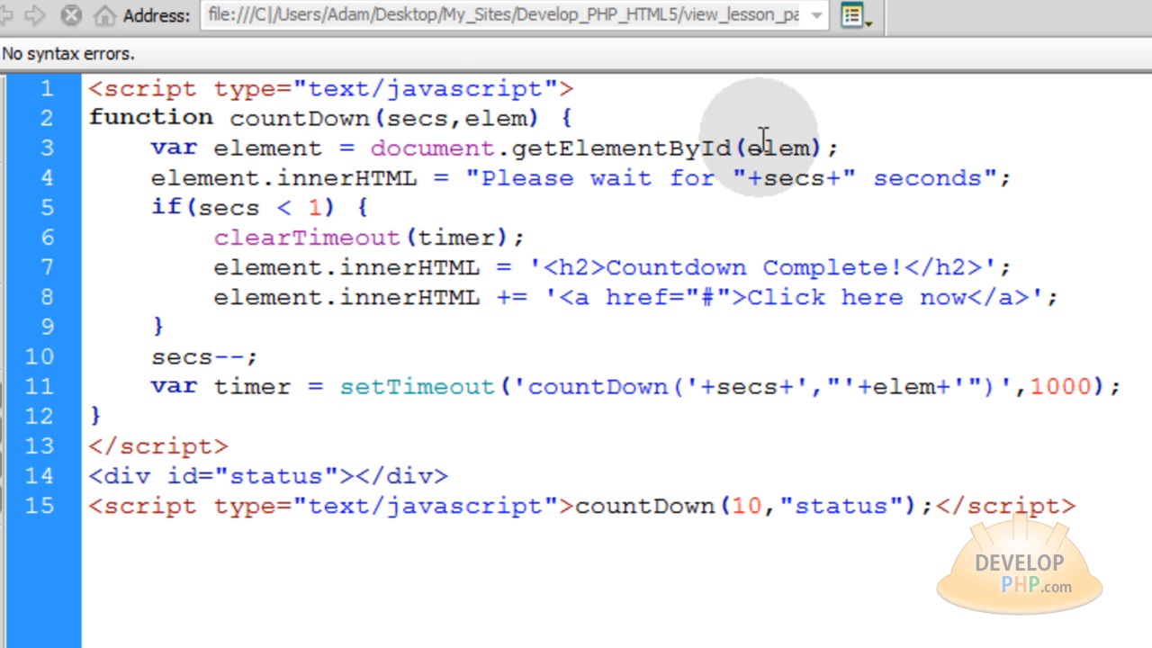
double_click(795, 178)
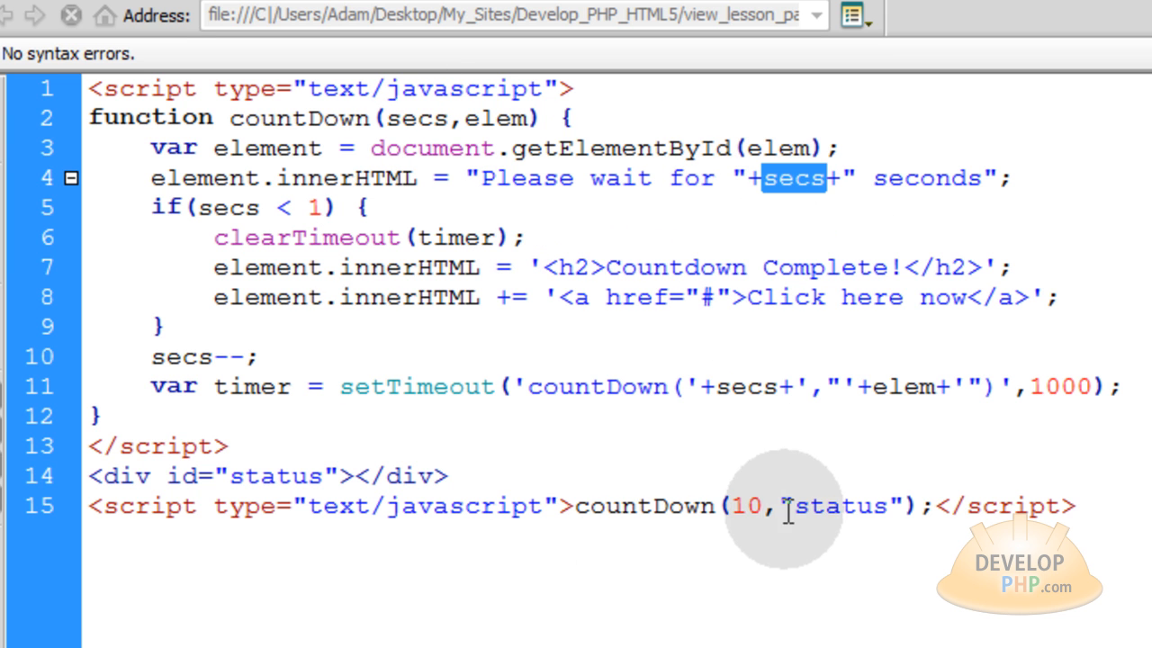
mouse_move(425, 267)
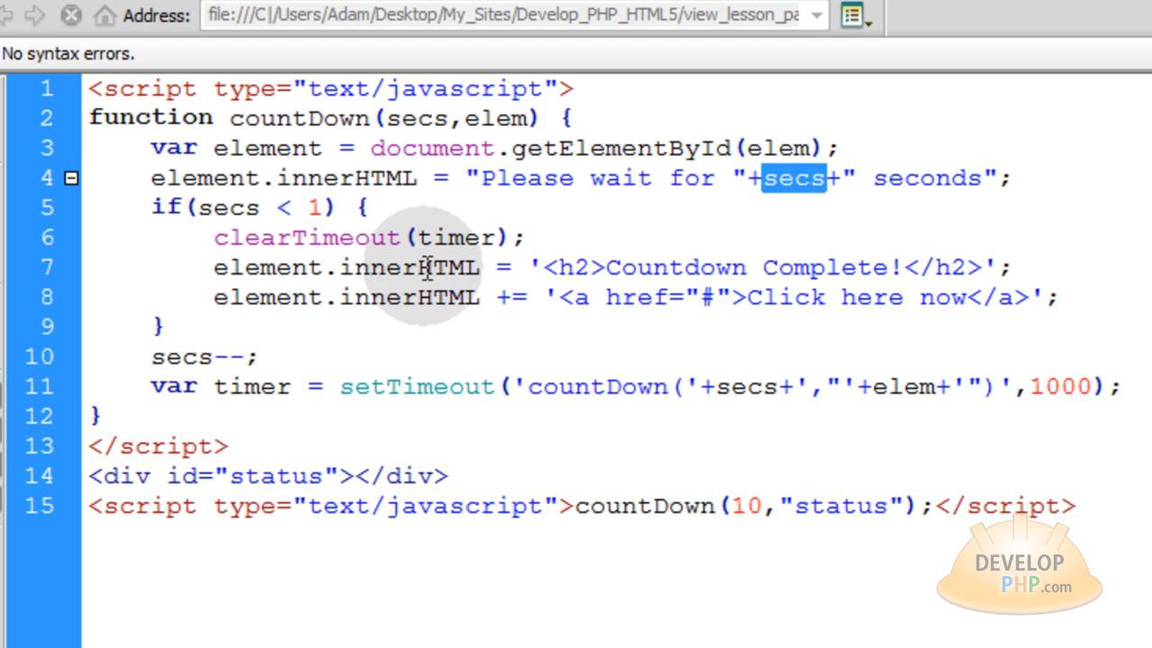
mouse_move(466, 237)
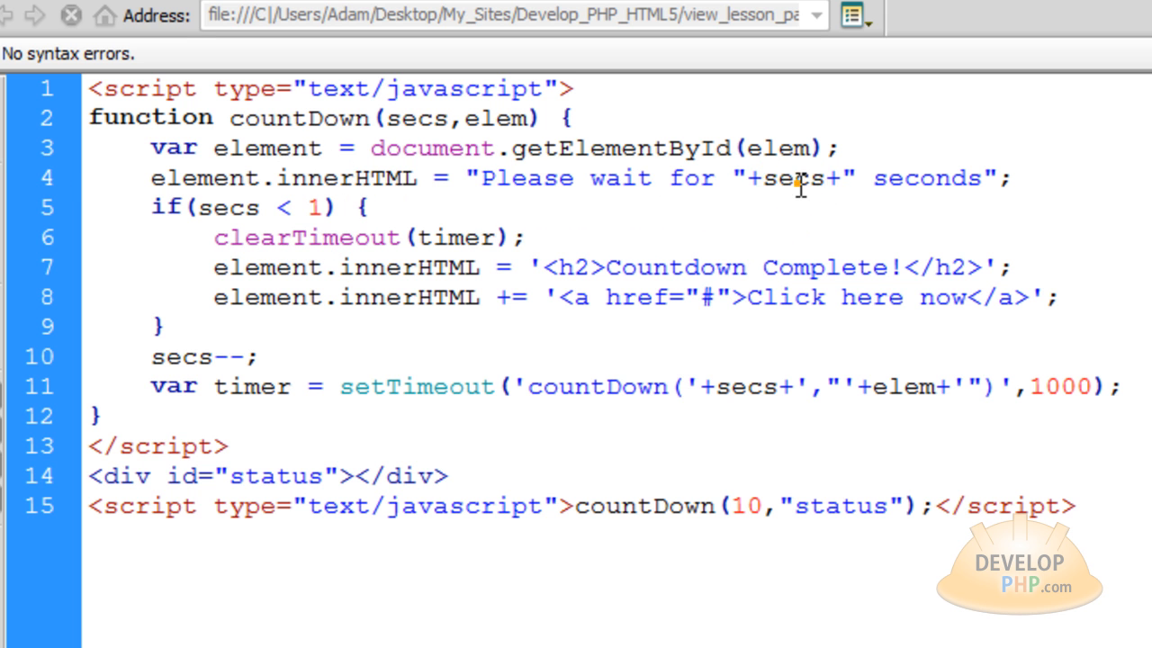
double_click(794, 177)
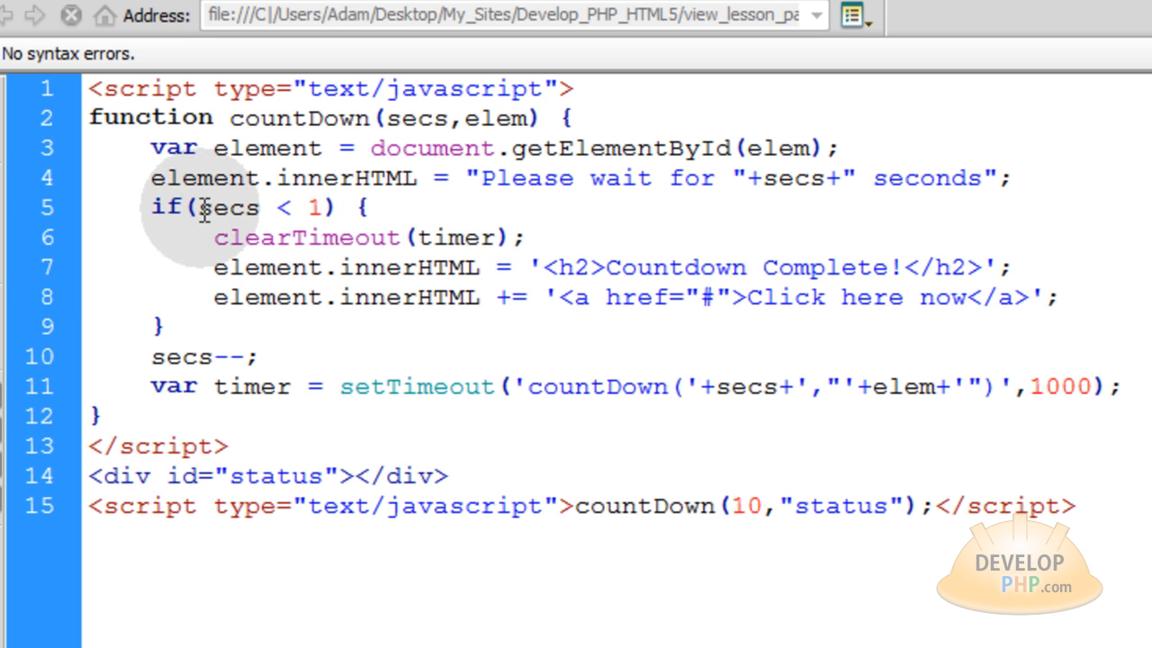
text(0)
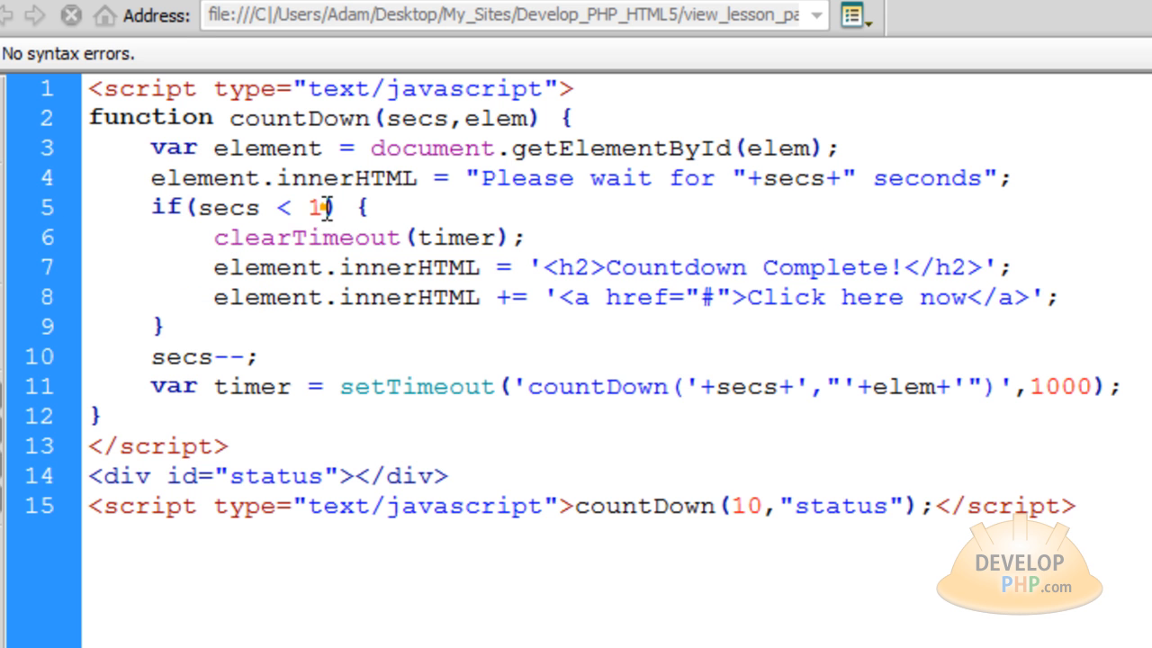
double_click(312, 208)
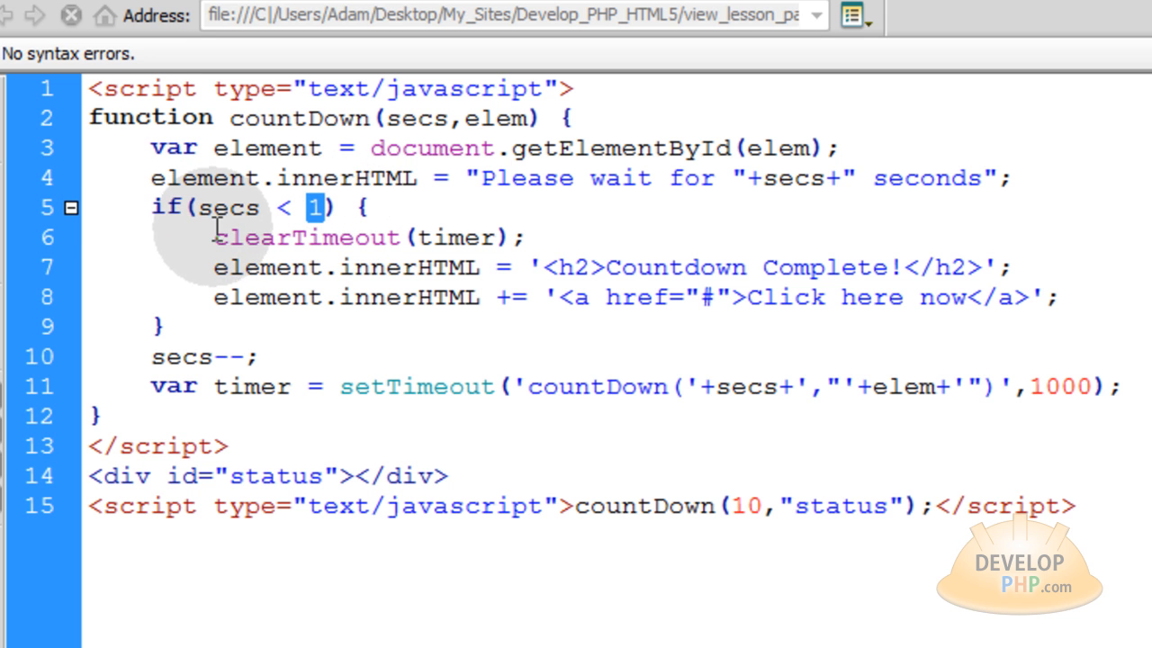
drag(213, 237, 524, 238)
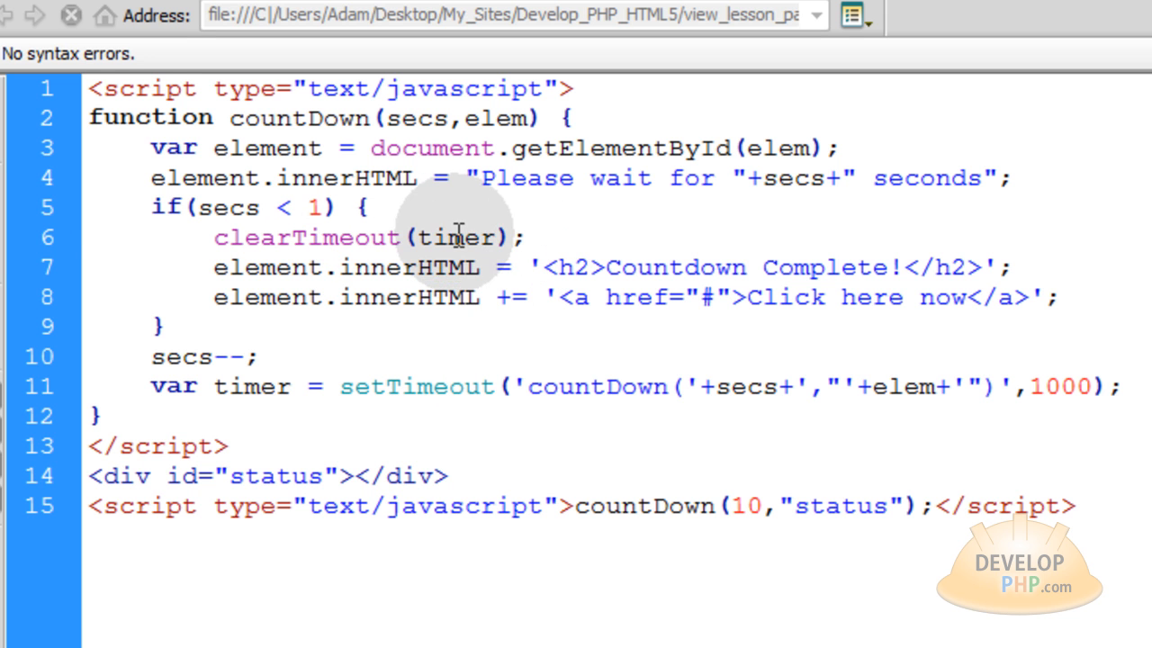
mouse_move(250, 386)
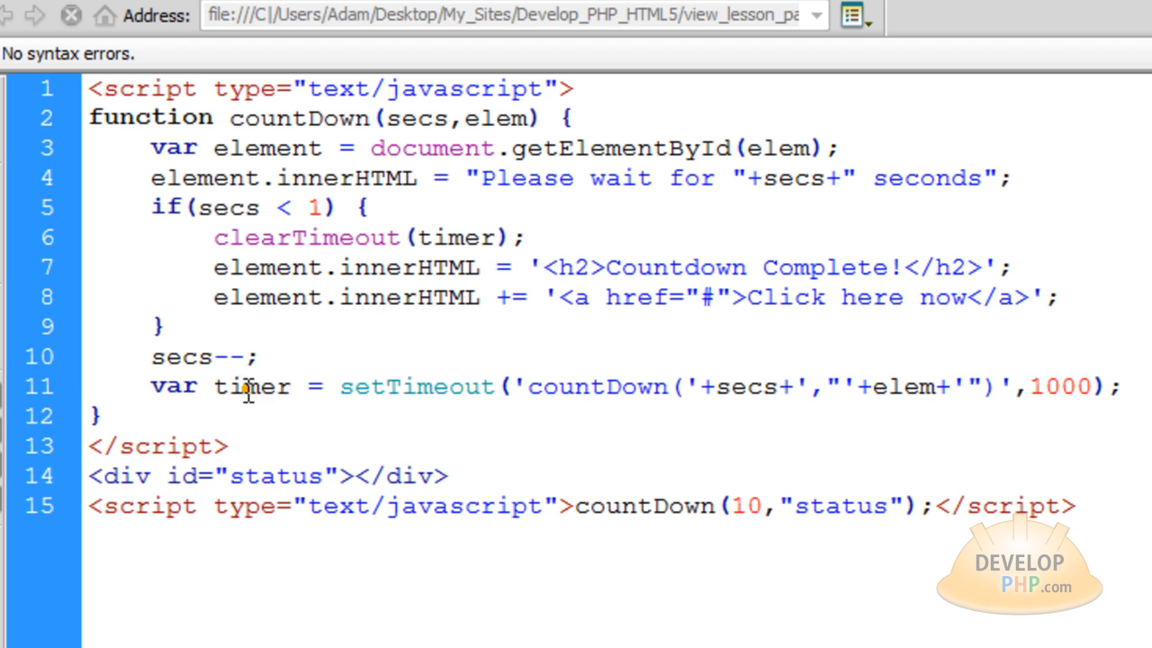
double_click(457, 236)
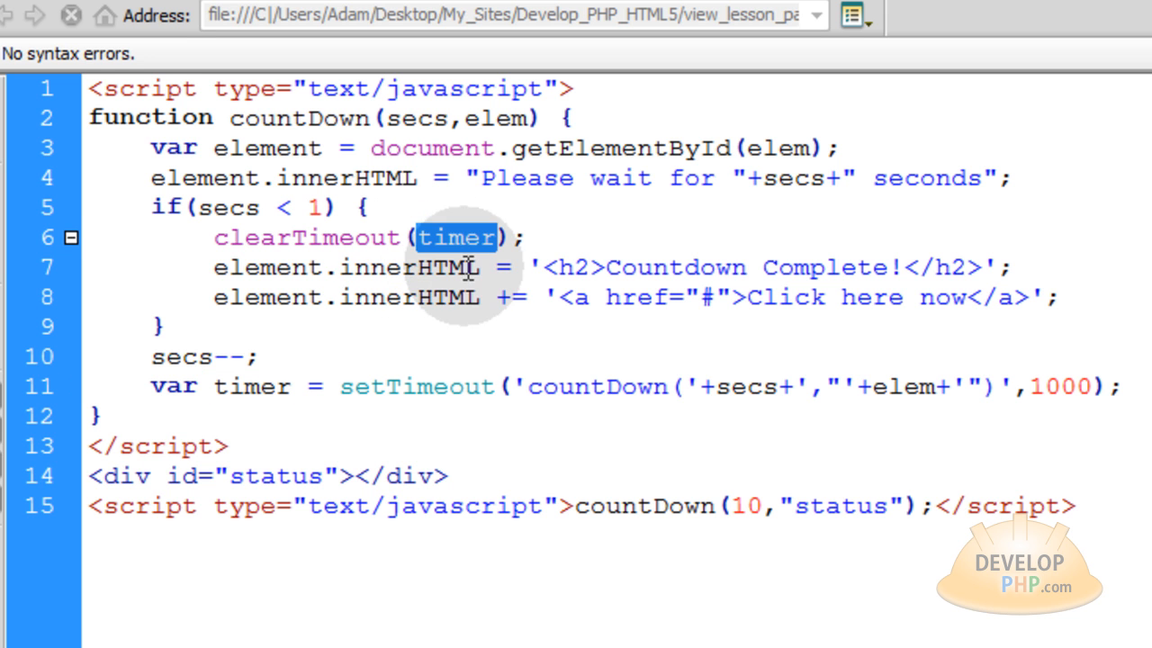
mouse_move(333, 238)
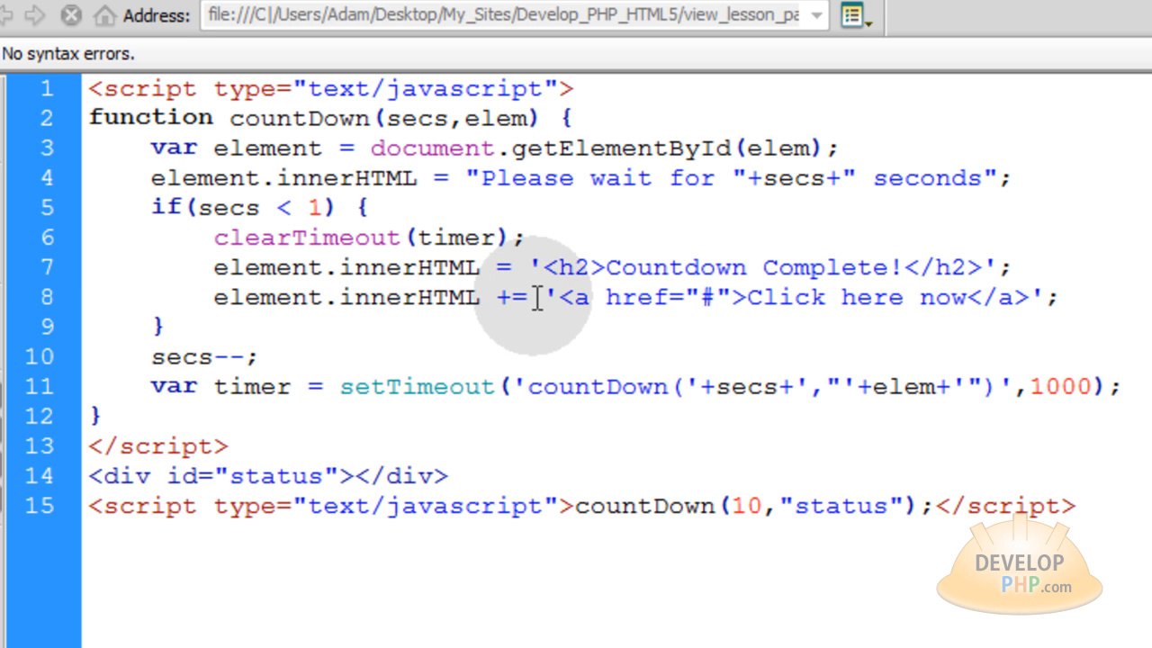
double_click(511, 297)
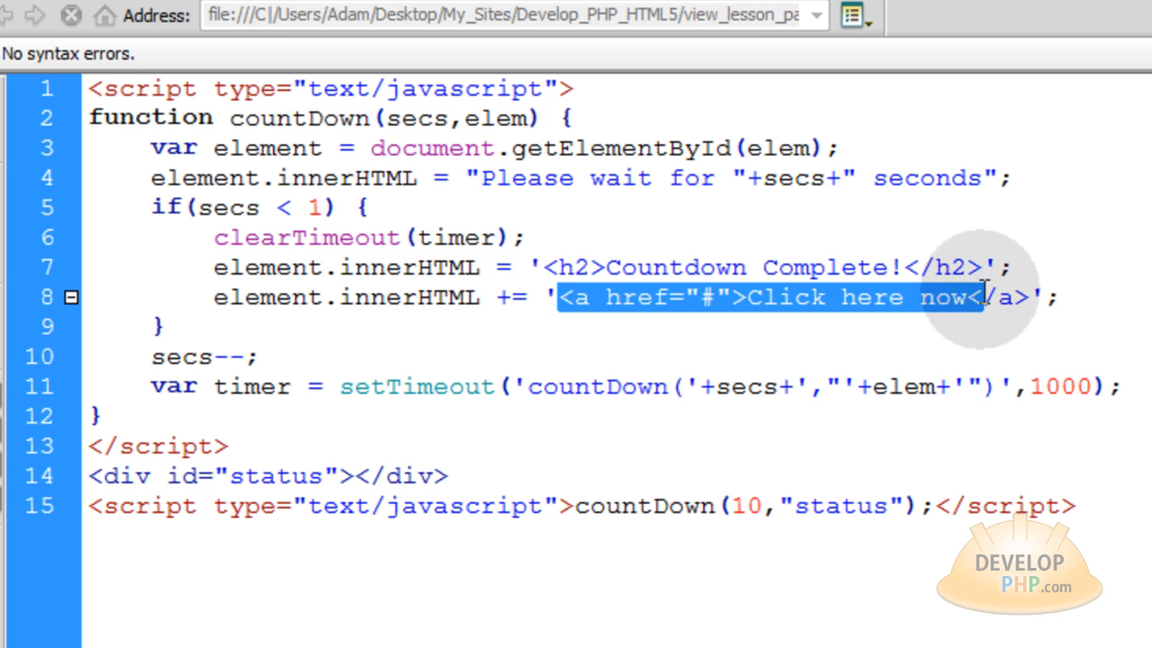
click(1062, 296)
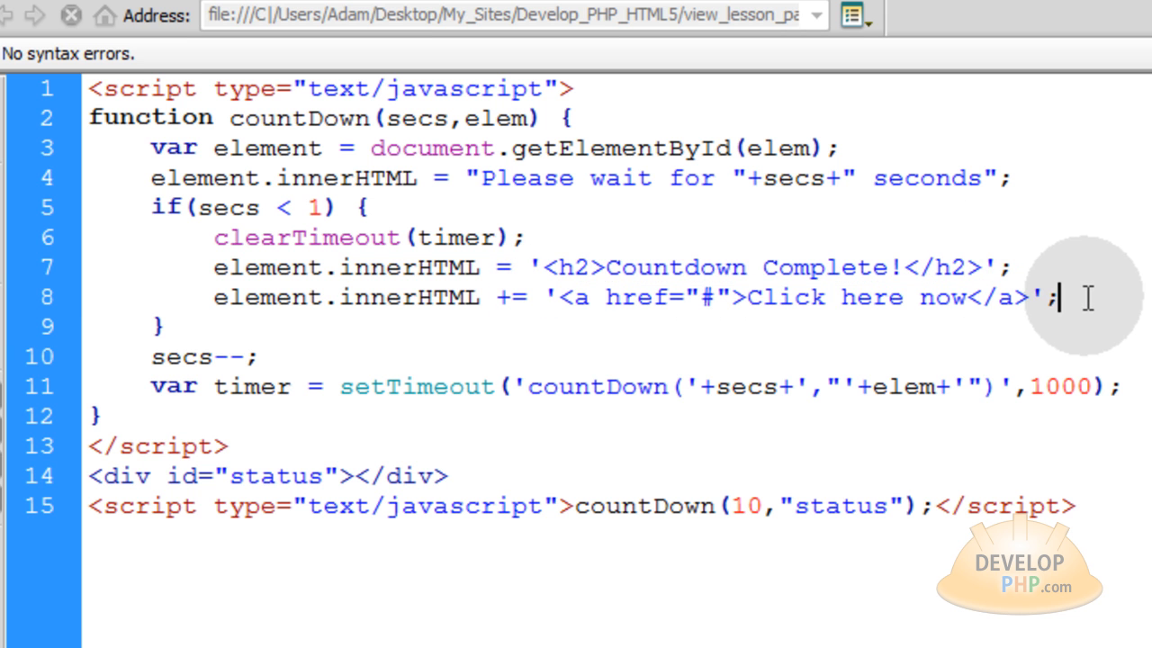